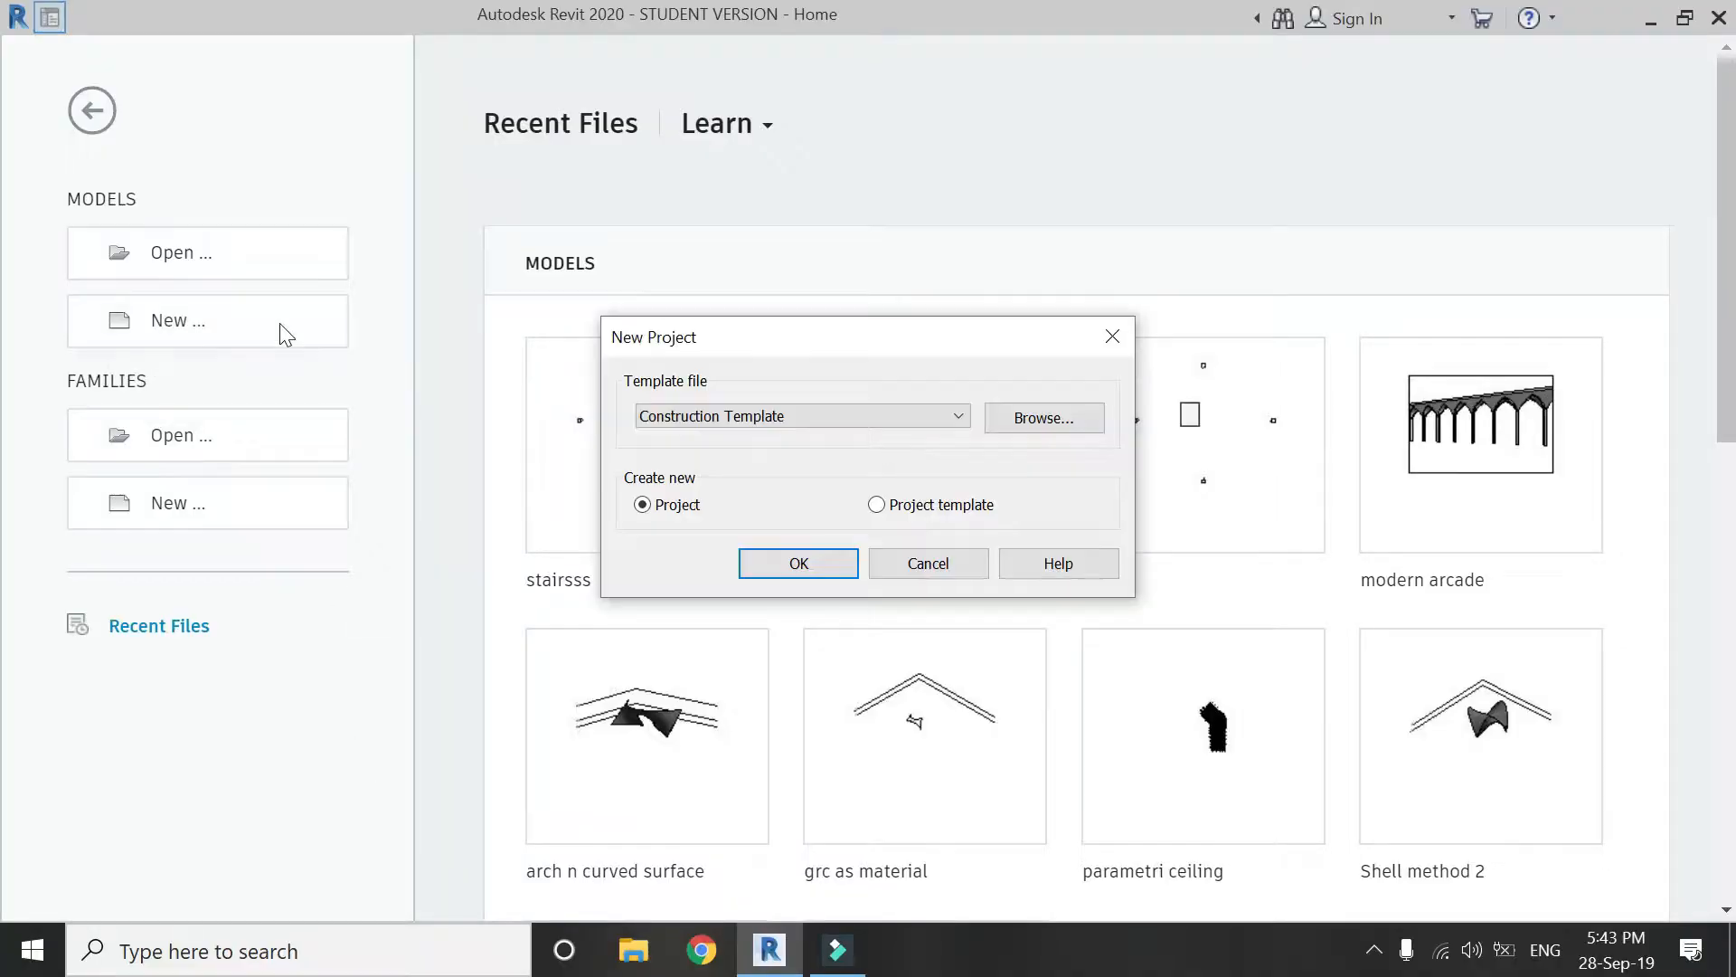
Create a new project from the Architectural Template with the Level 1 plan open.
left_click(797, 563)
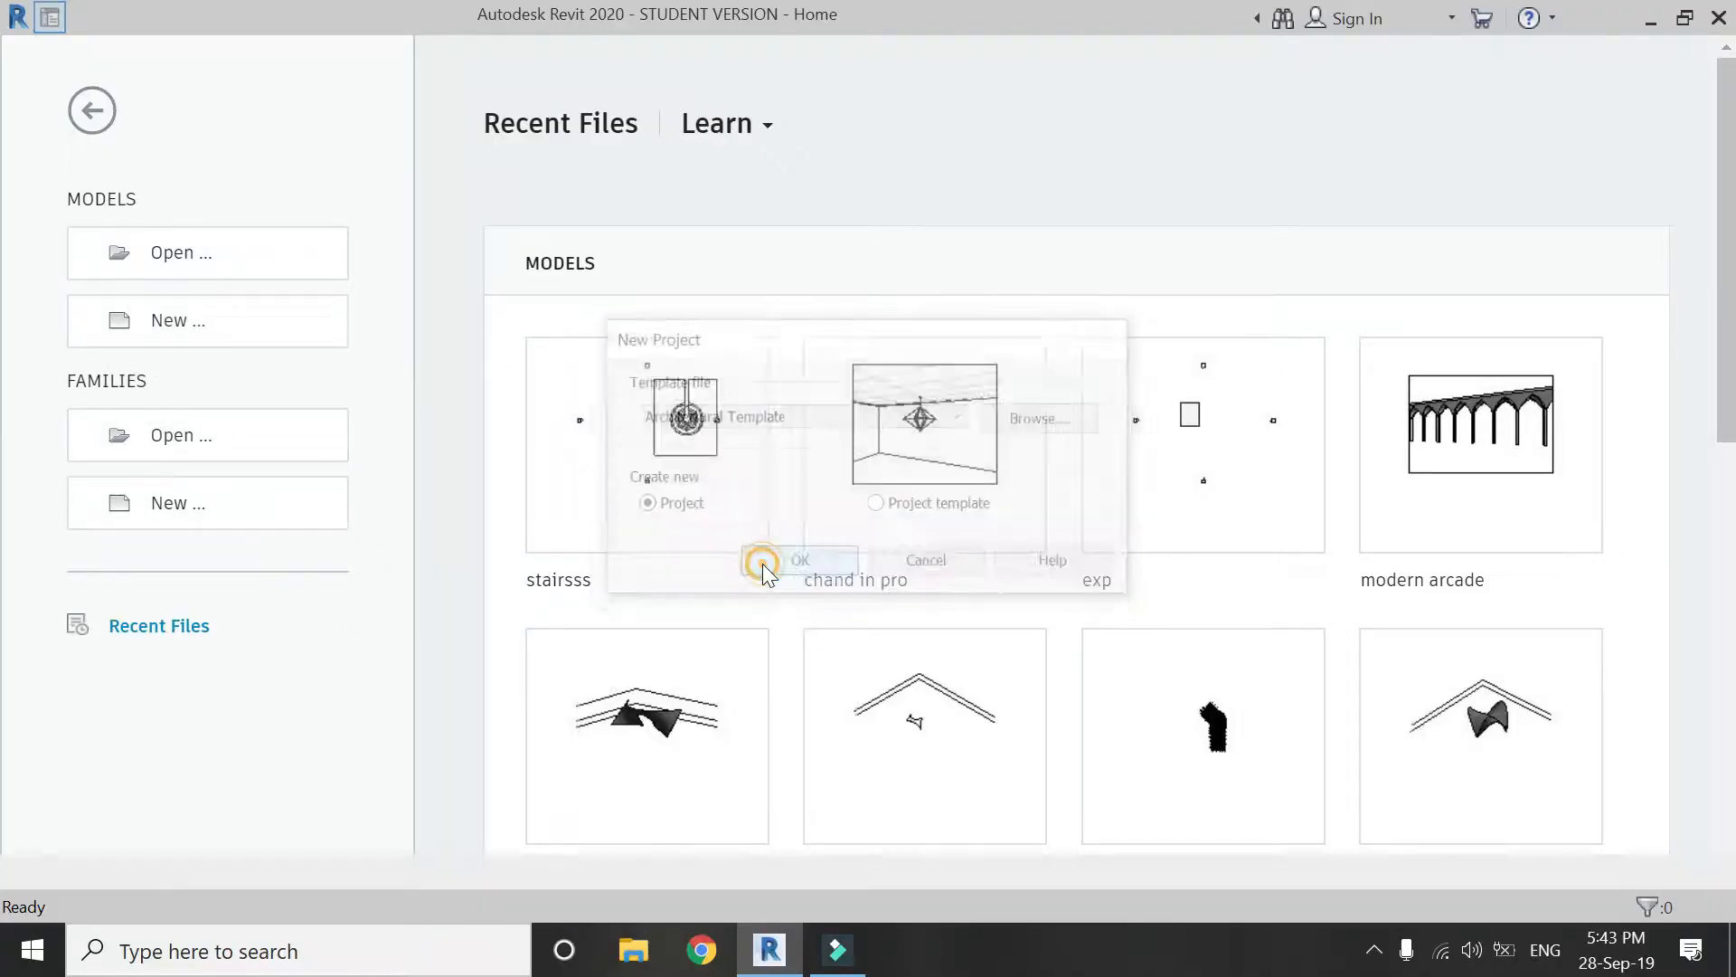
left_click(799, 559)
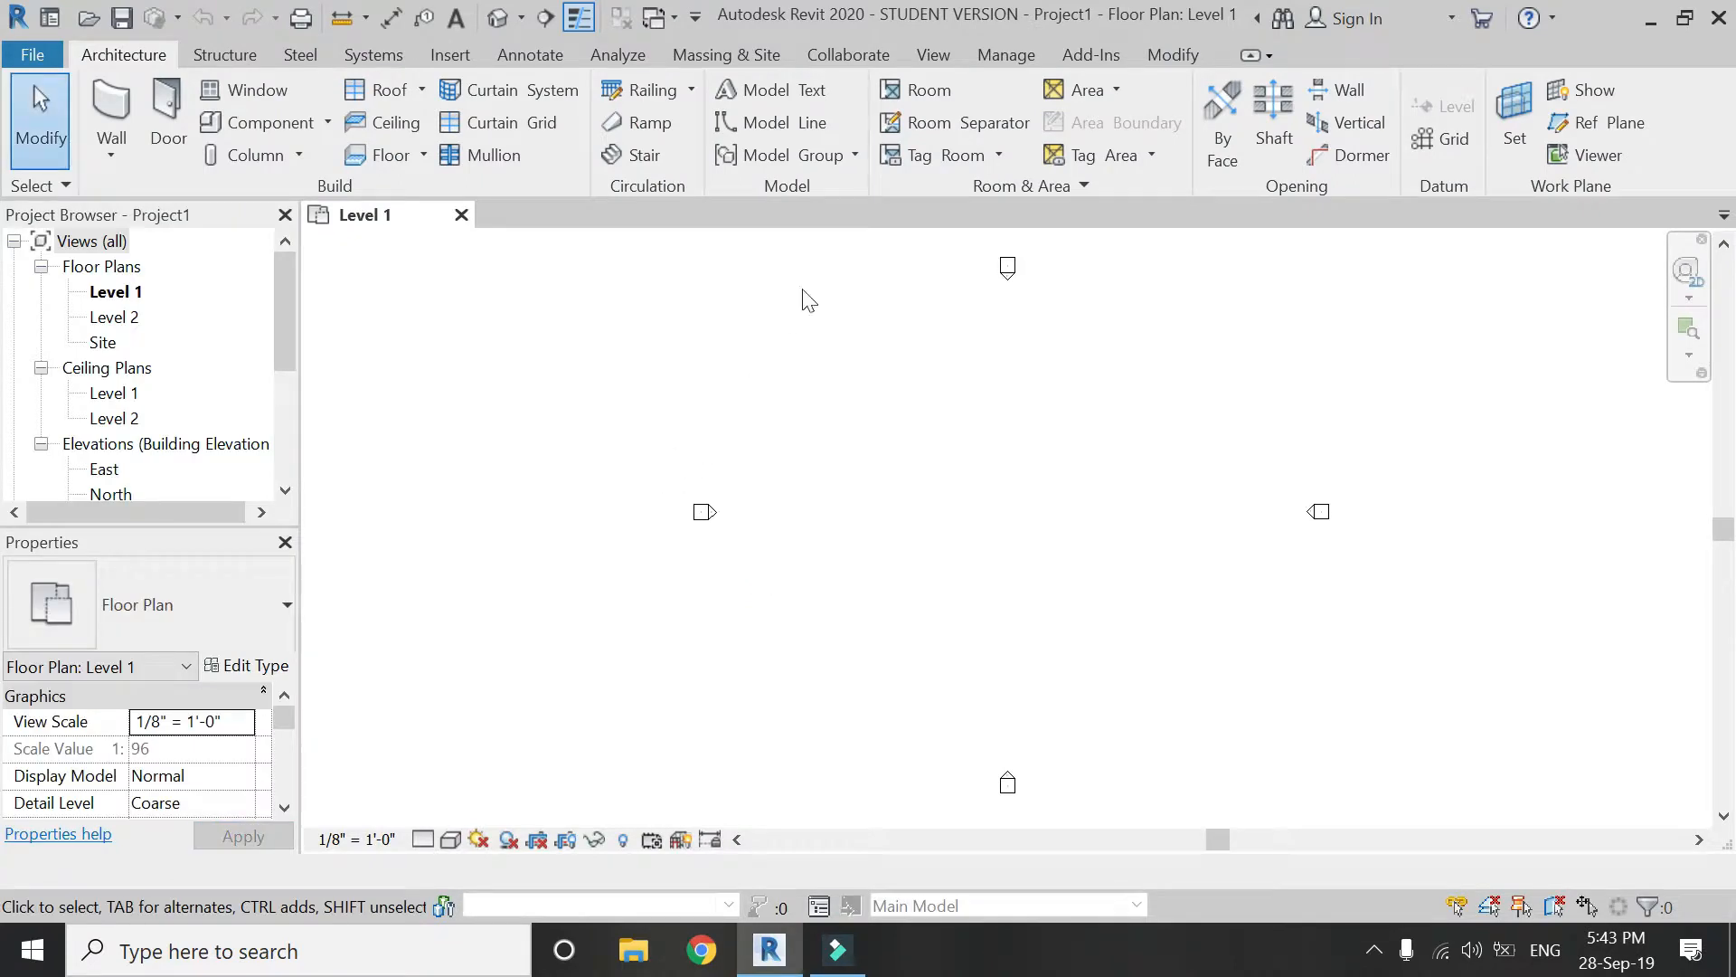
mouse_move(644, 154)
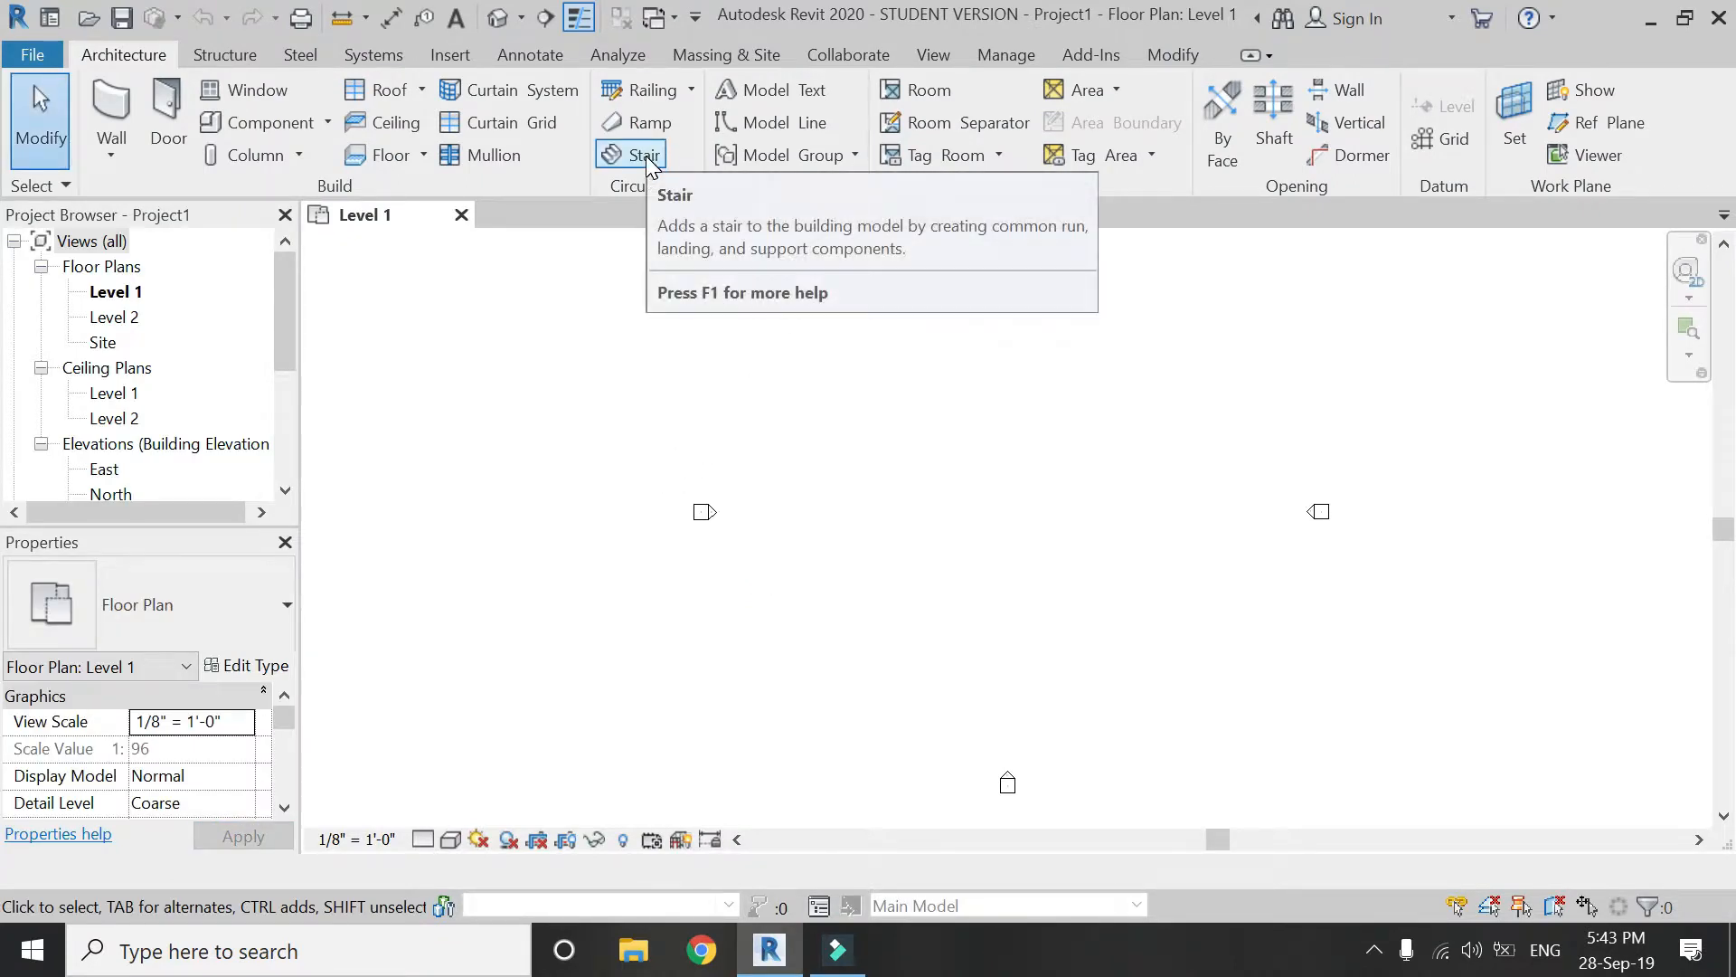
Start a stair with Top Level None, 4' 6" desired height and 8 risers, and apply.
left_click(629, 154)
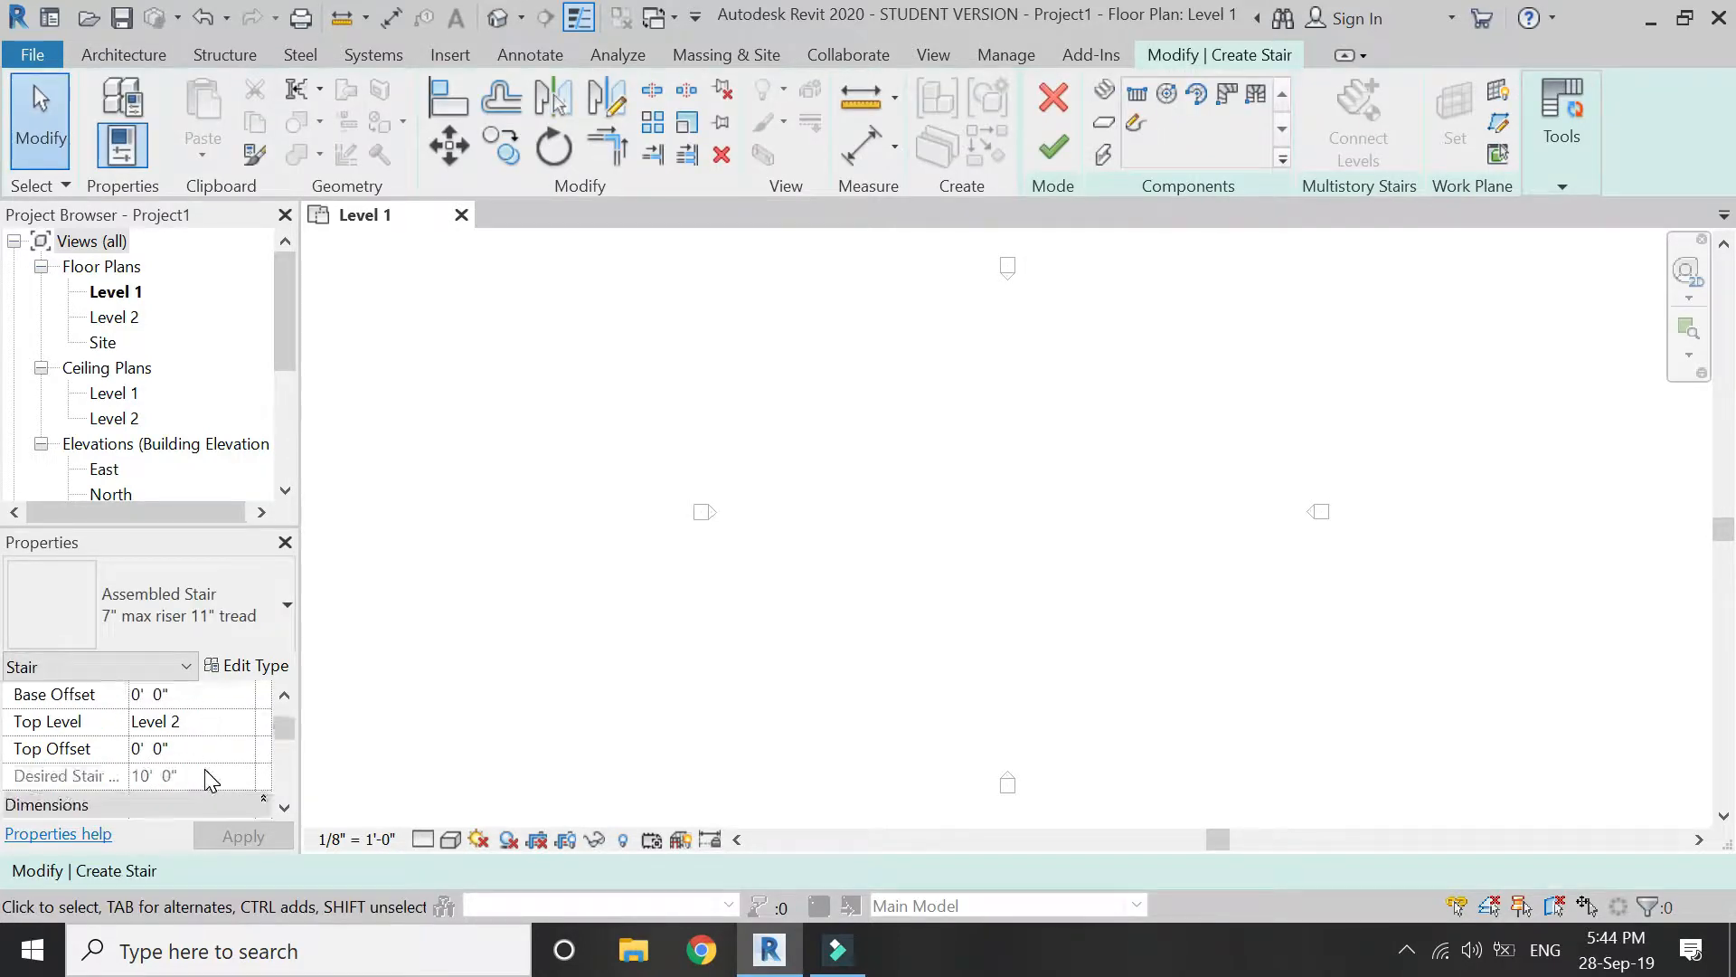
left_click(241, 722)
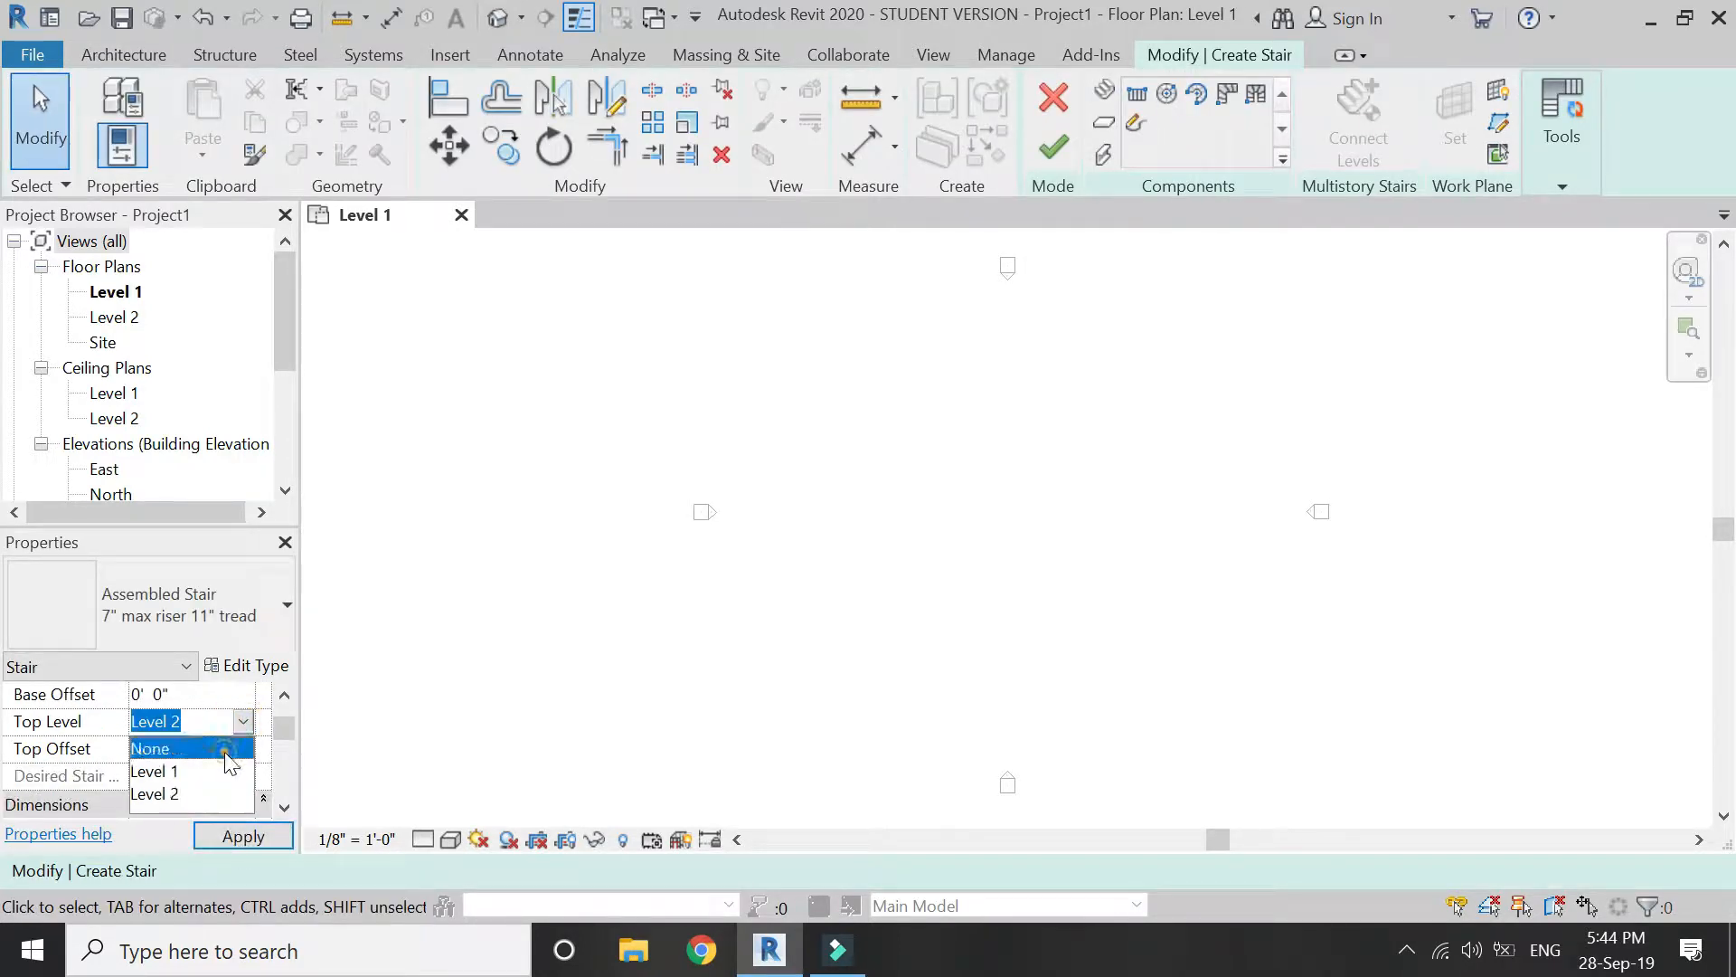
left_click(151, 749)
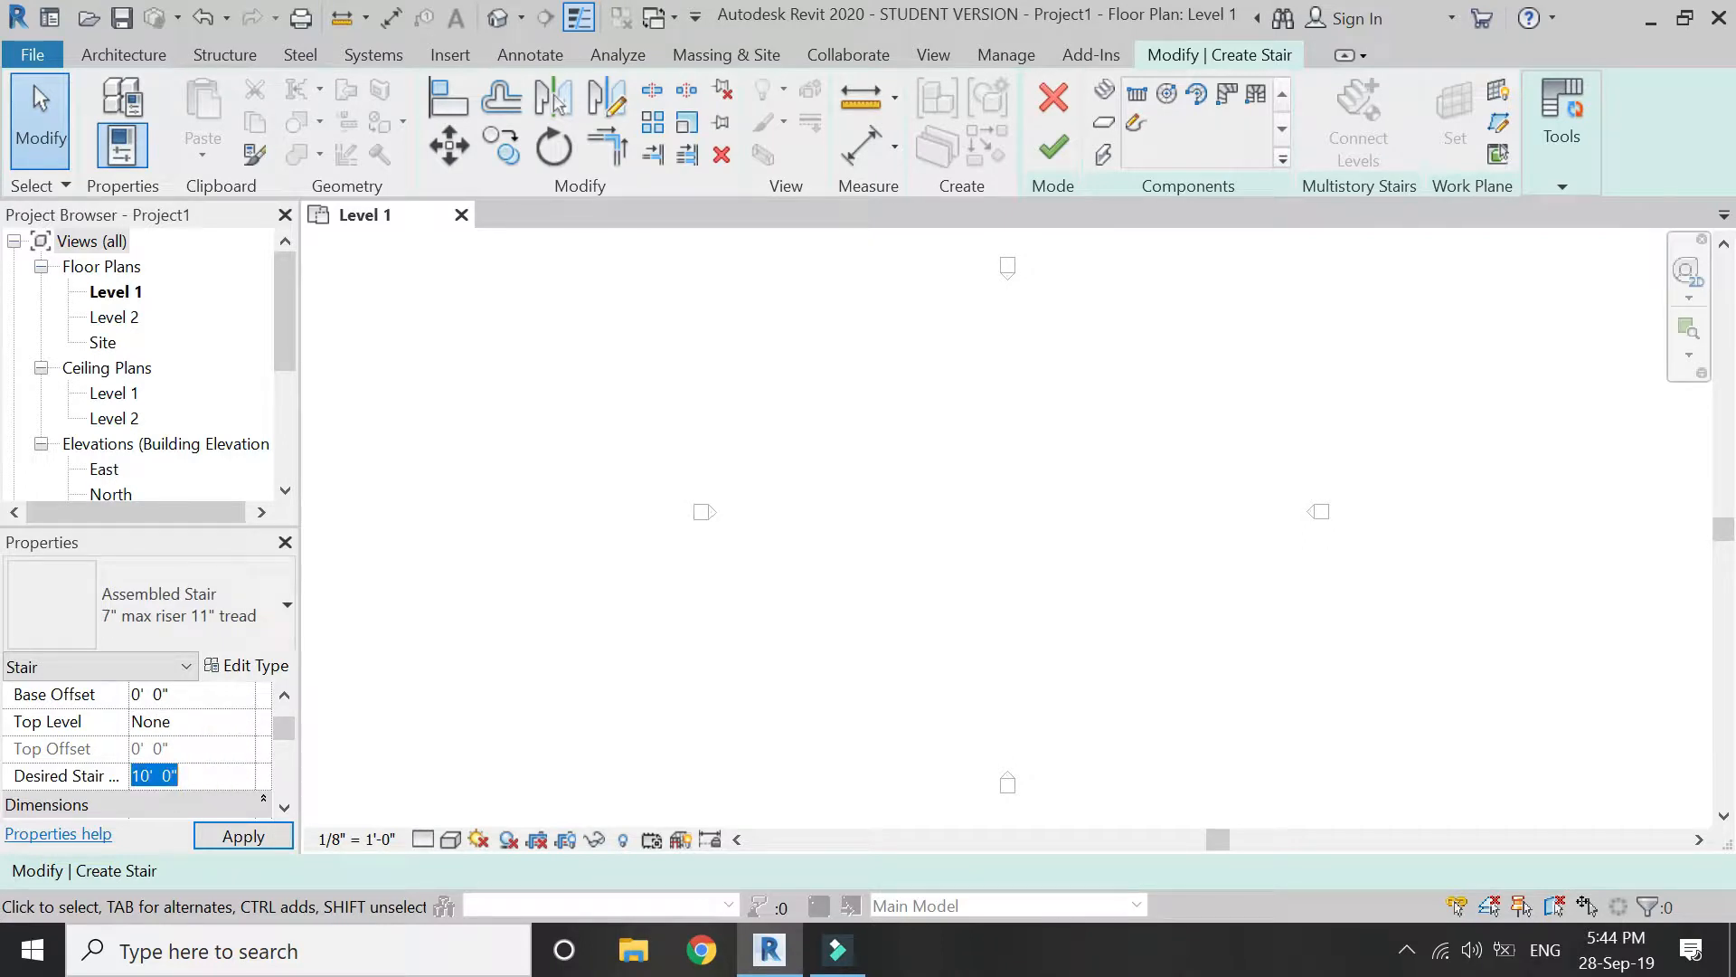
type("4'")
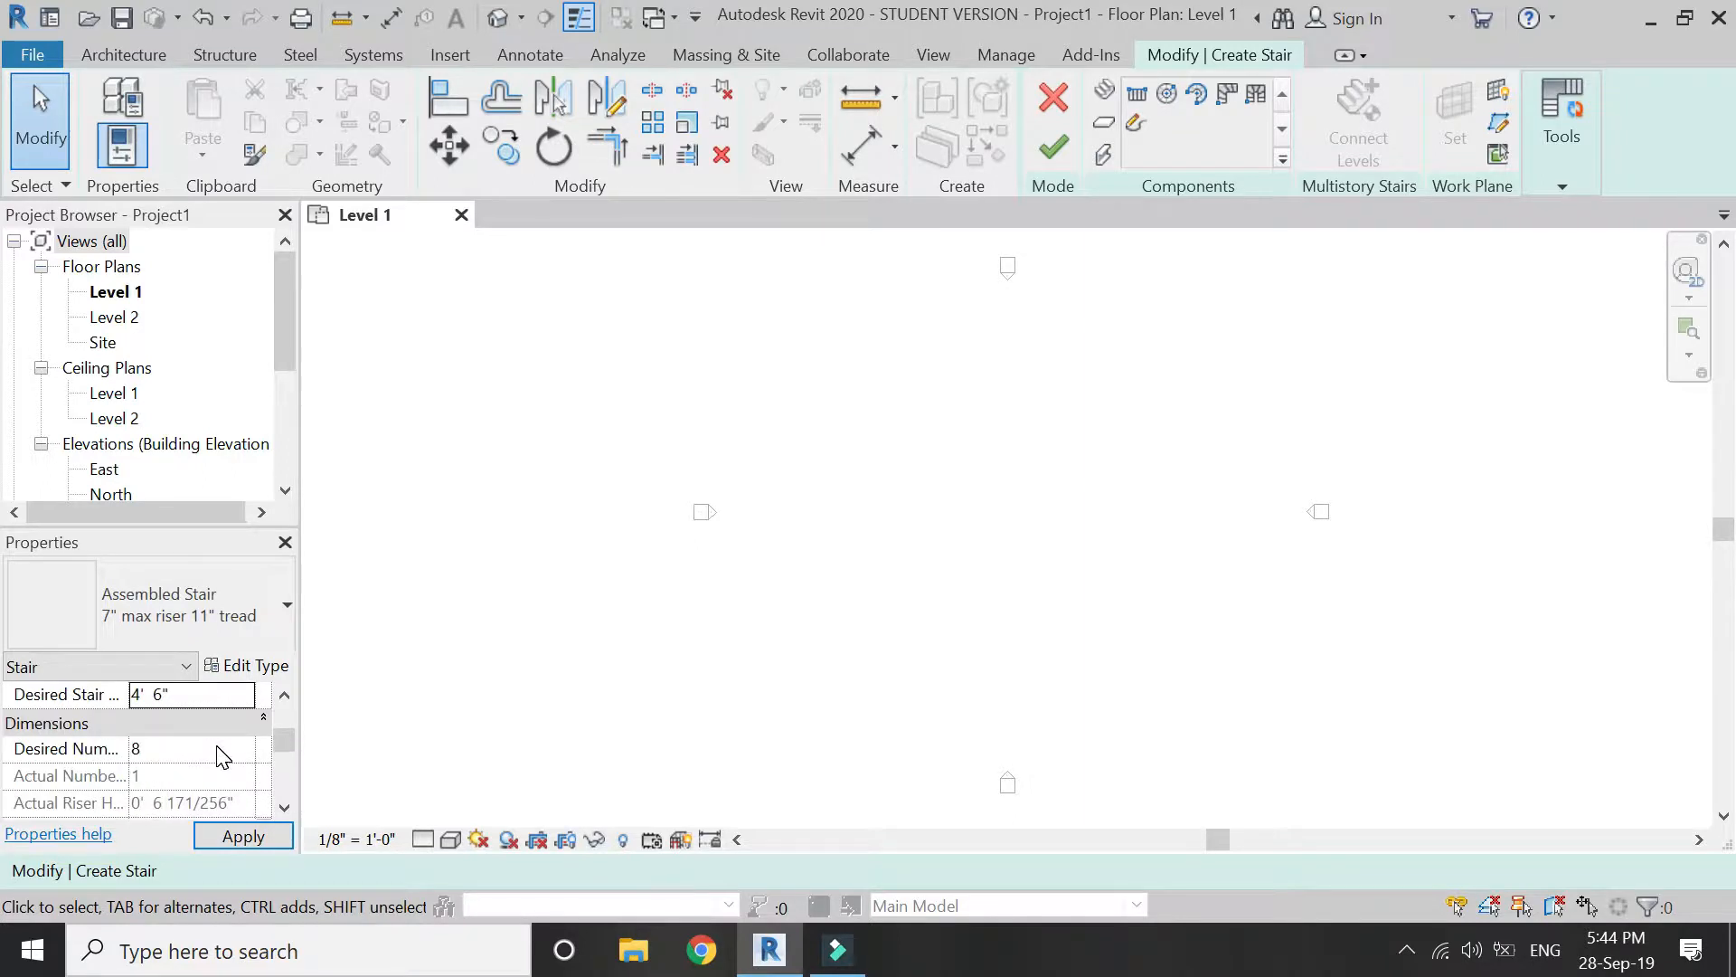
left_click(199, 749)
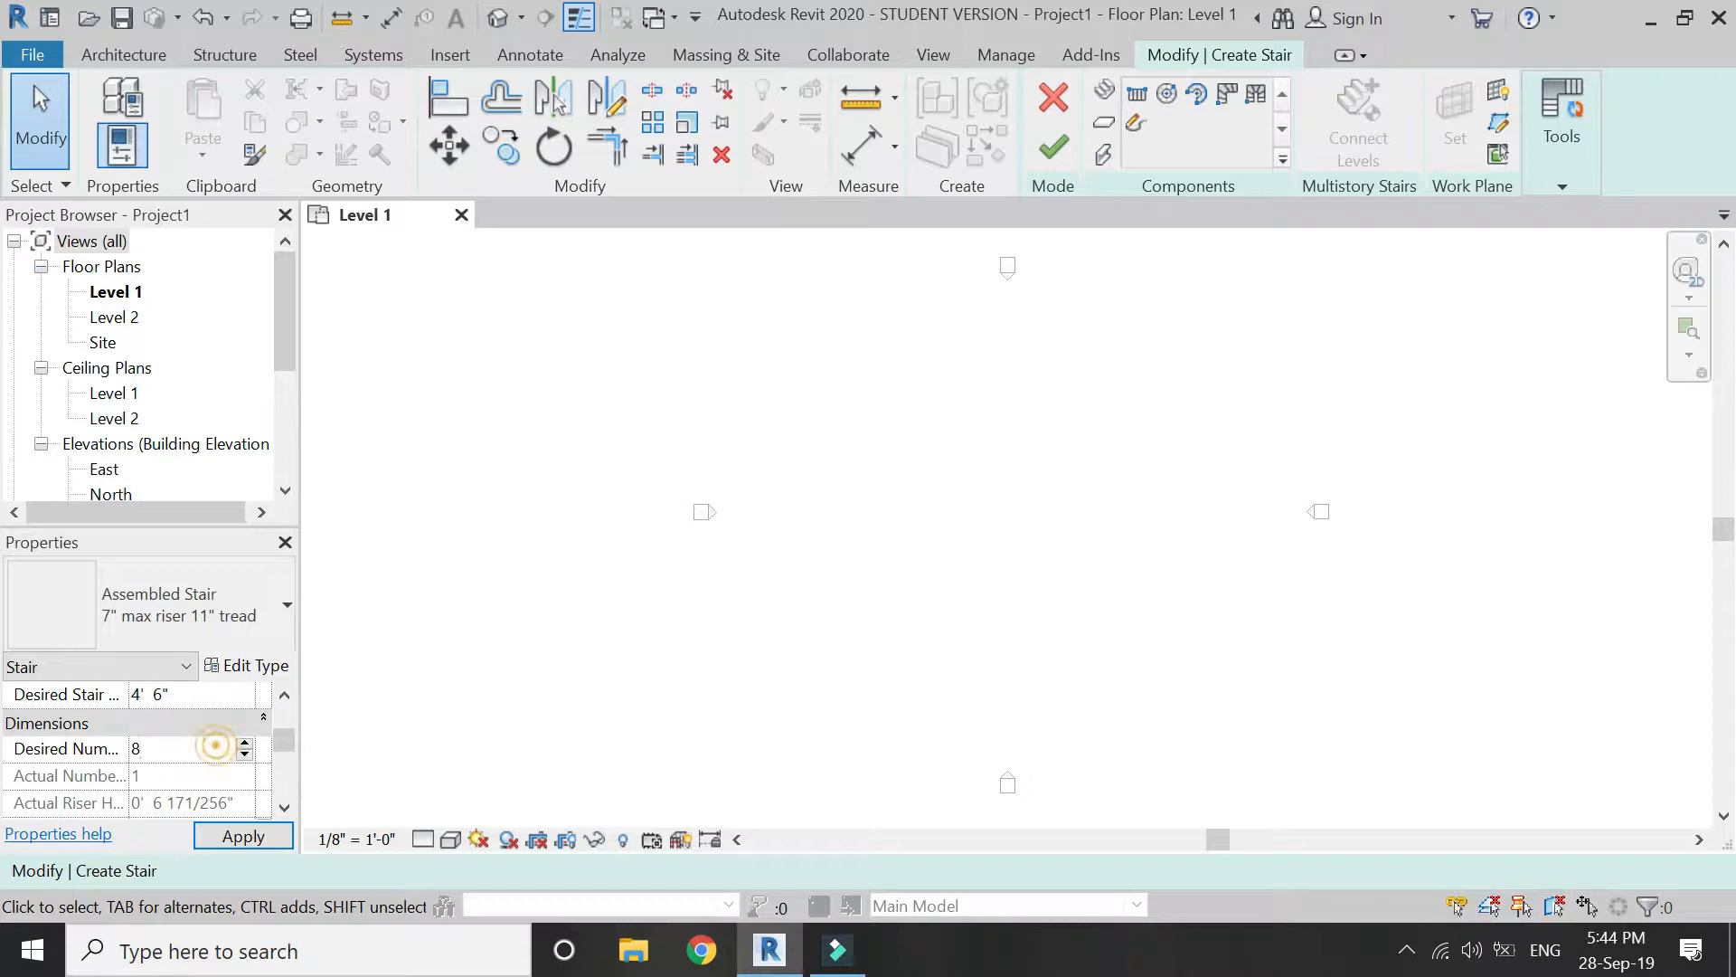
left_click(243, 741)
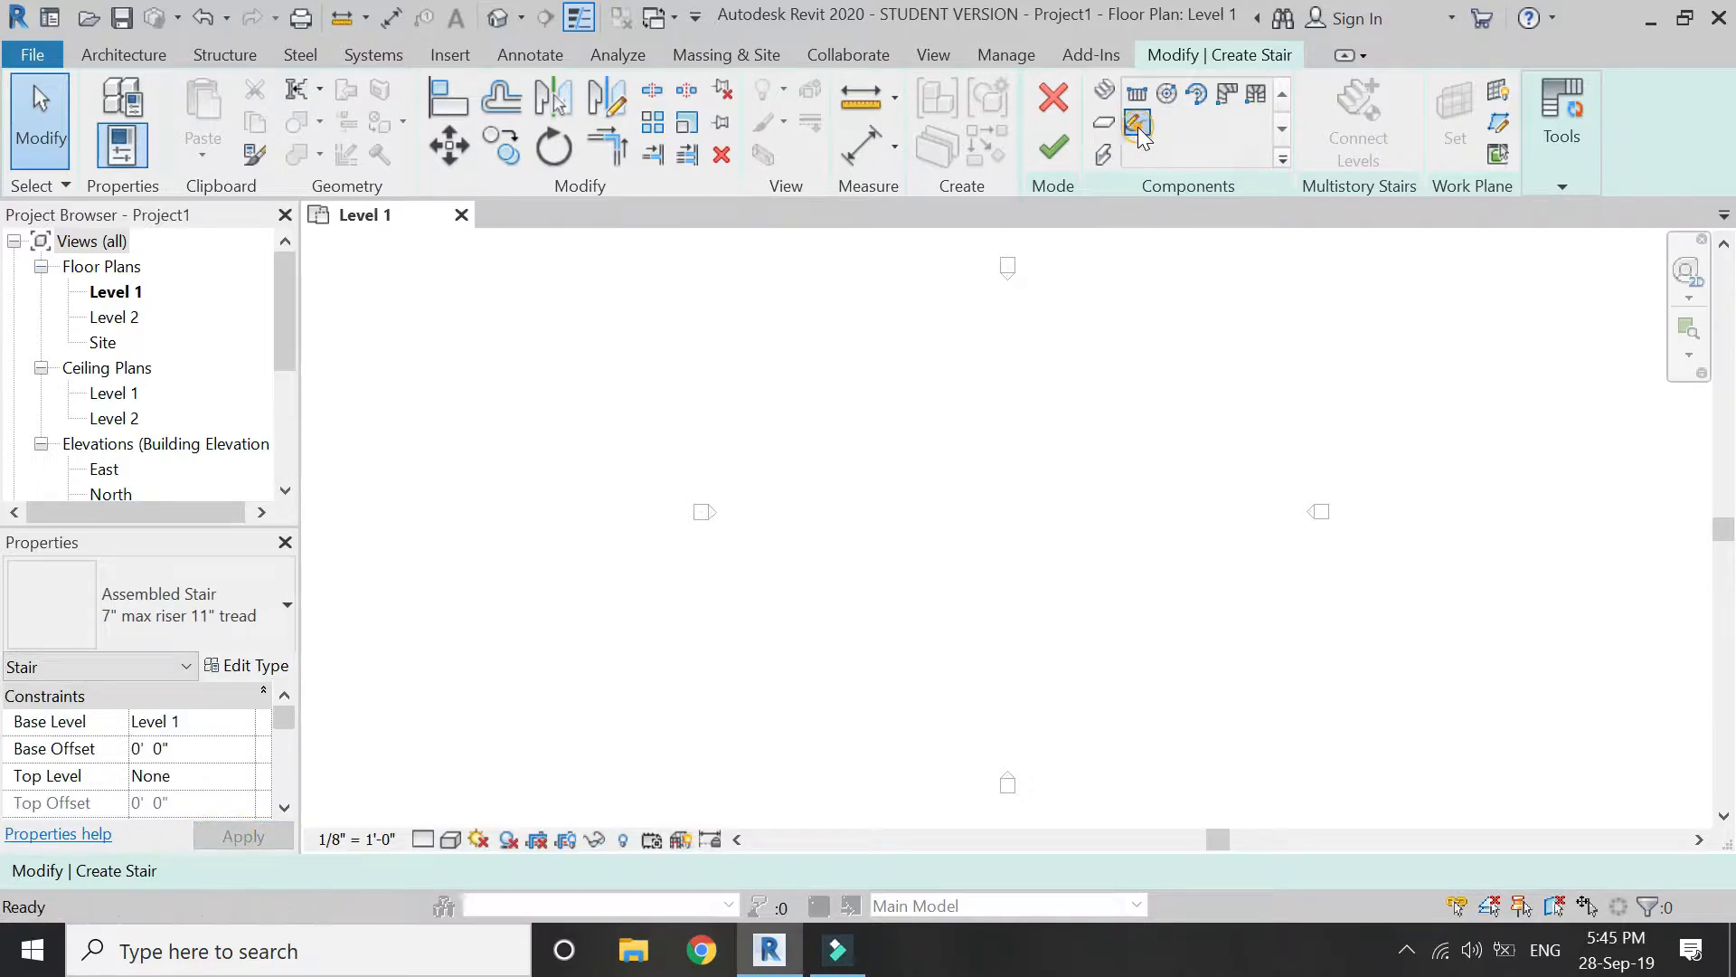
Sketch a run with circular riser lines centred on the plan, offset 2' apart as concentric rings.
left_click(1138, 123)
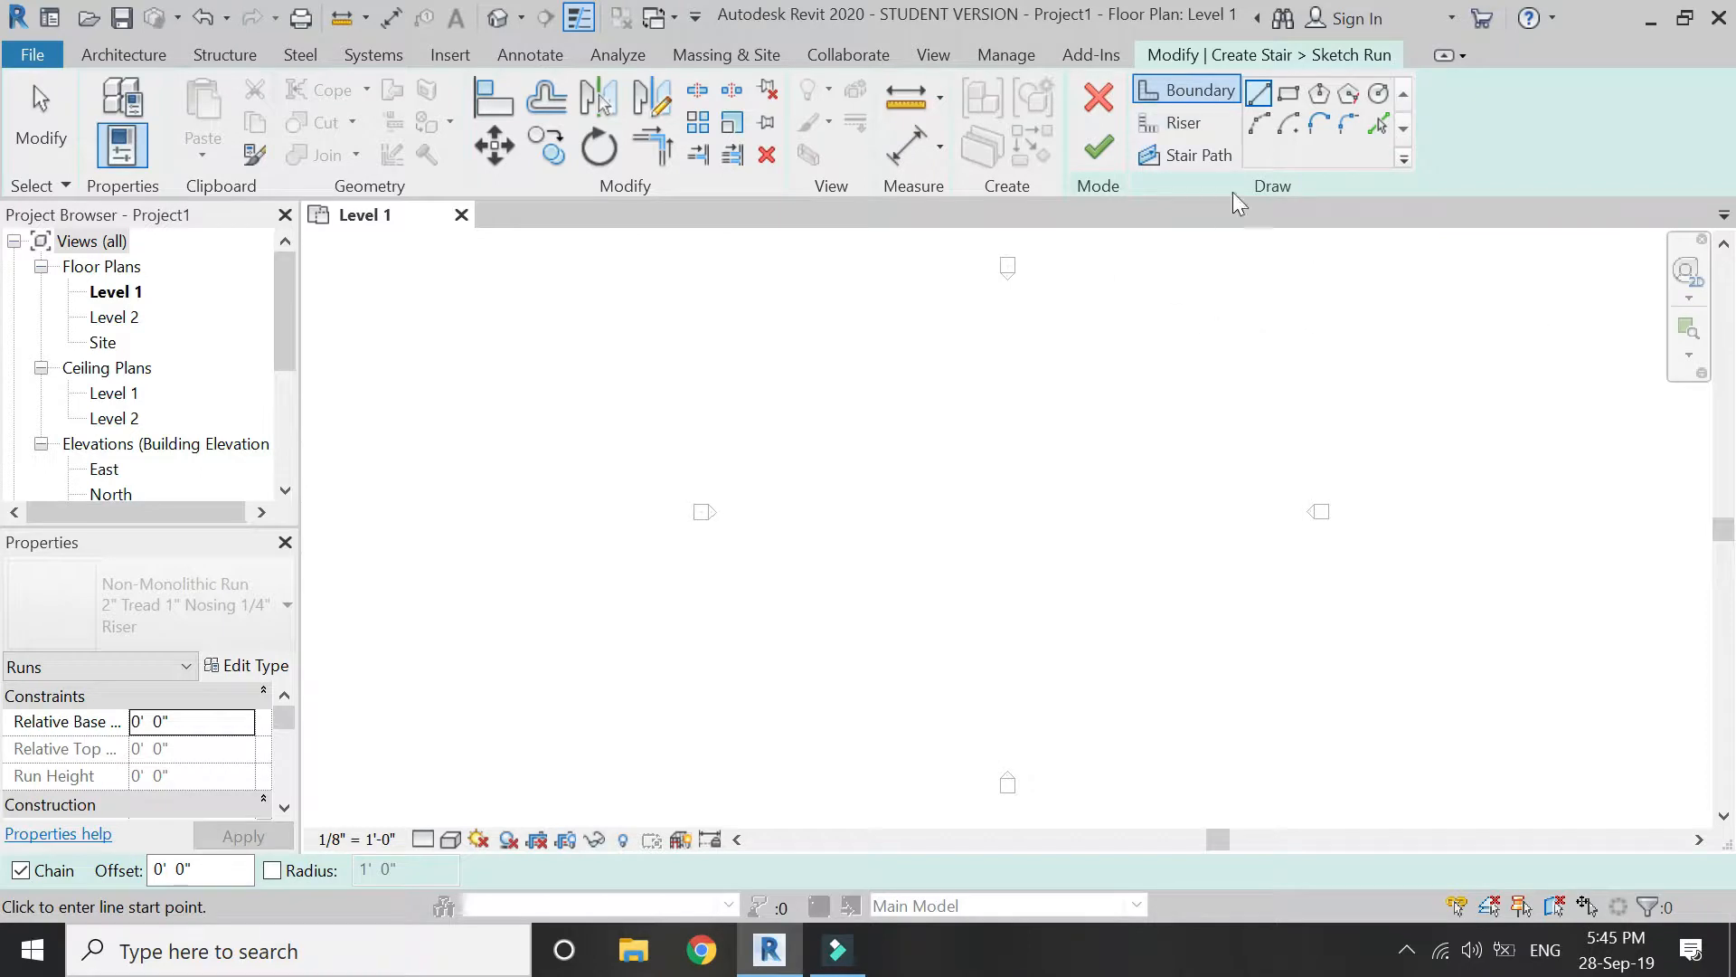
left_click(1183, 121)
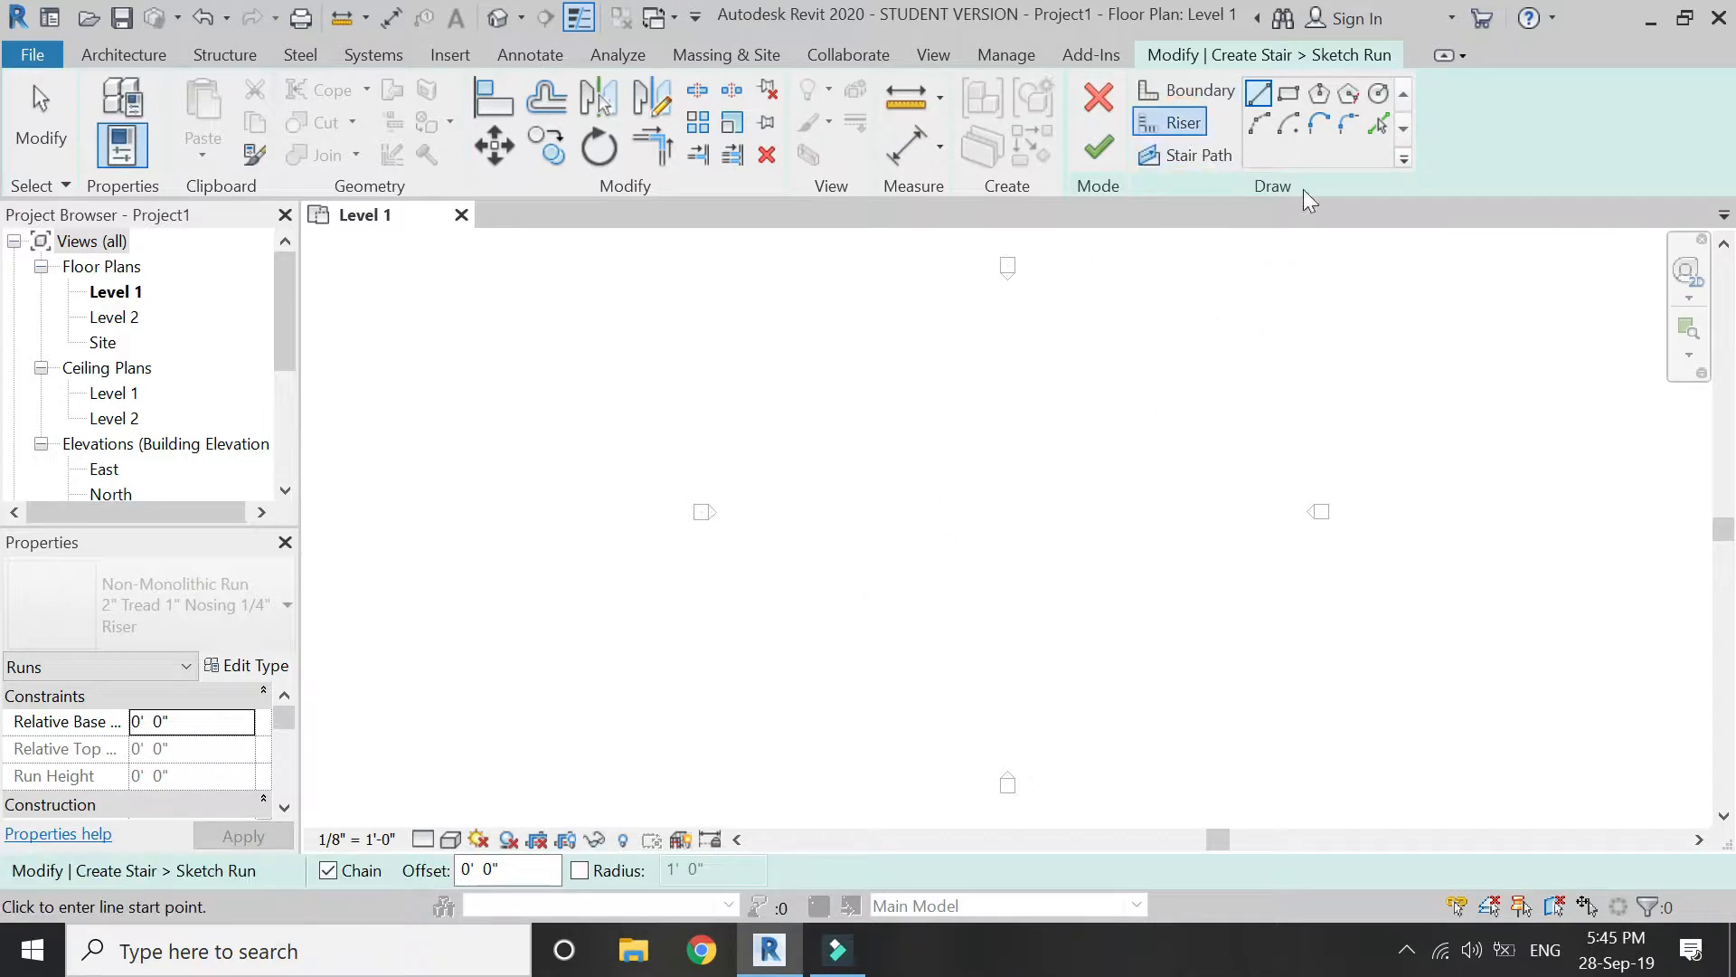
left_click(1379, 92)
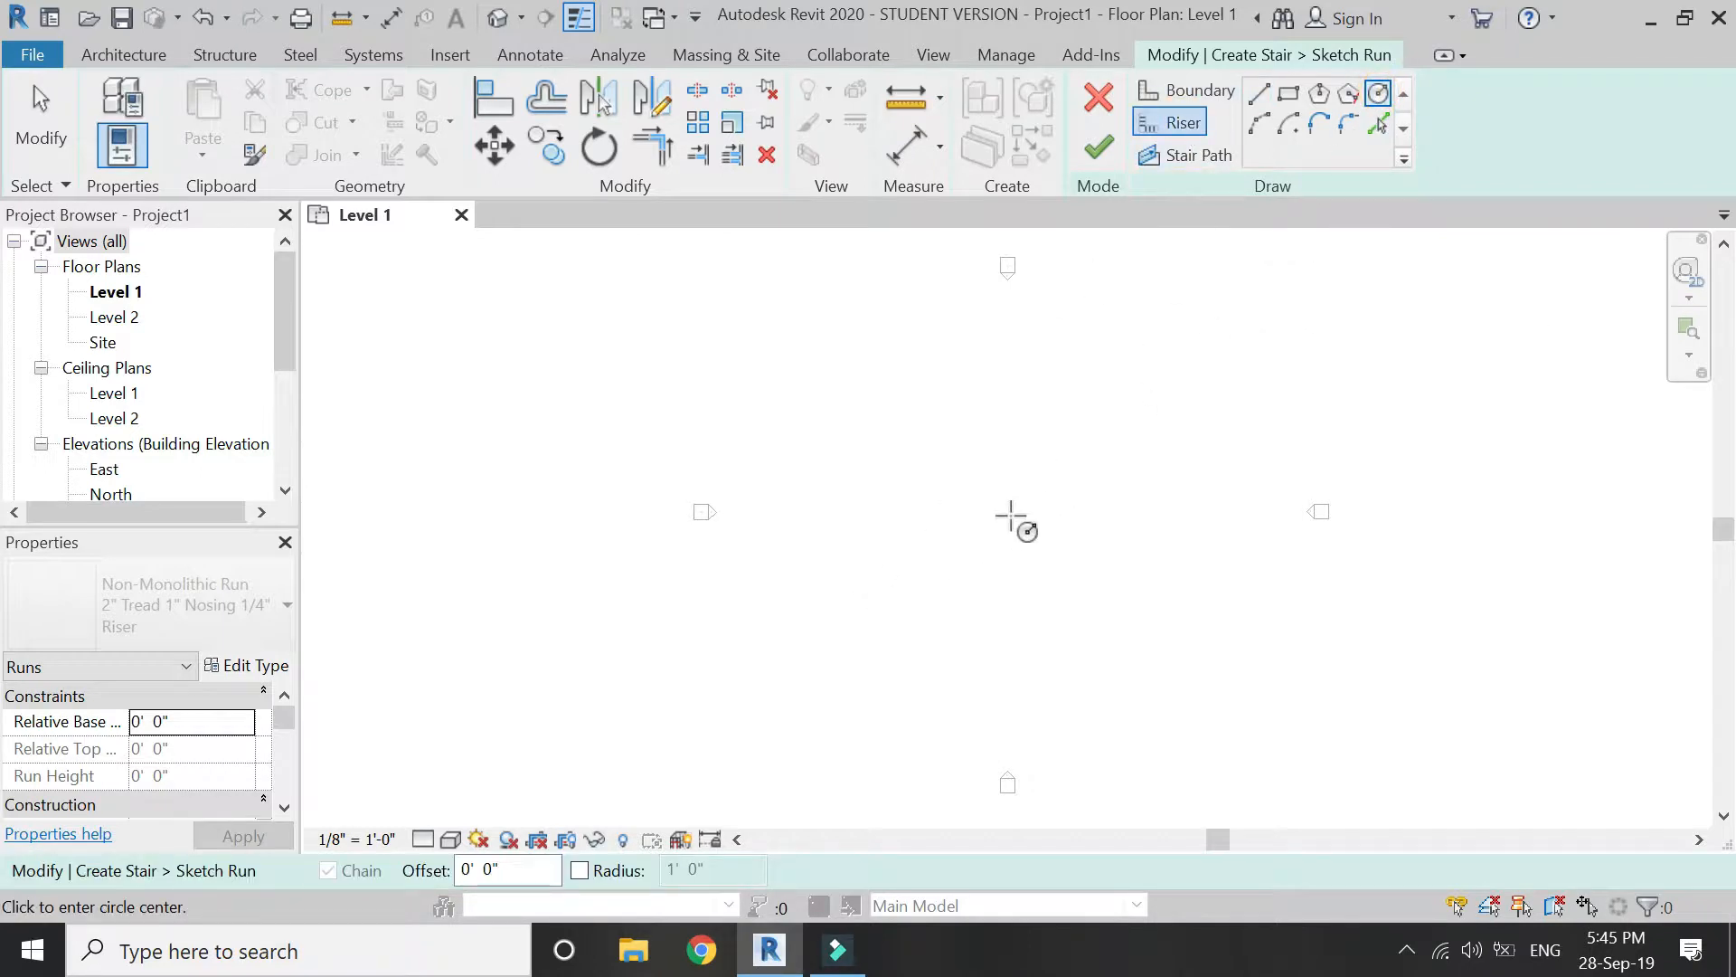
left_click(1009, 519)
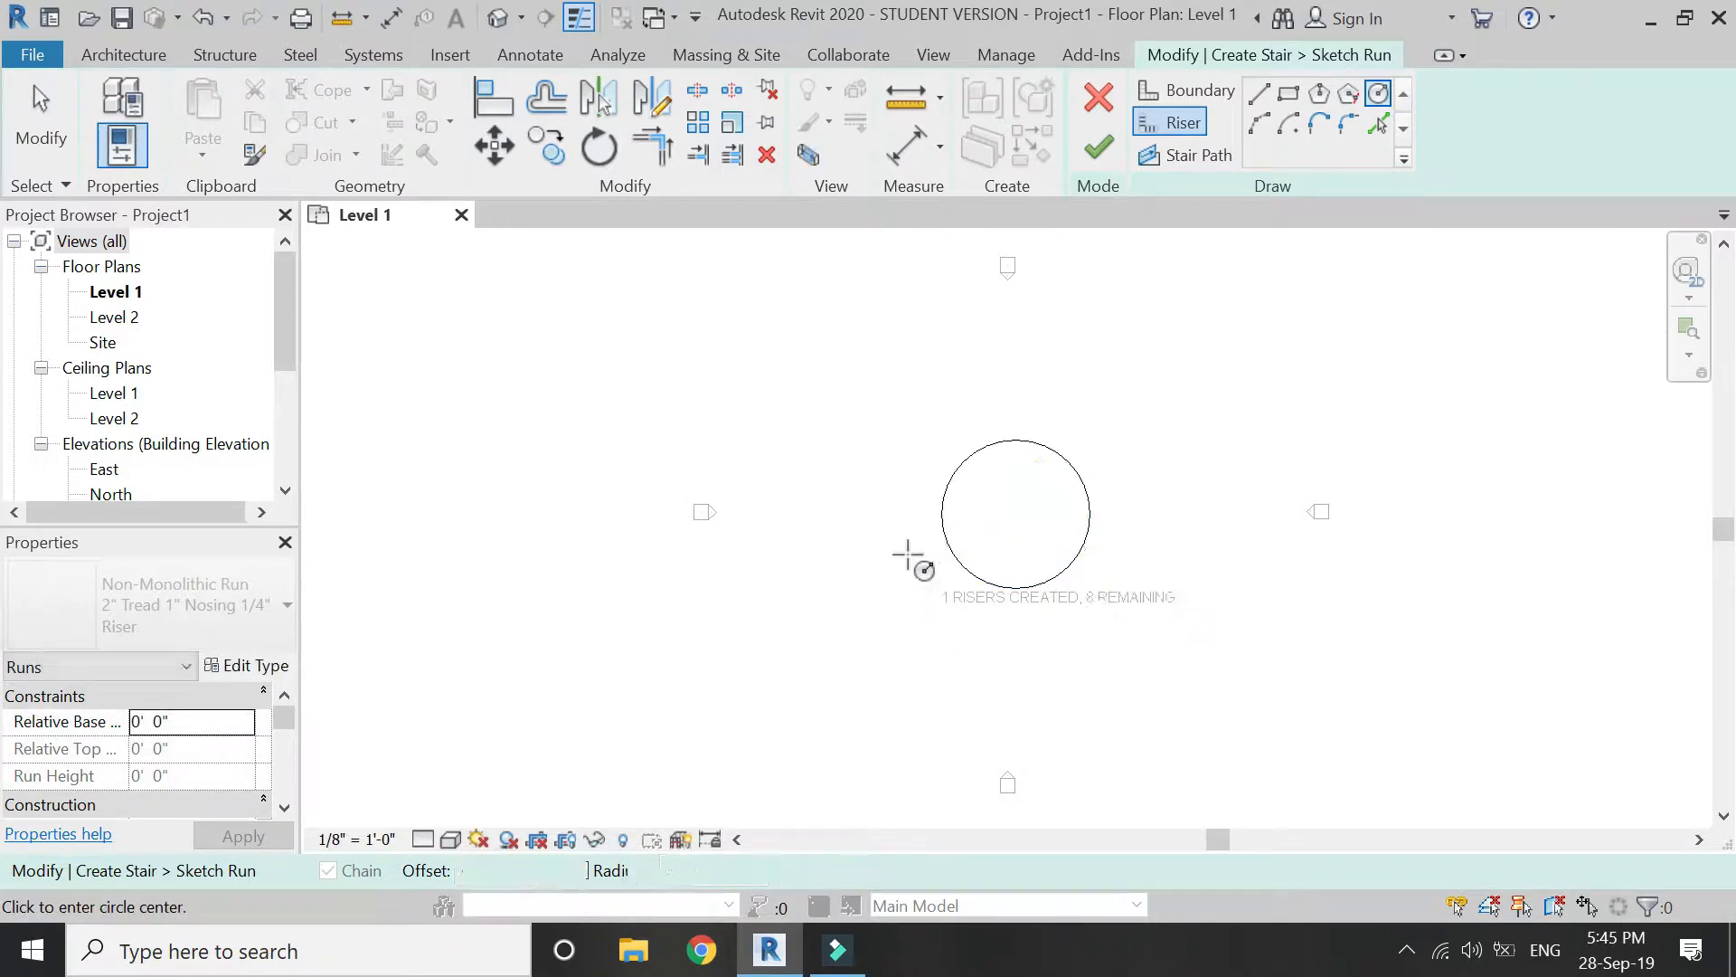
left_click(544, 98)
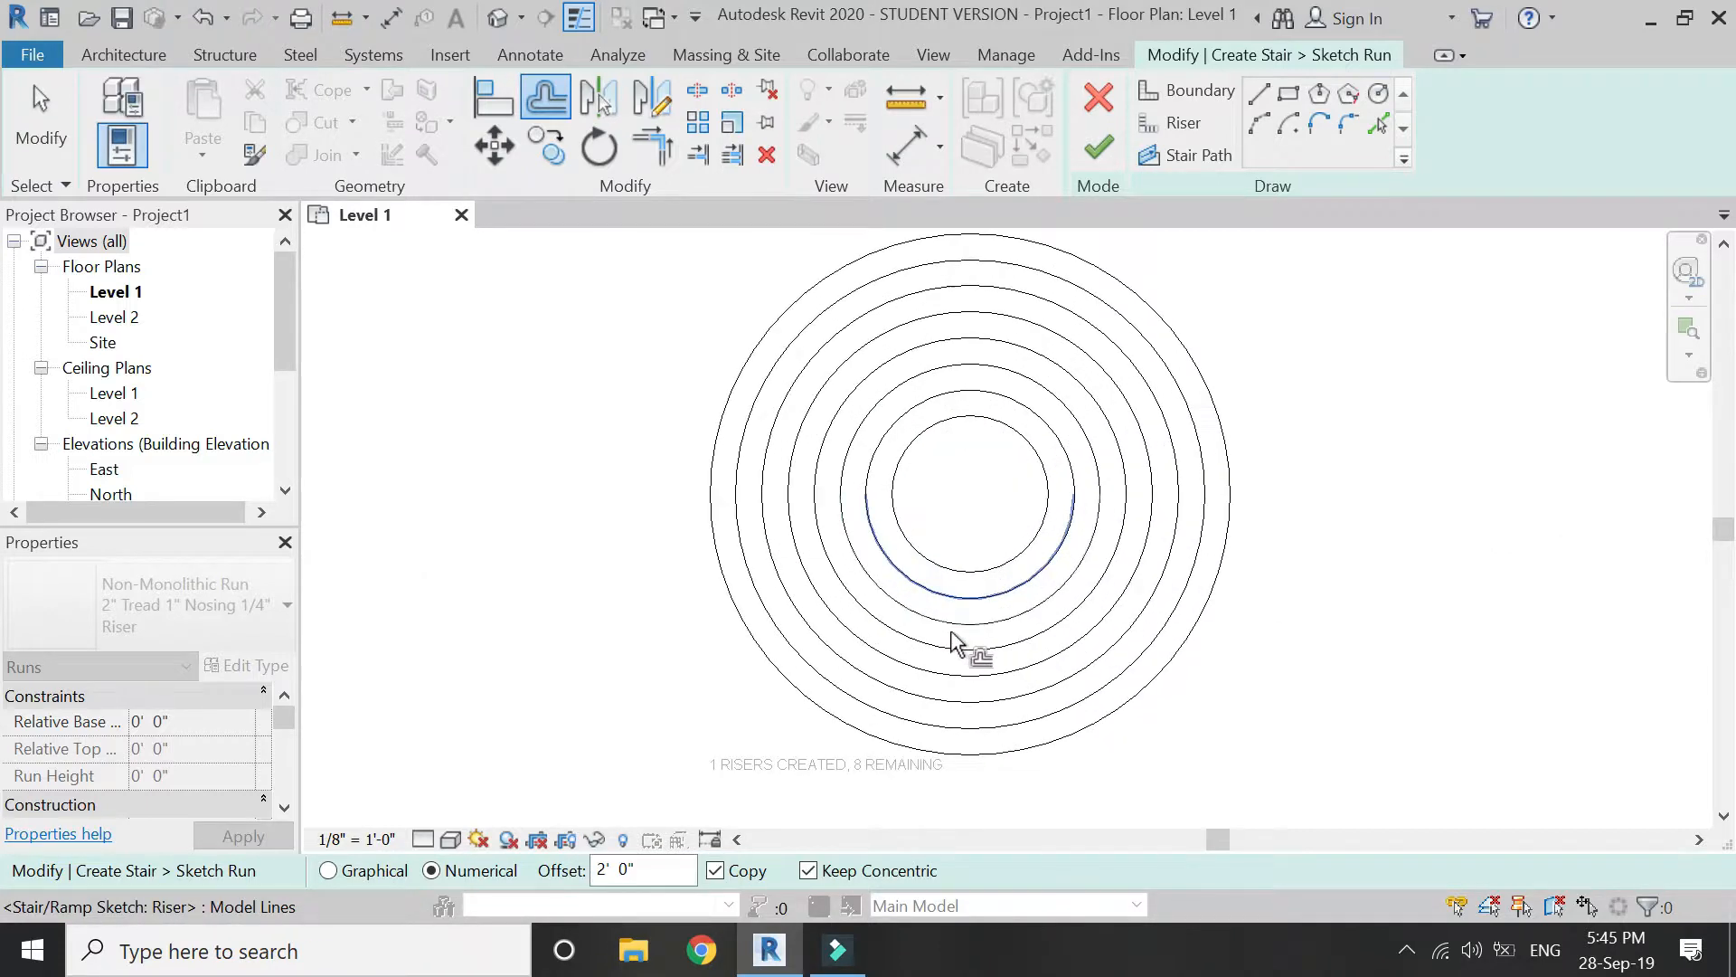
mouse_move(991, 575)
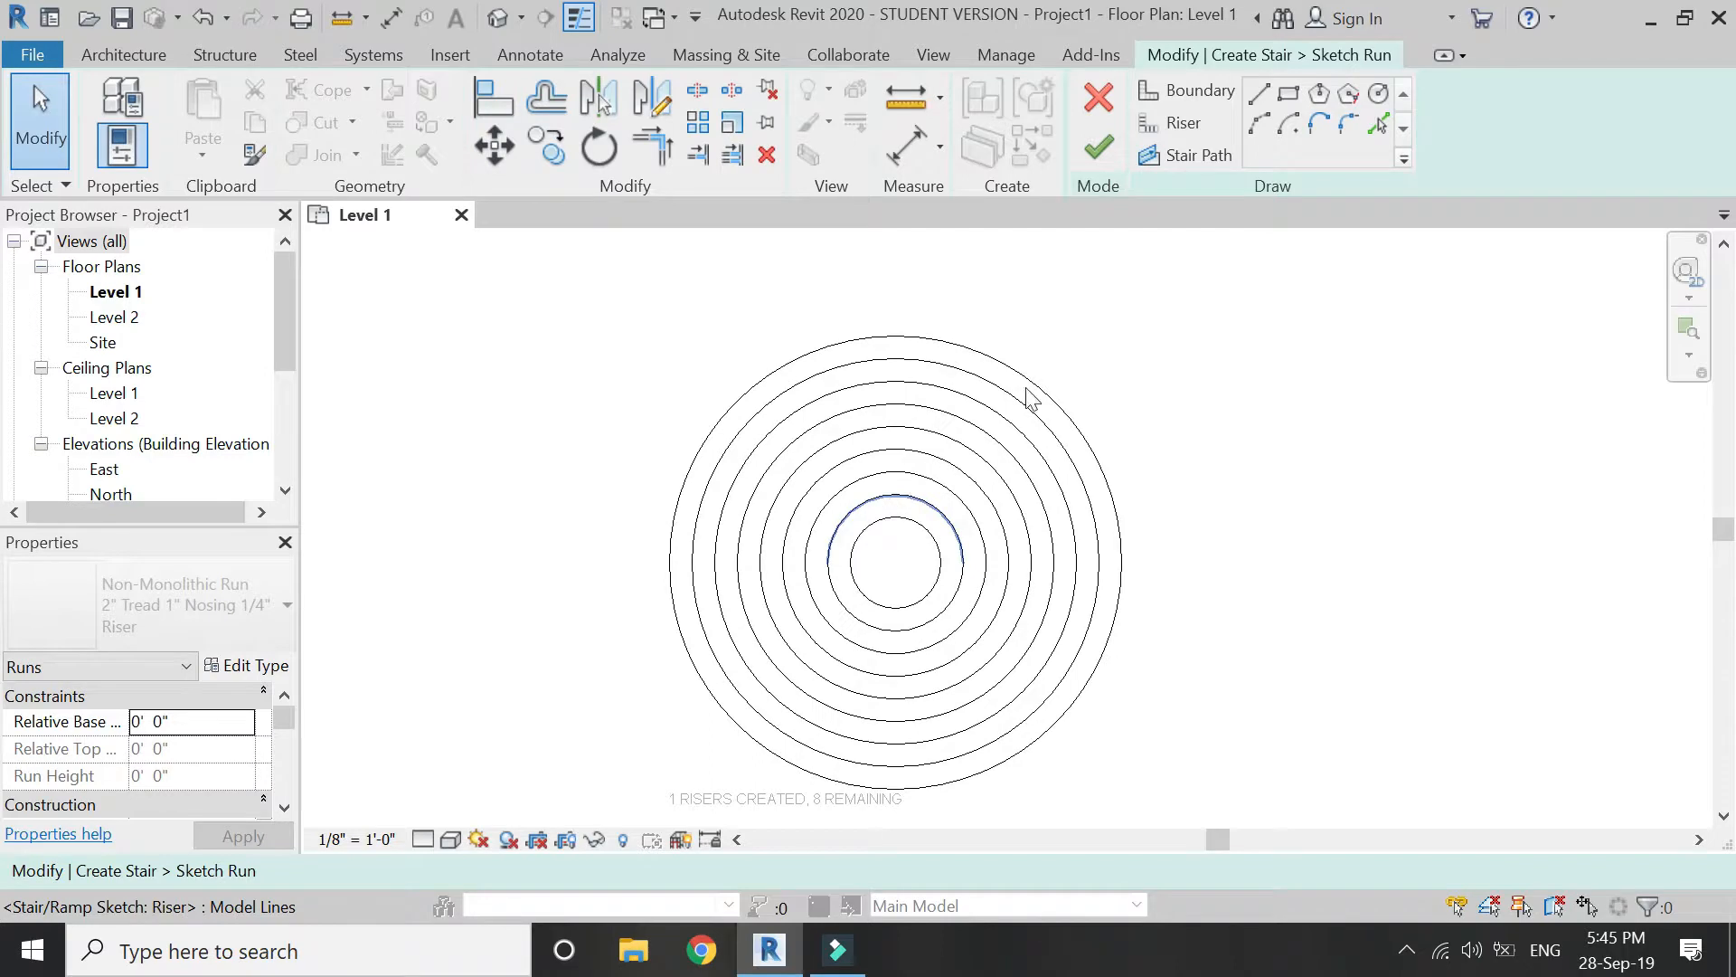
Draw two vertical boundary lines from the outer circle and trim the riser arcs at them.
left_click(1196, 91)
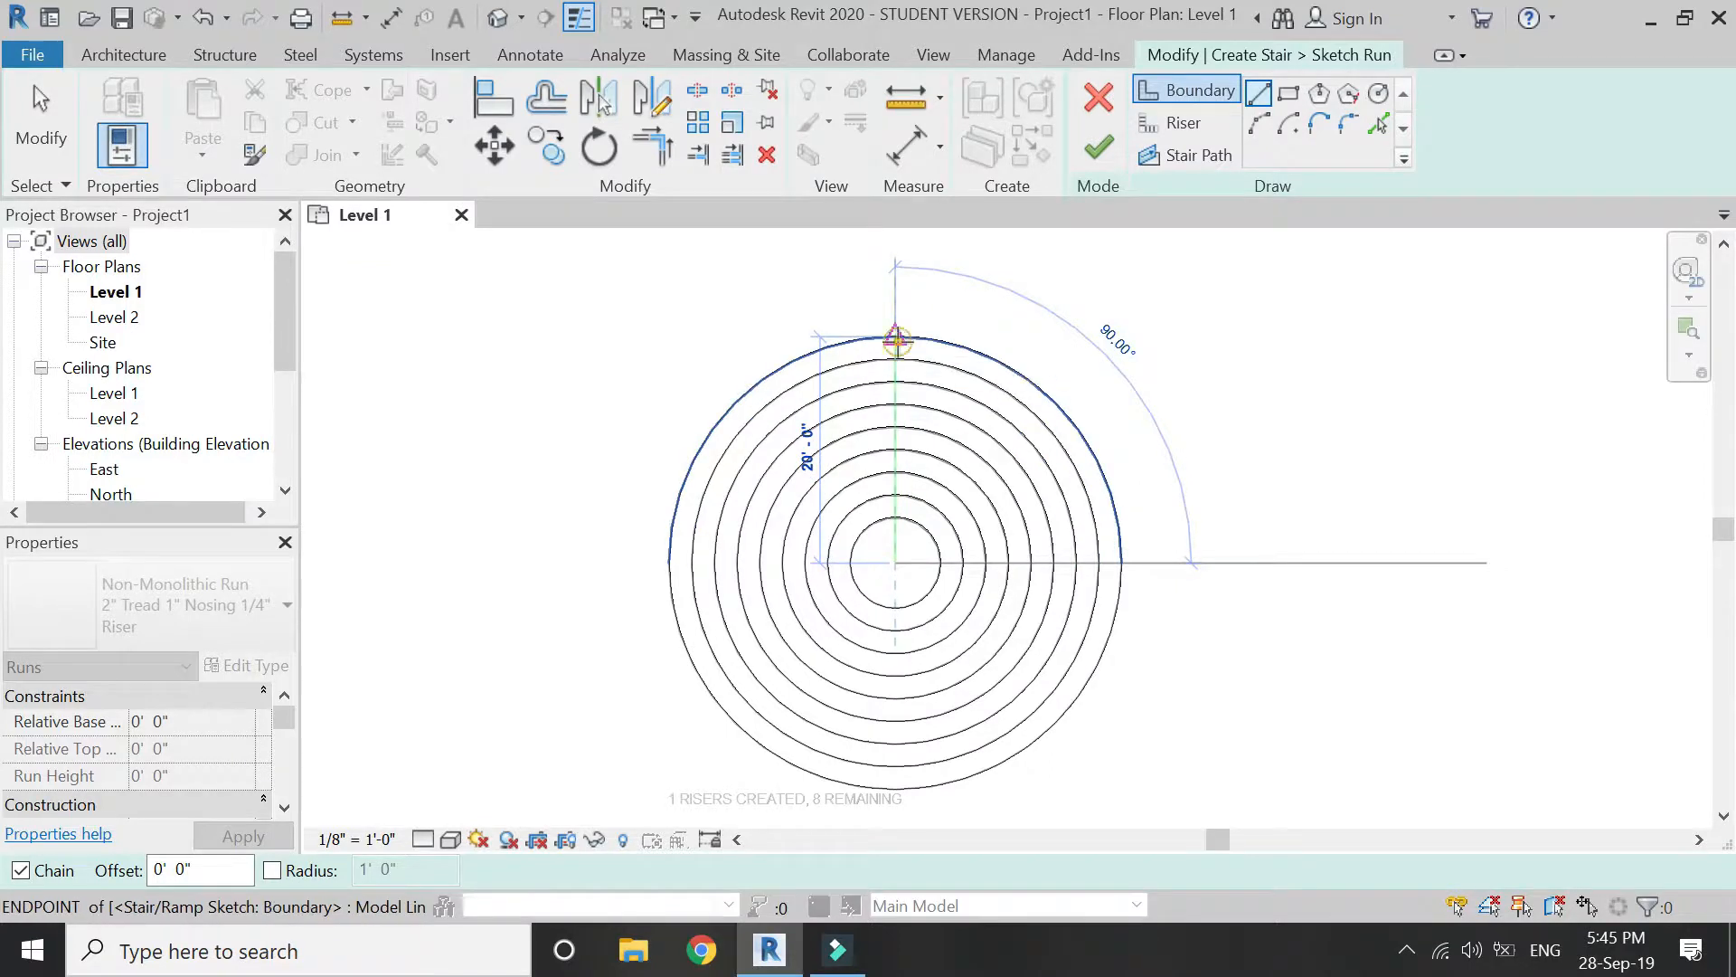
left_click(545, 98)
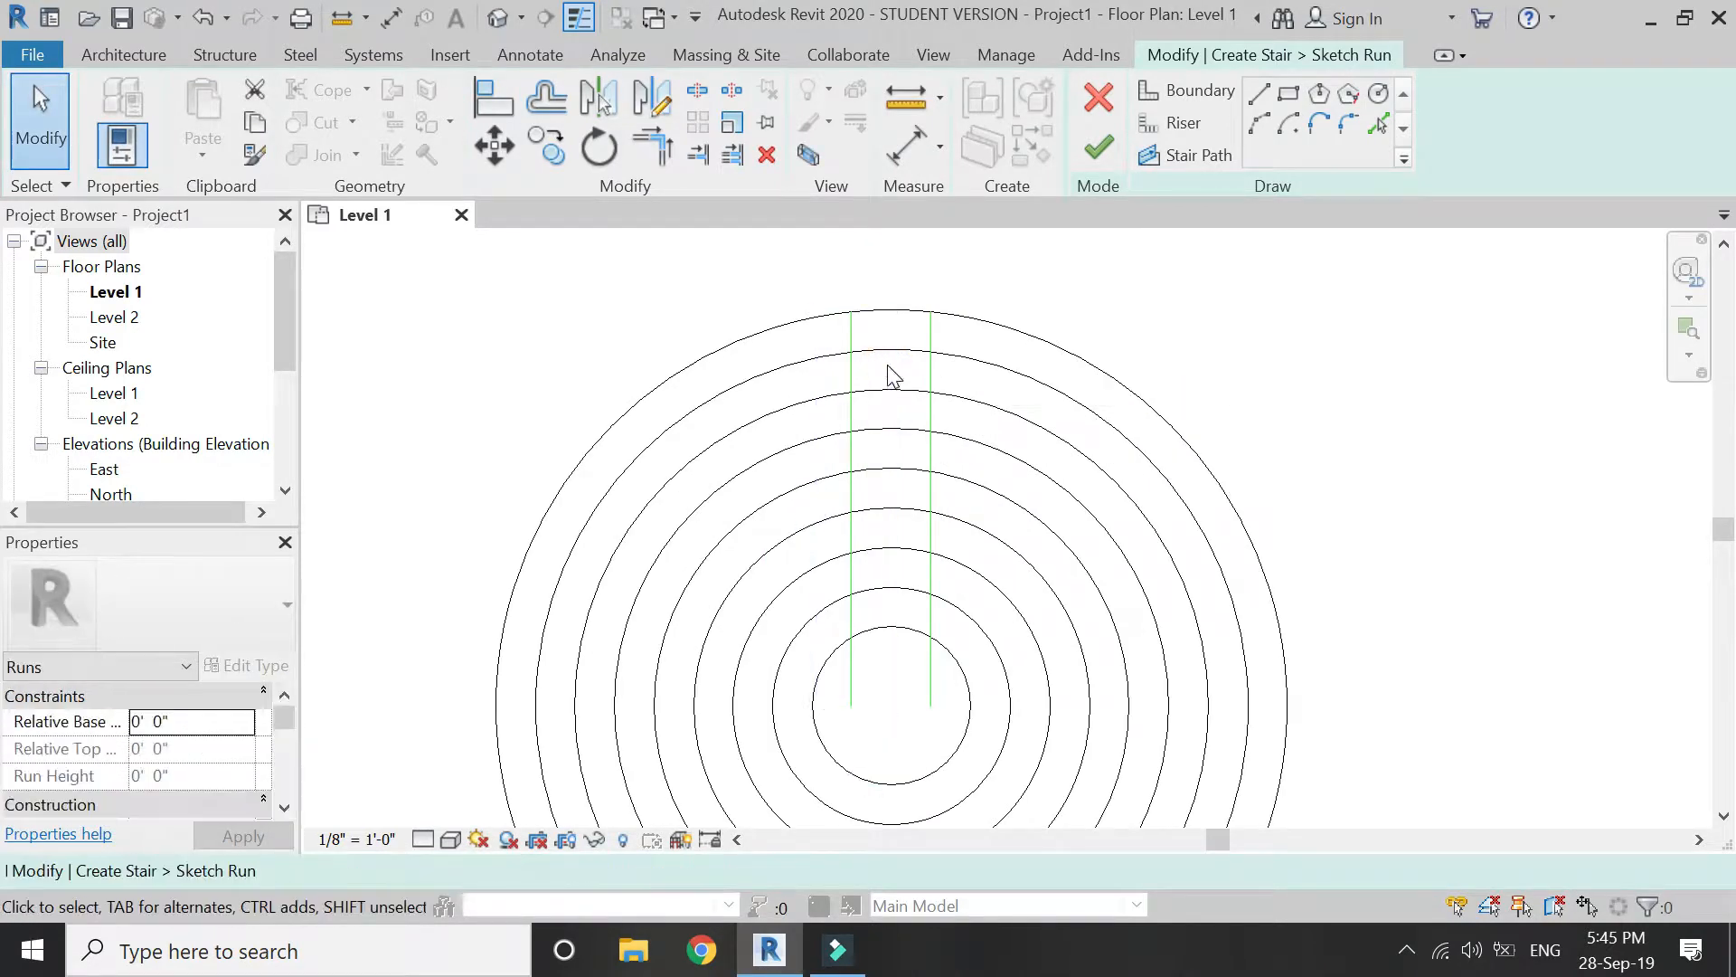
left_click(892, 512)
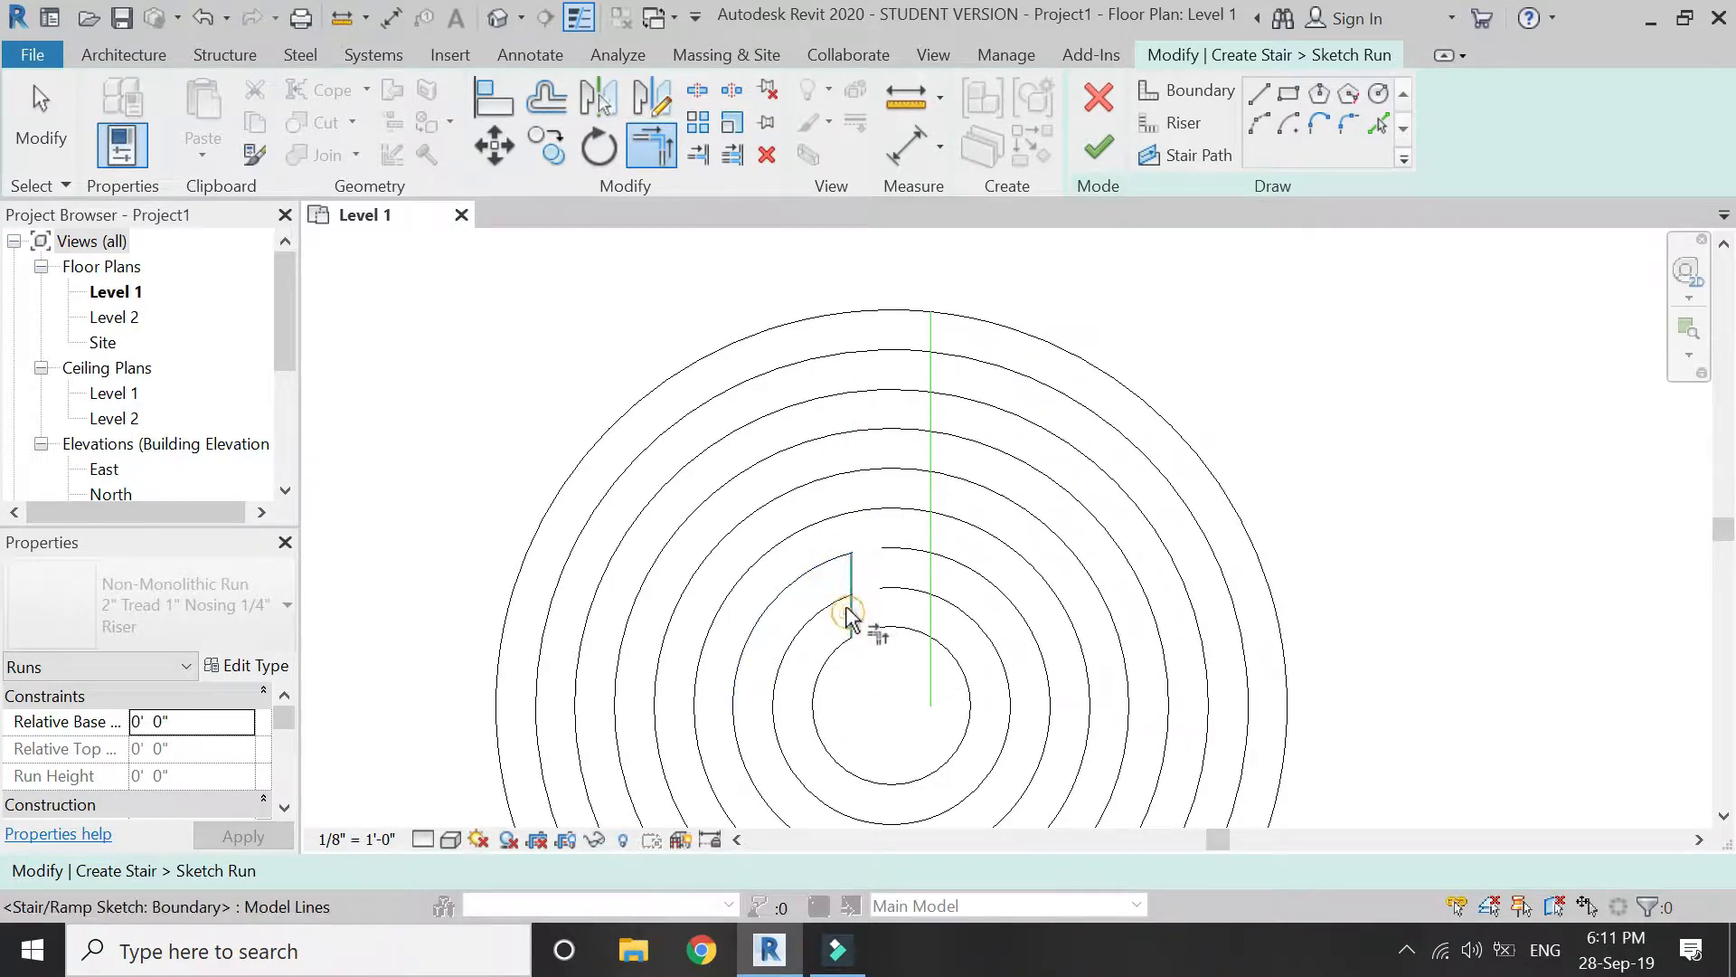
left_click(850, 615)
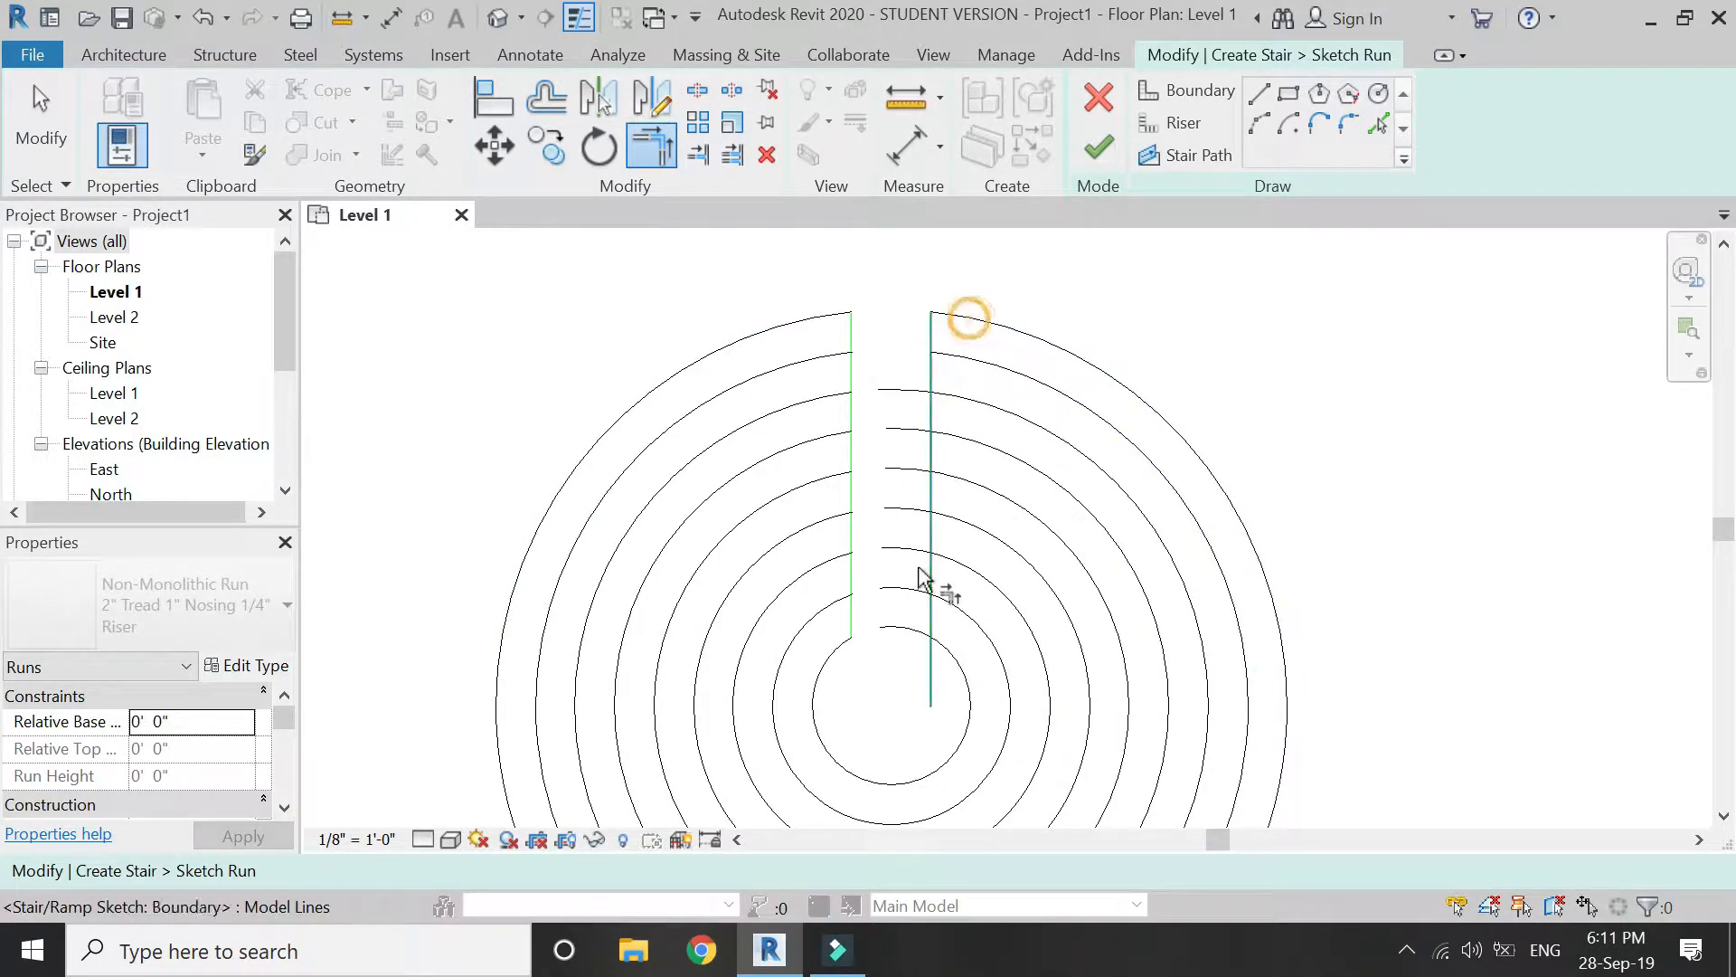
left_click(941, 604)
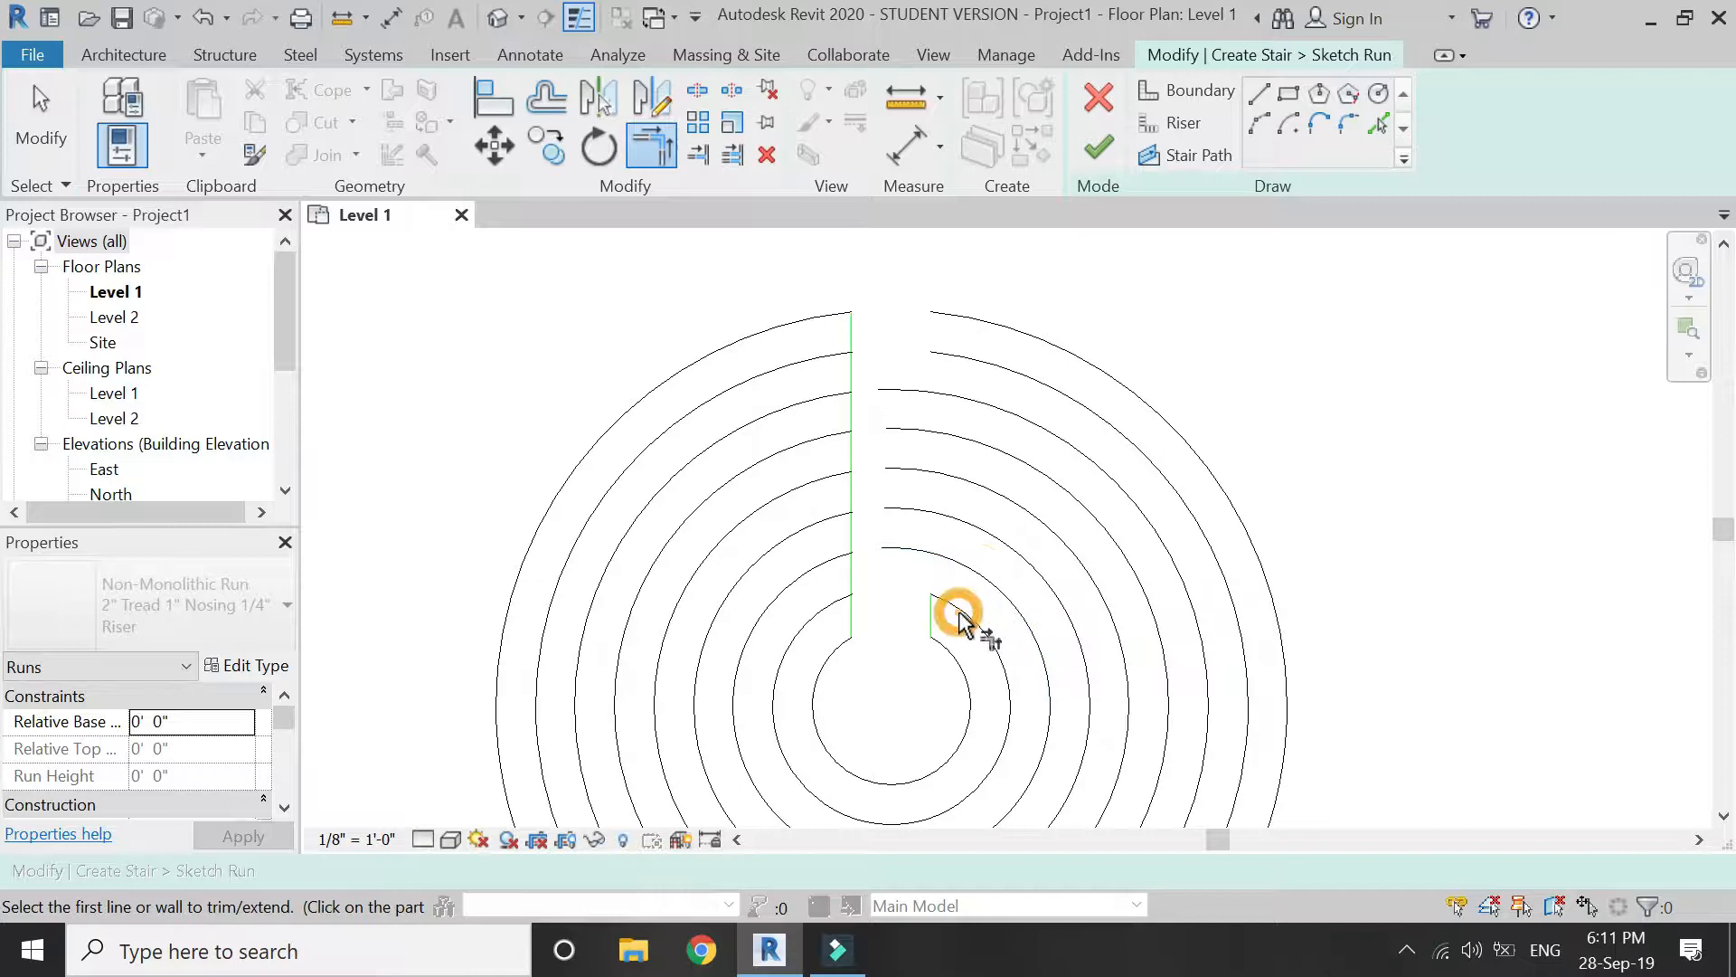
mouse_move(954, 581)
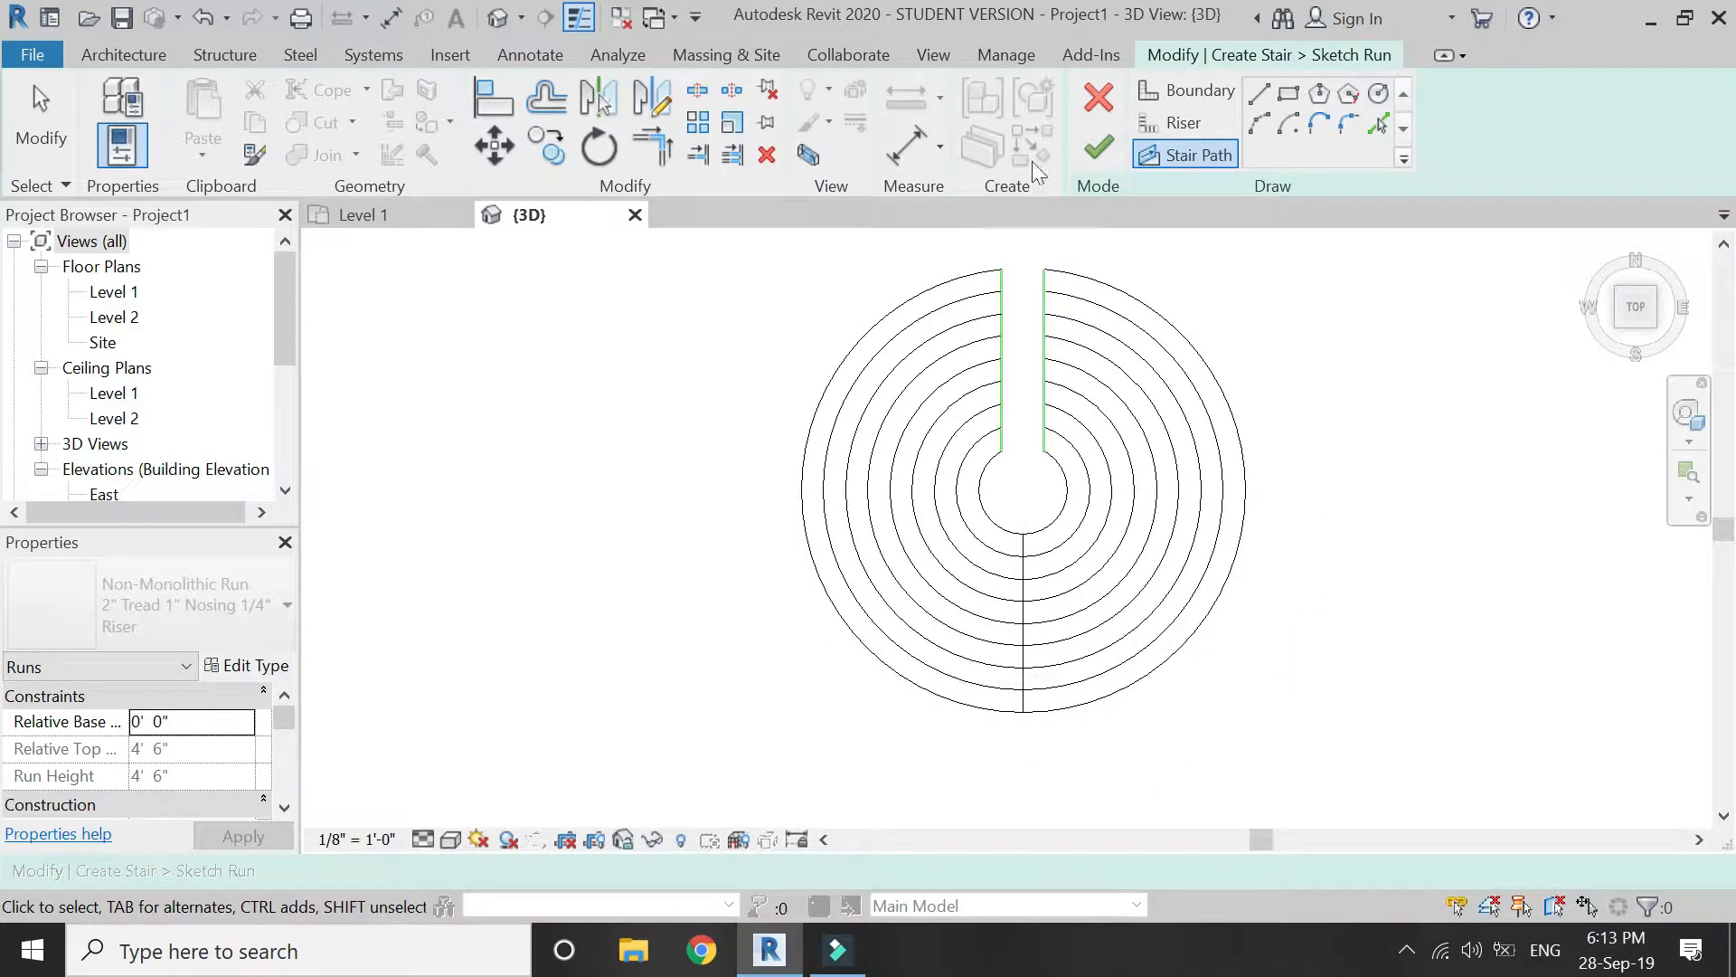
Finish the run sketch and the stair so the slotted concentric treads are built.
left_click(1096, 145)
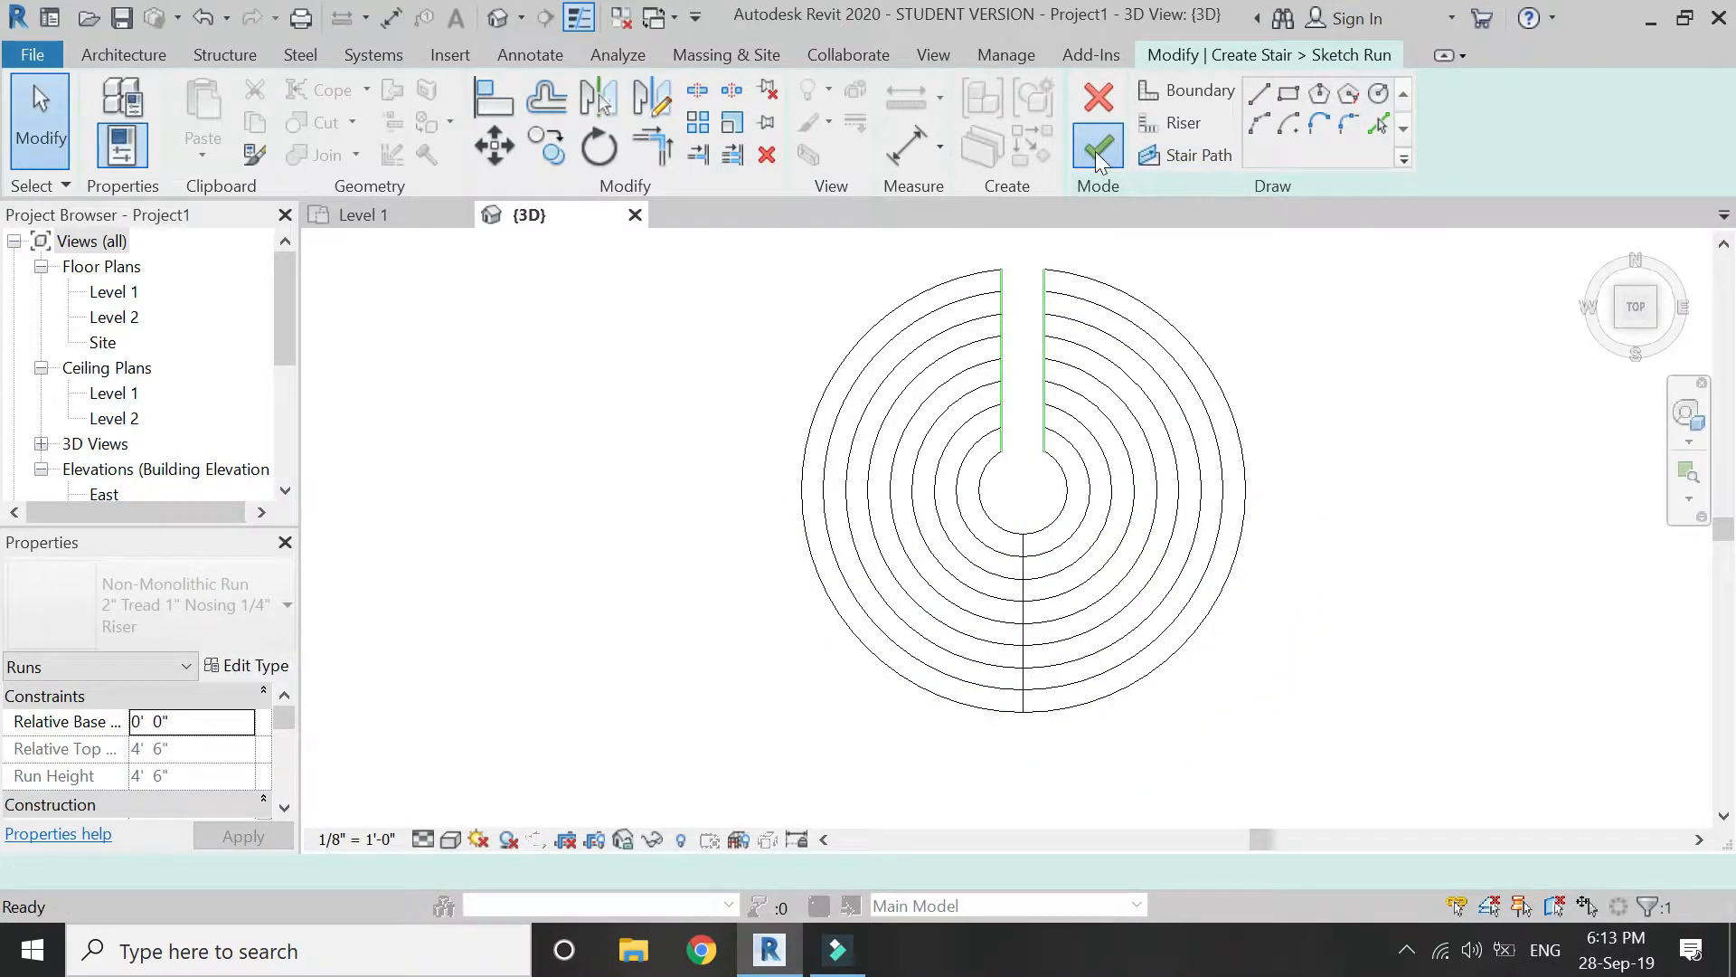
left_click(1096, 145)
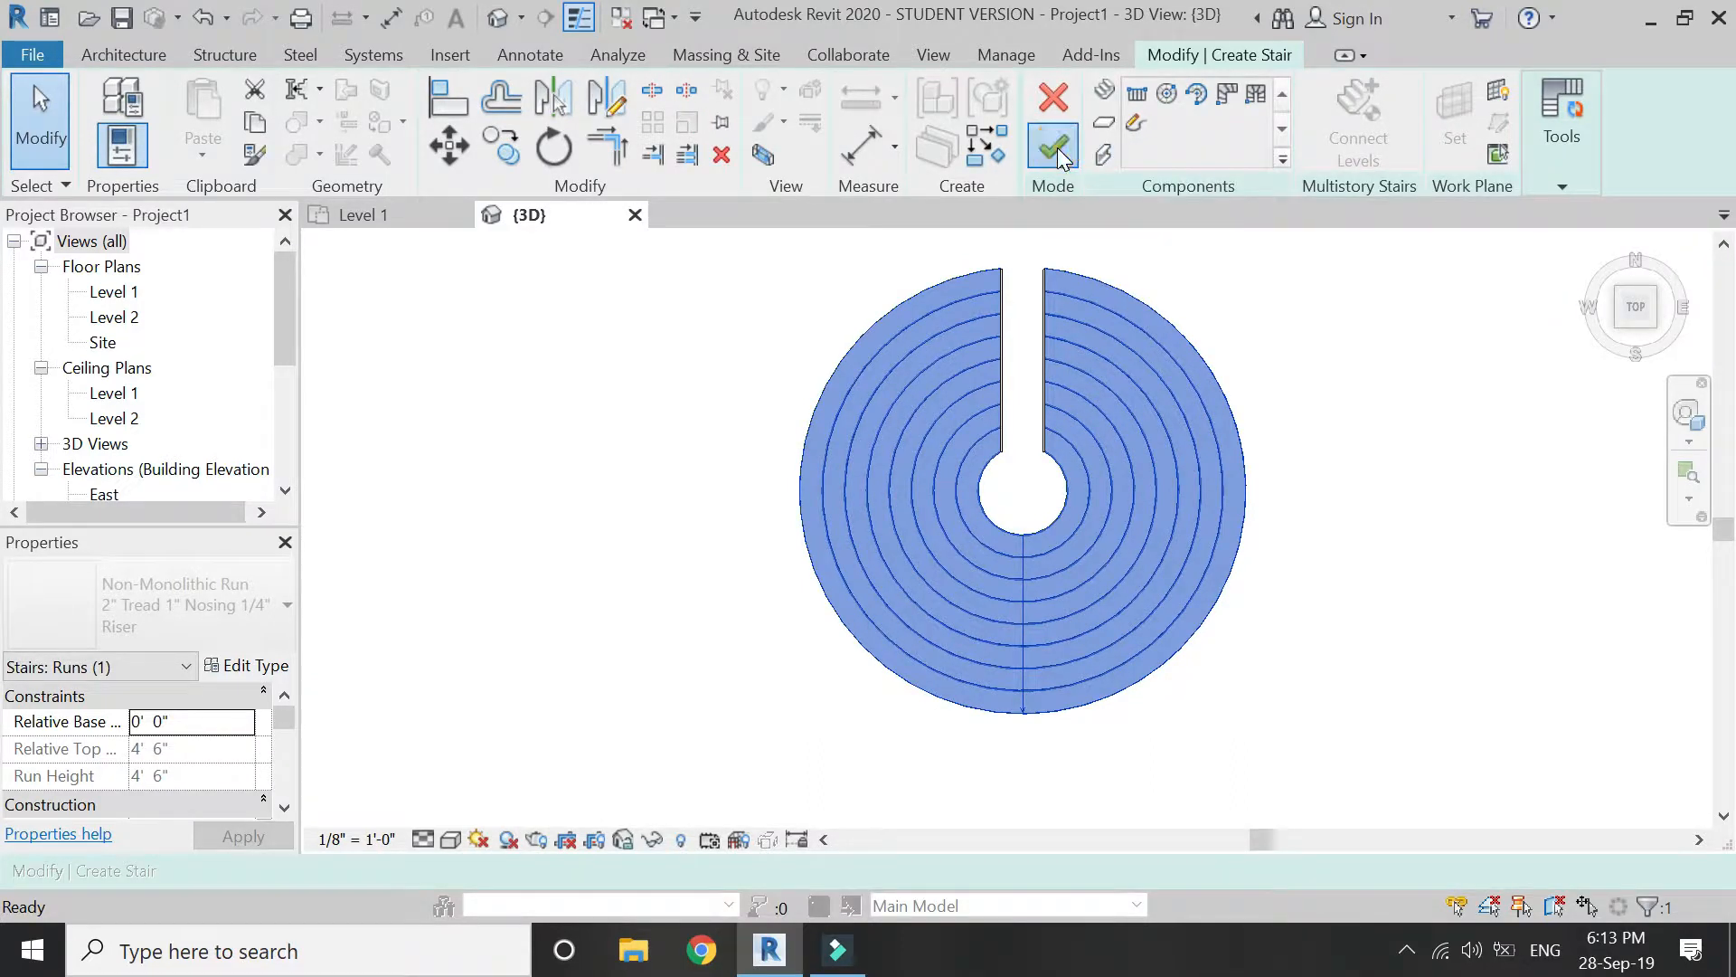
left_click(1053, 145)
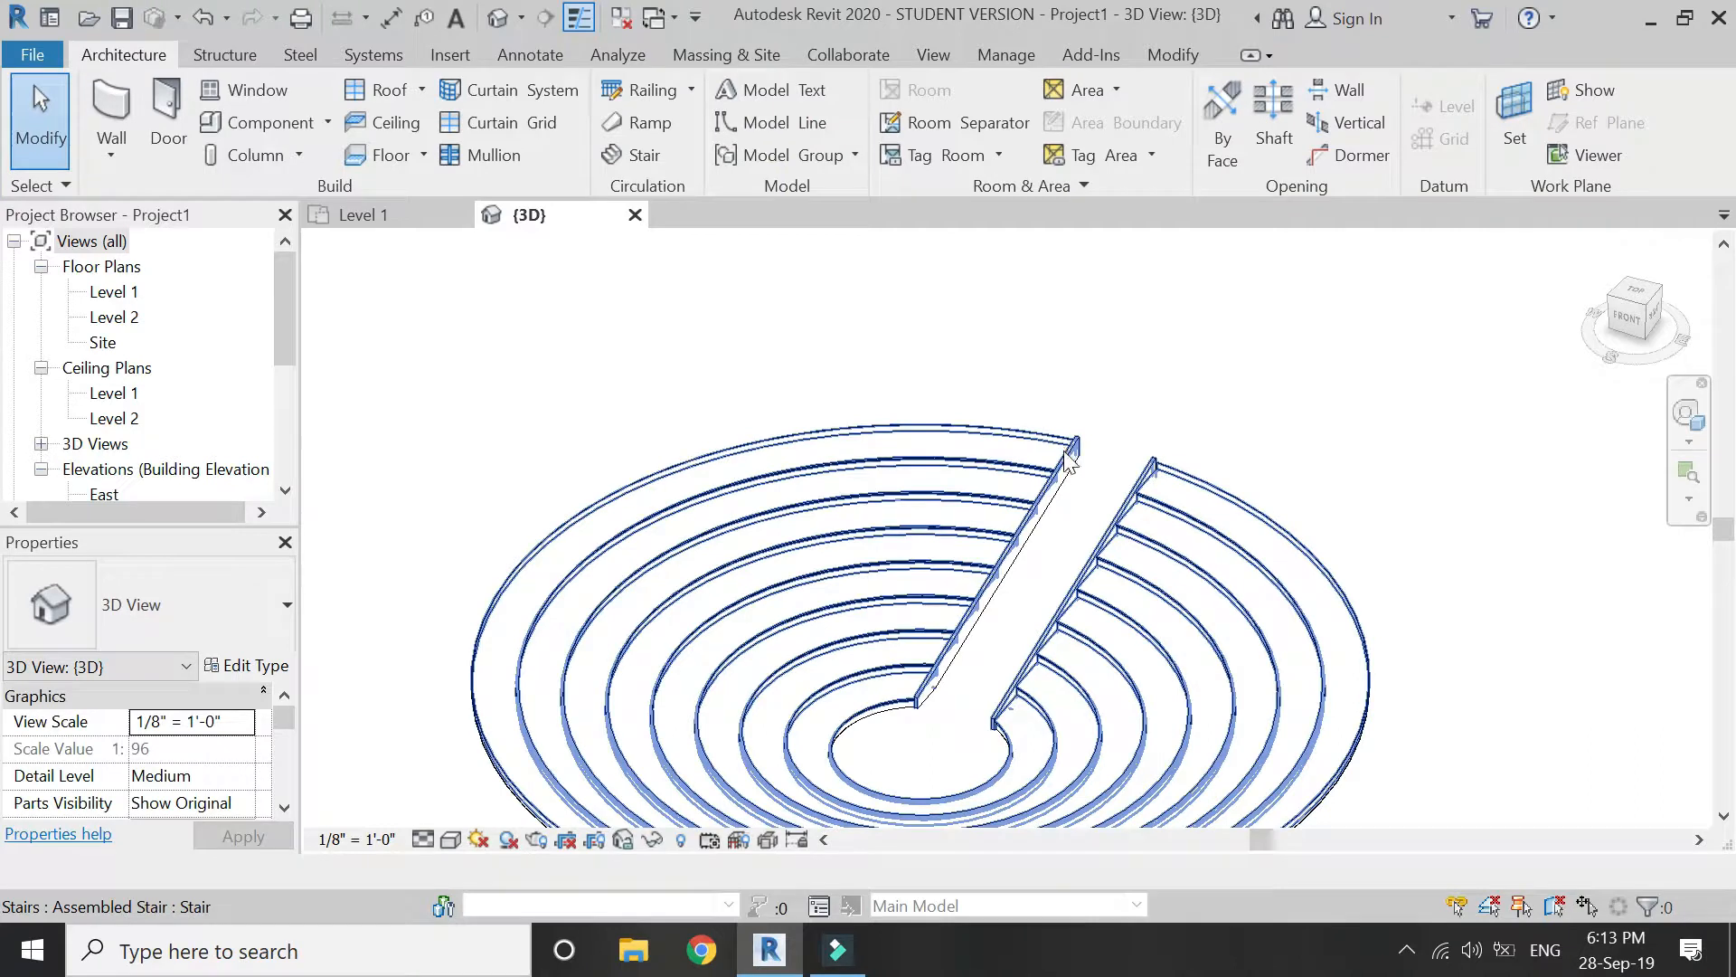
mouse_move(1147, 492)
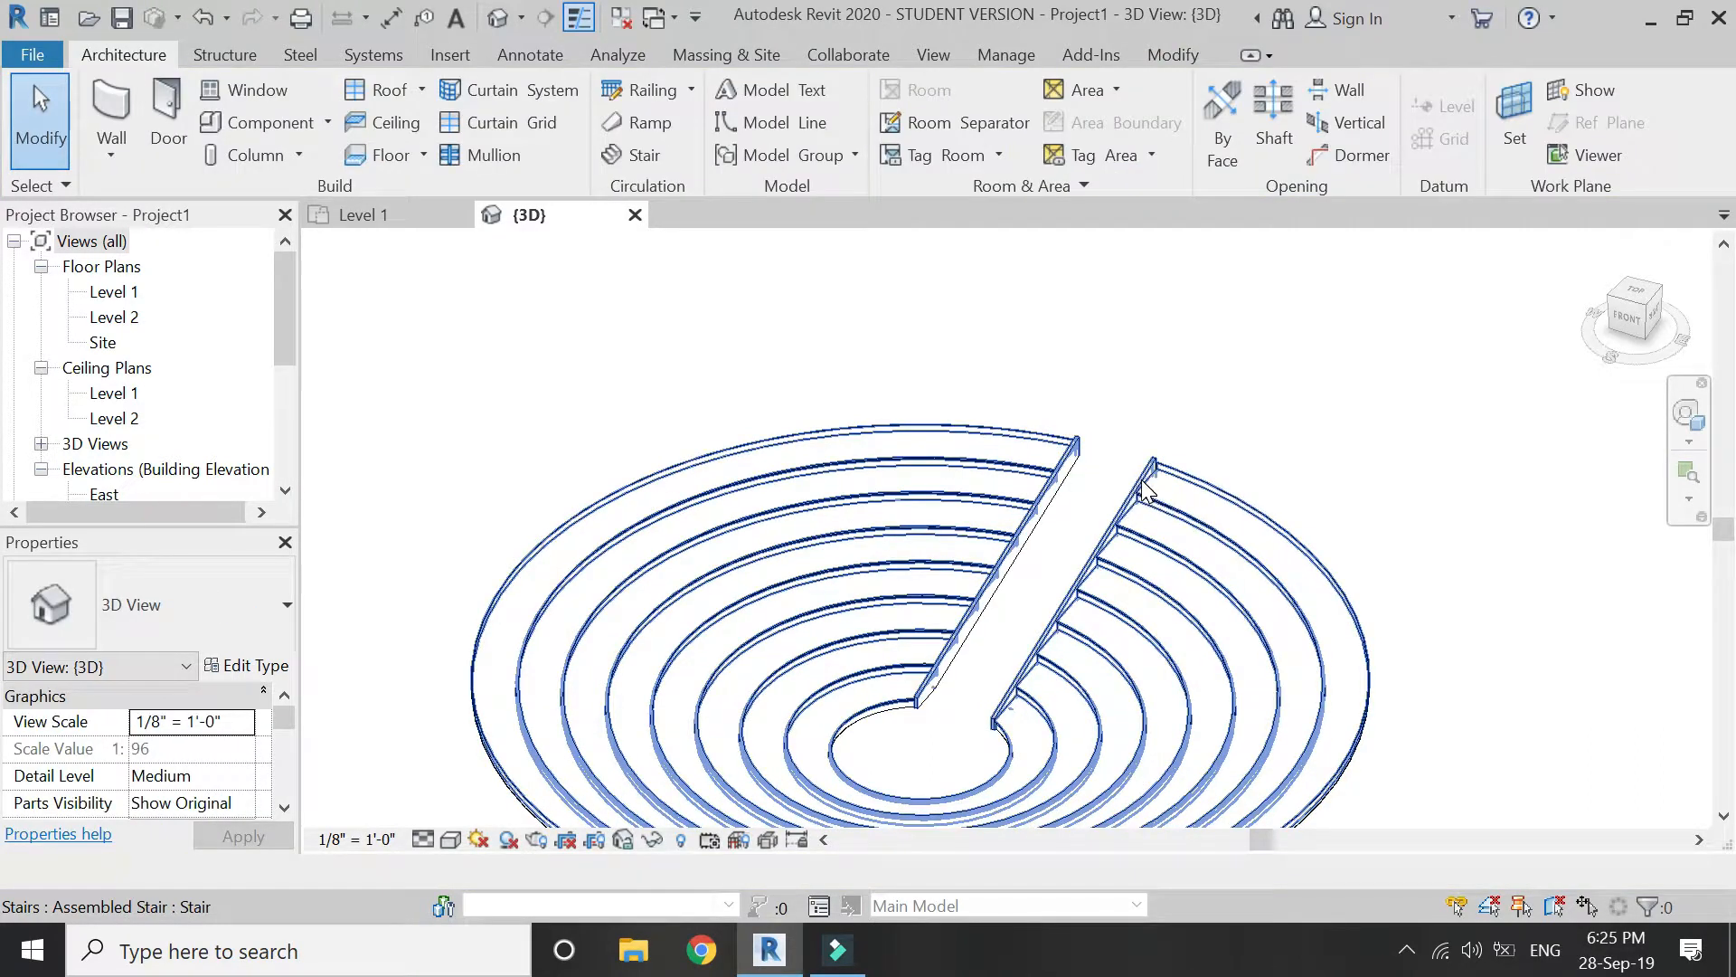
Re-edit and complete the stair, save the project as 'stairs courtyard', and show the North elevation.
double_click(975, 609)
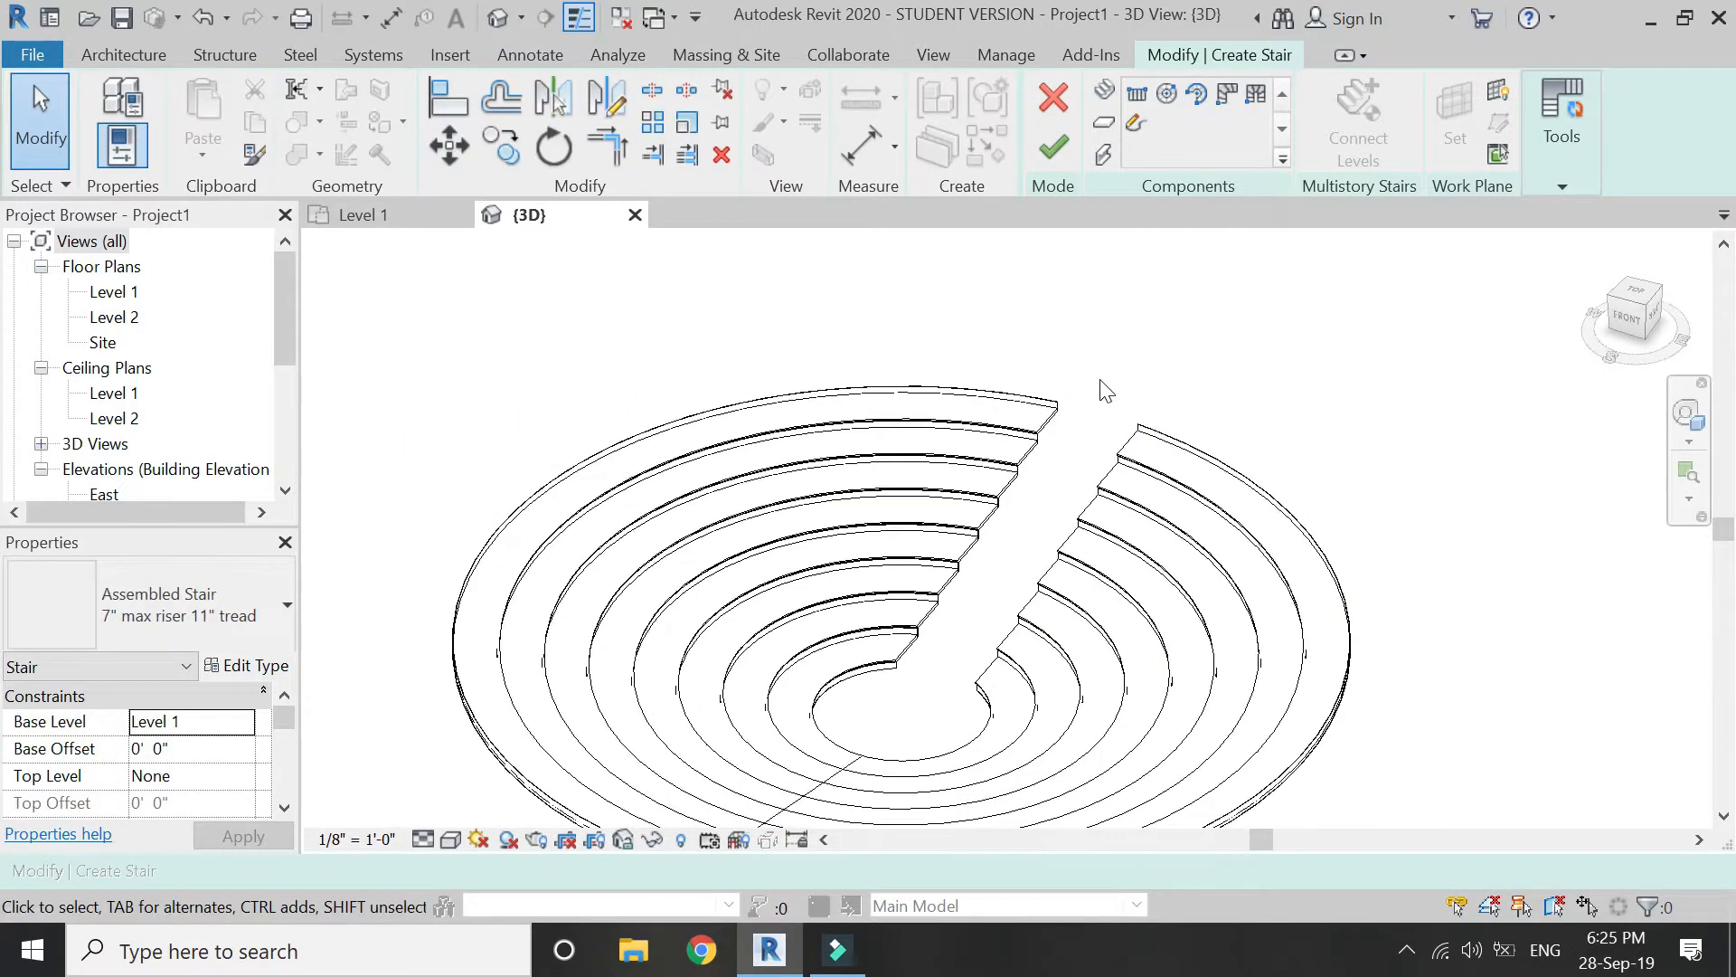
left_click(1053, 145)
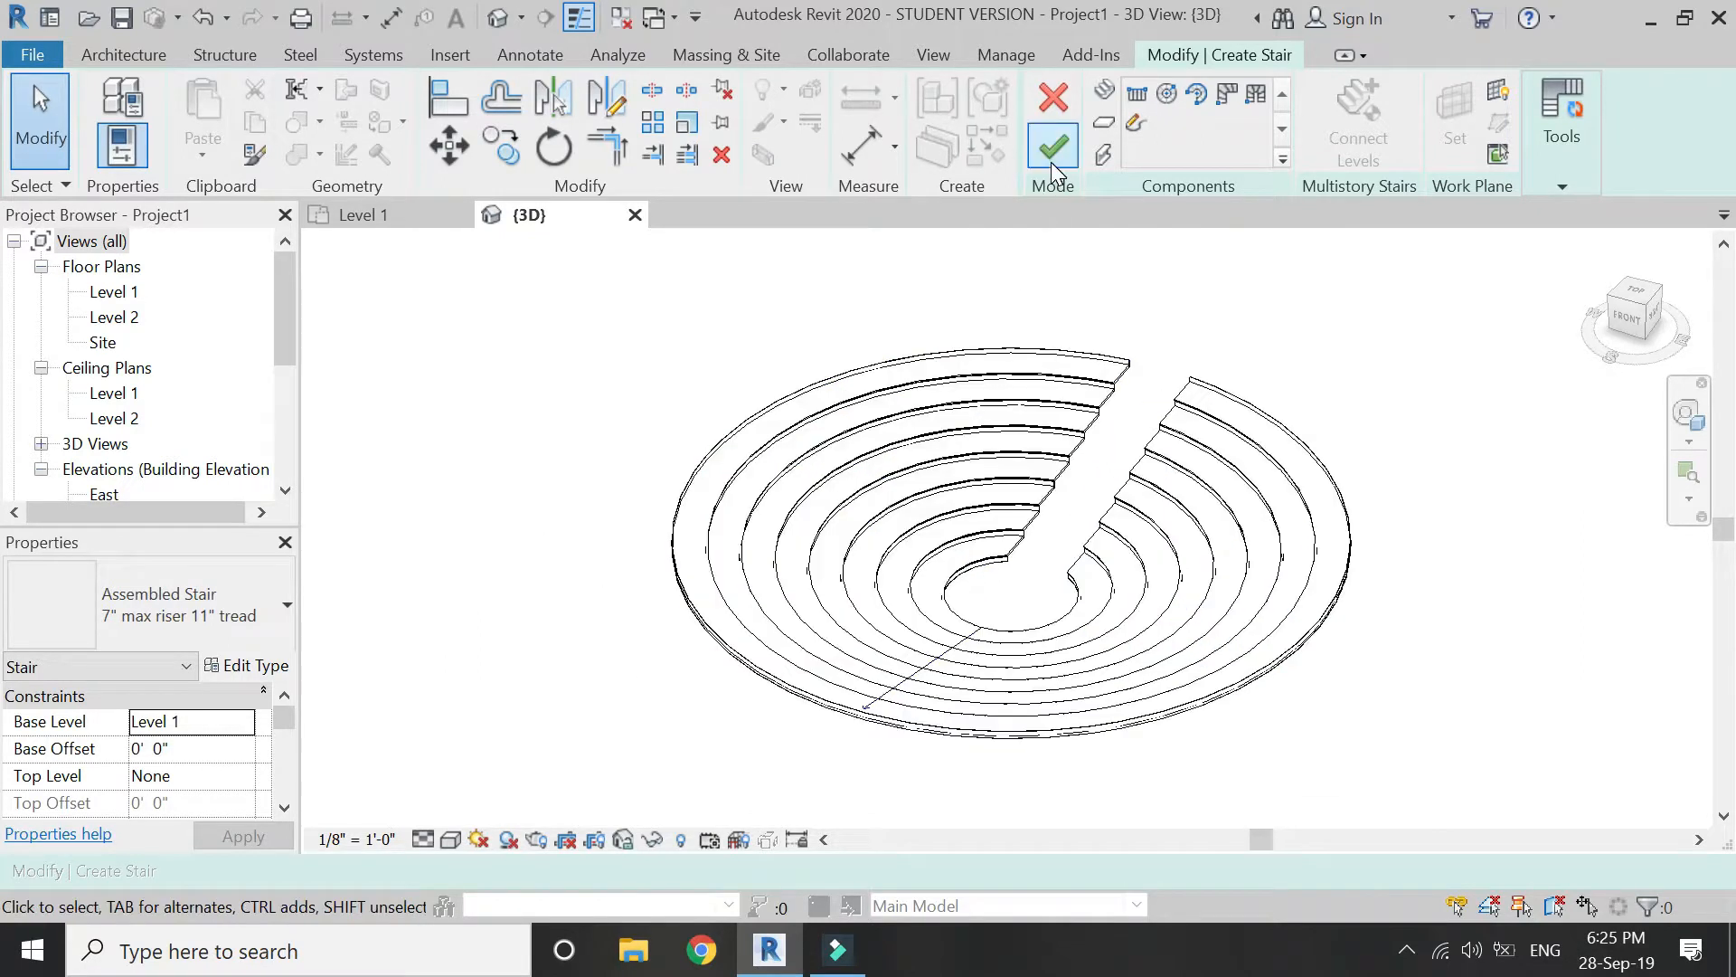
left_click(1051, 147)
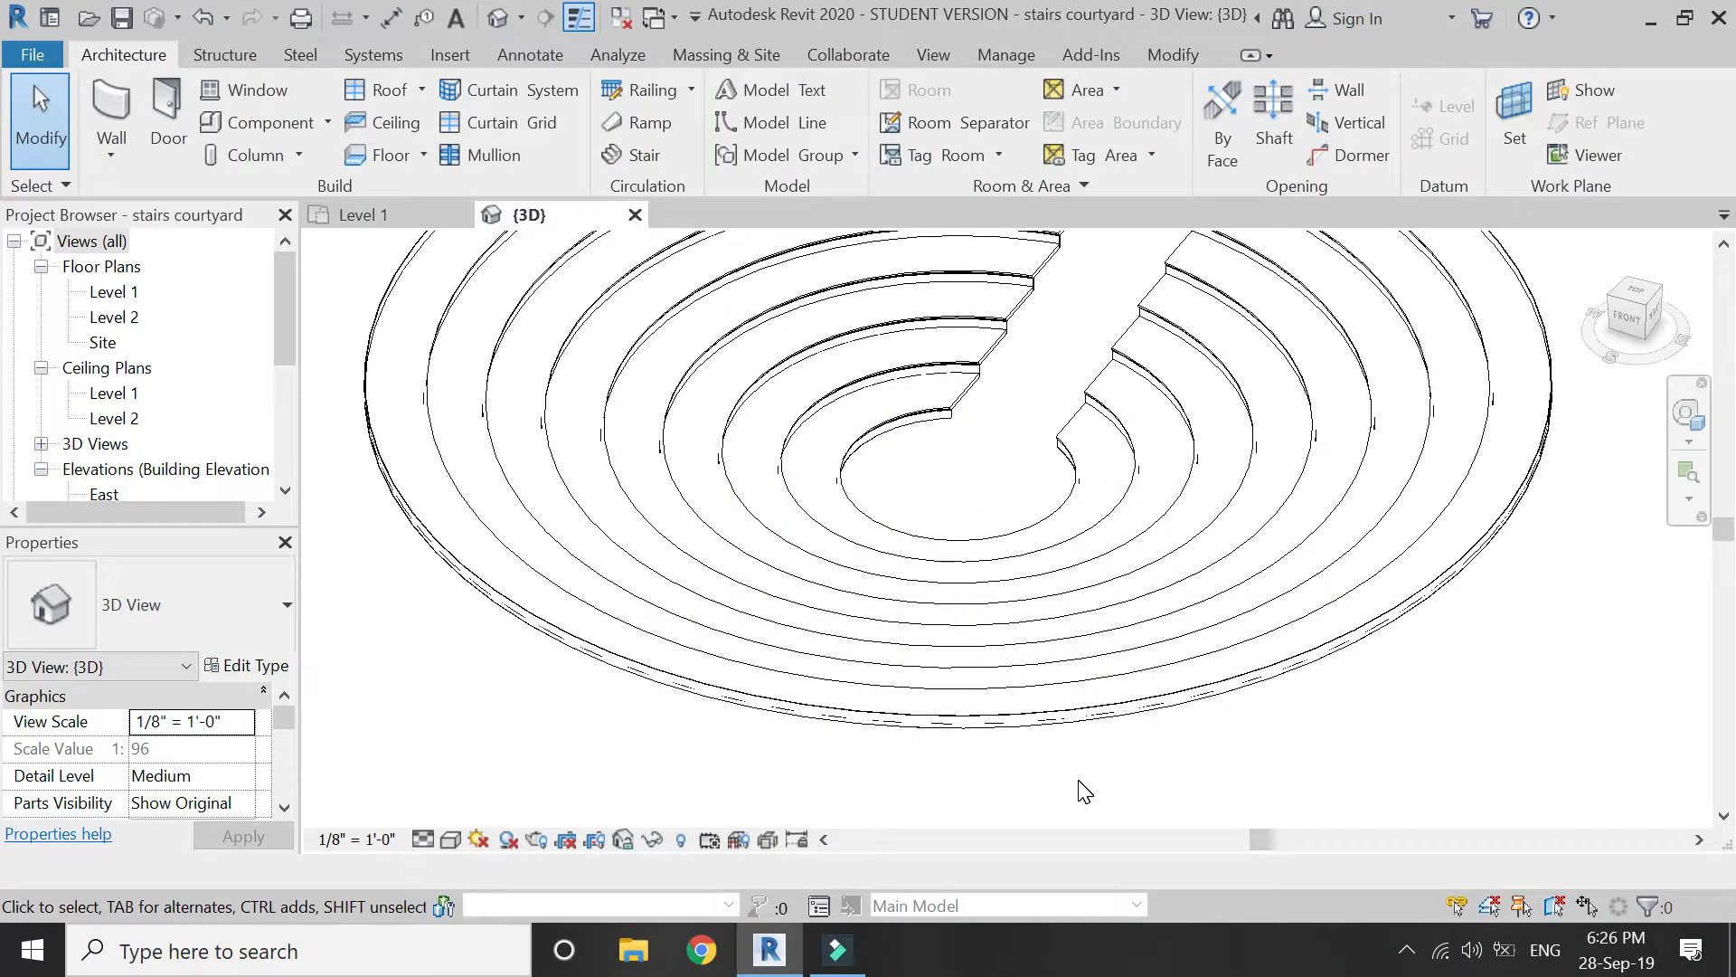
double_click(112, 418)
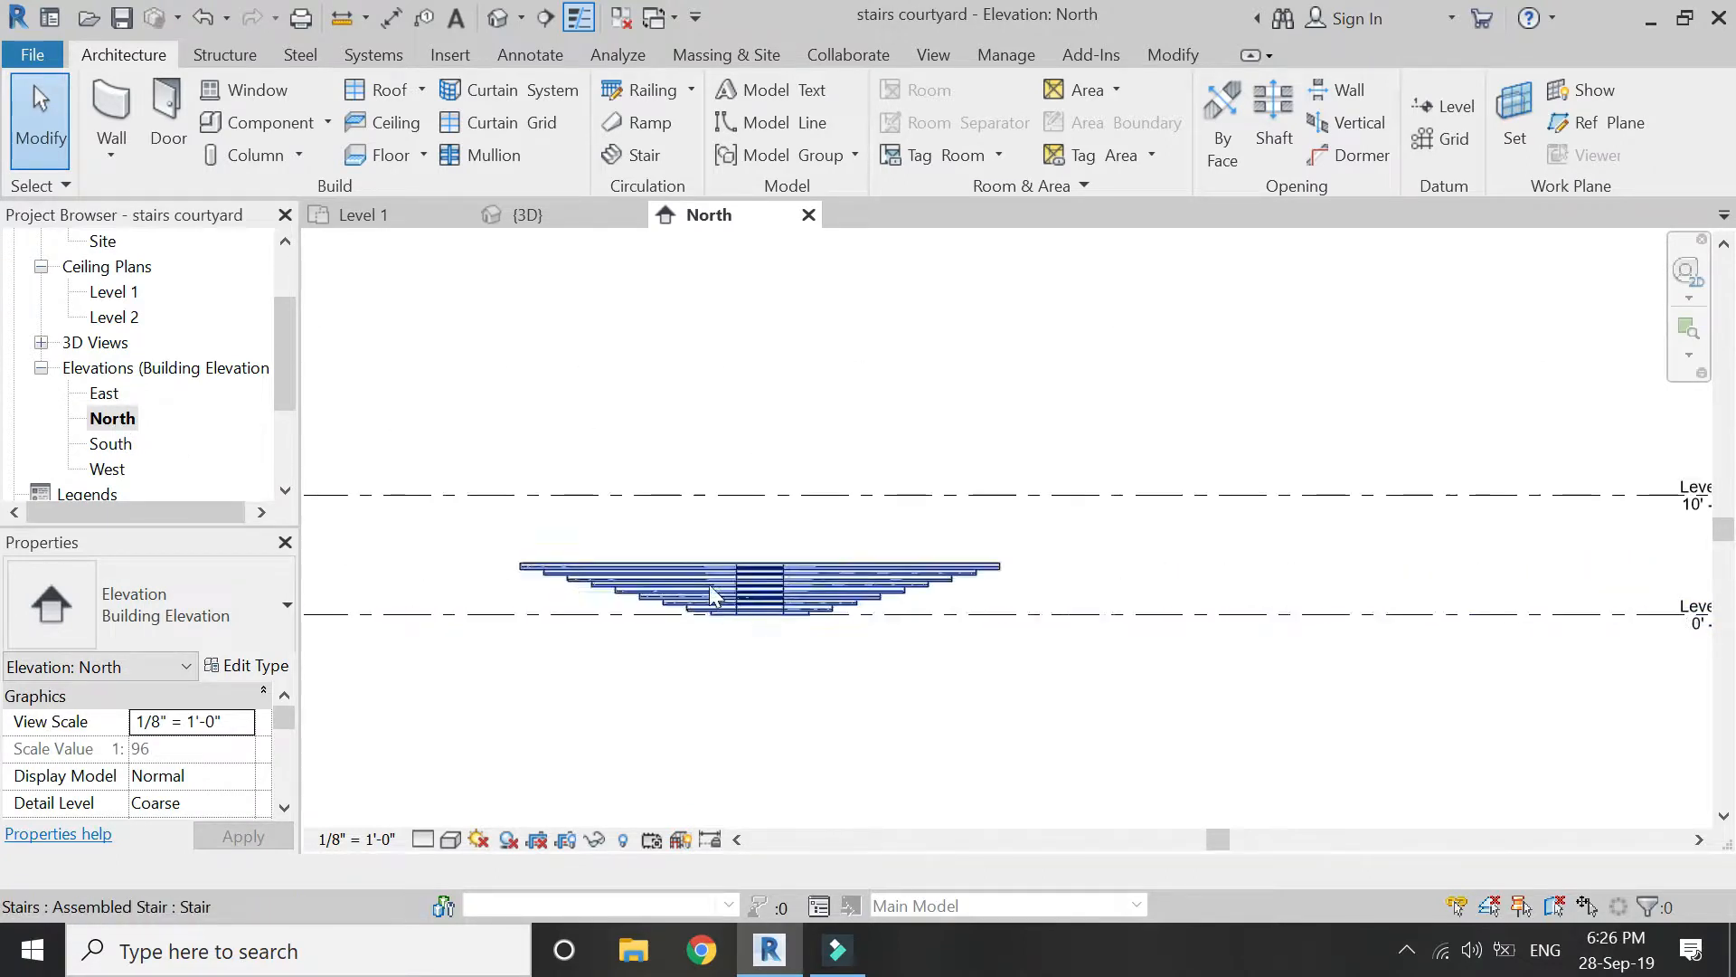
Place a new Level 3 line at 4'-6" between Level 1 and Level 2.
left_click(1458, 105)
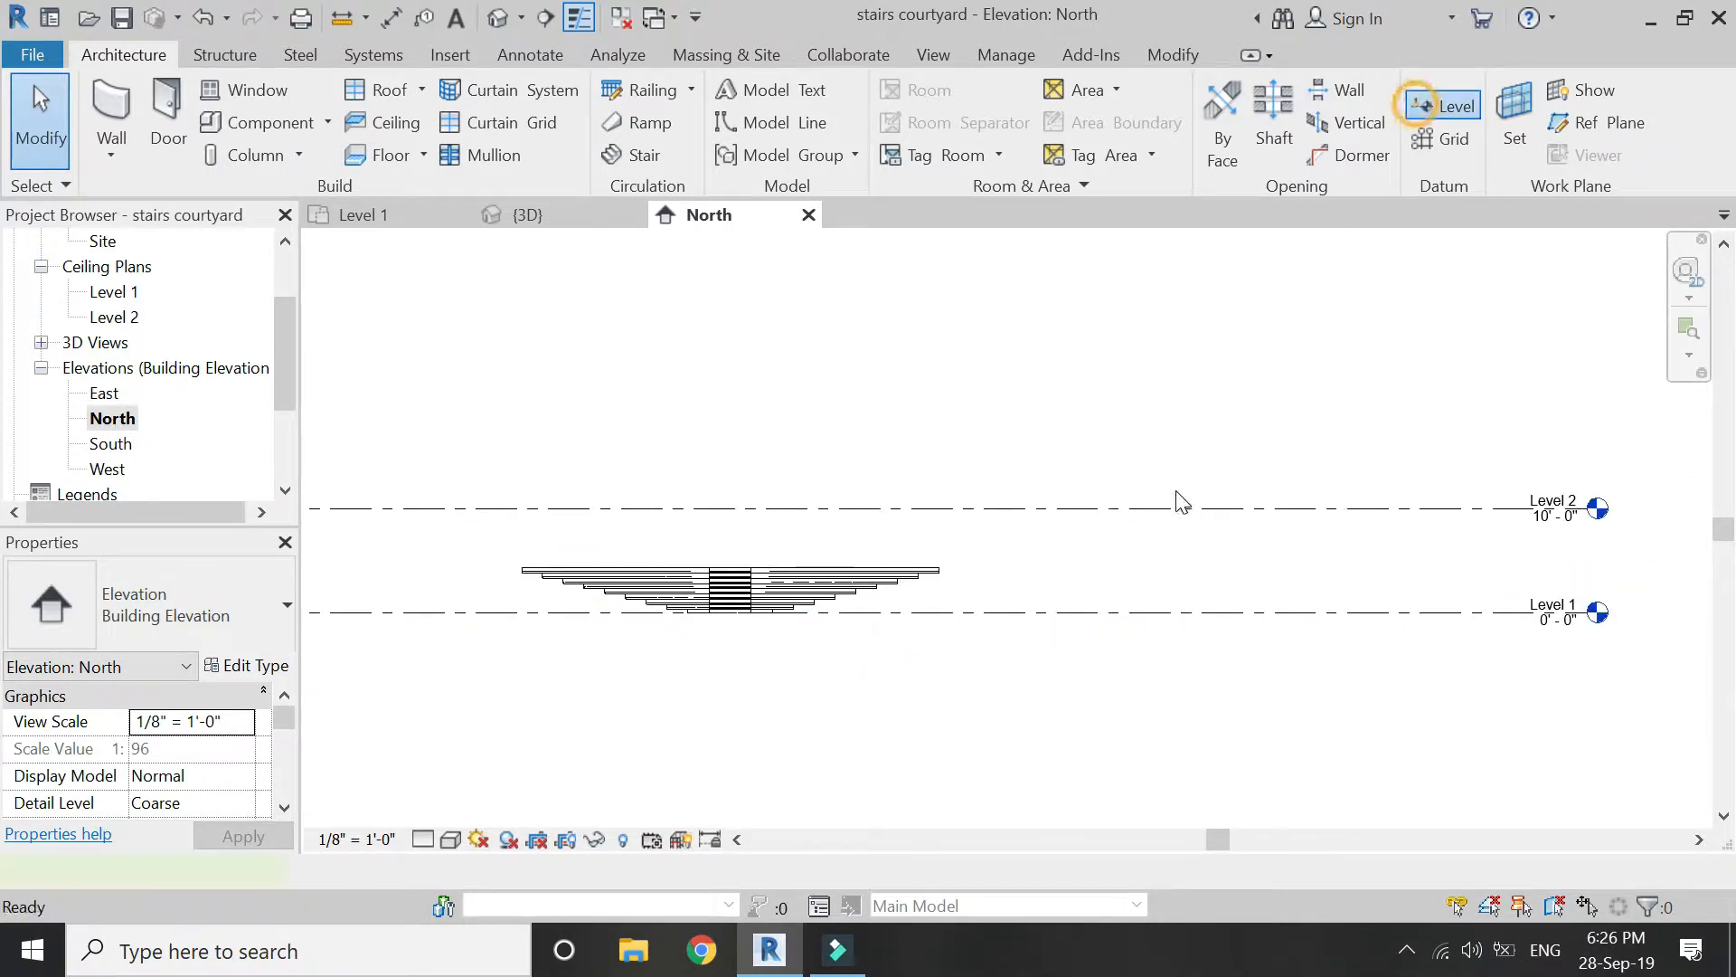
left_click(1458, 105)
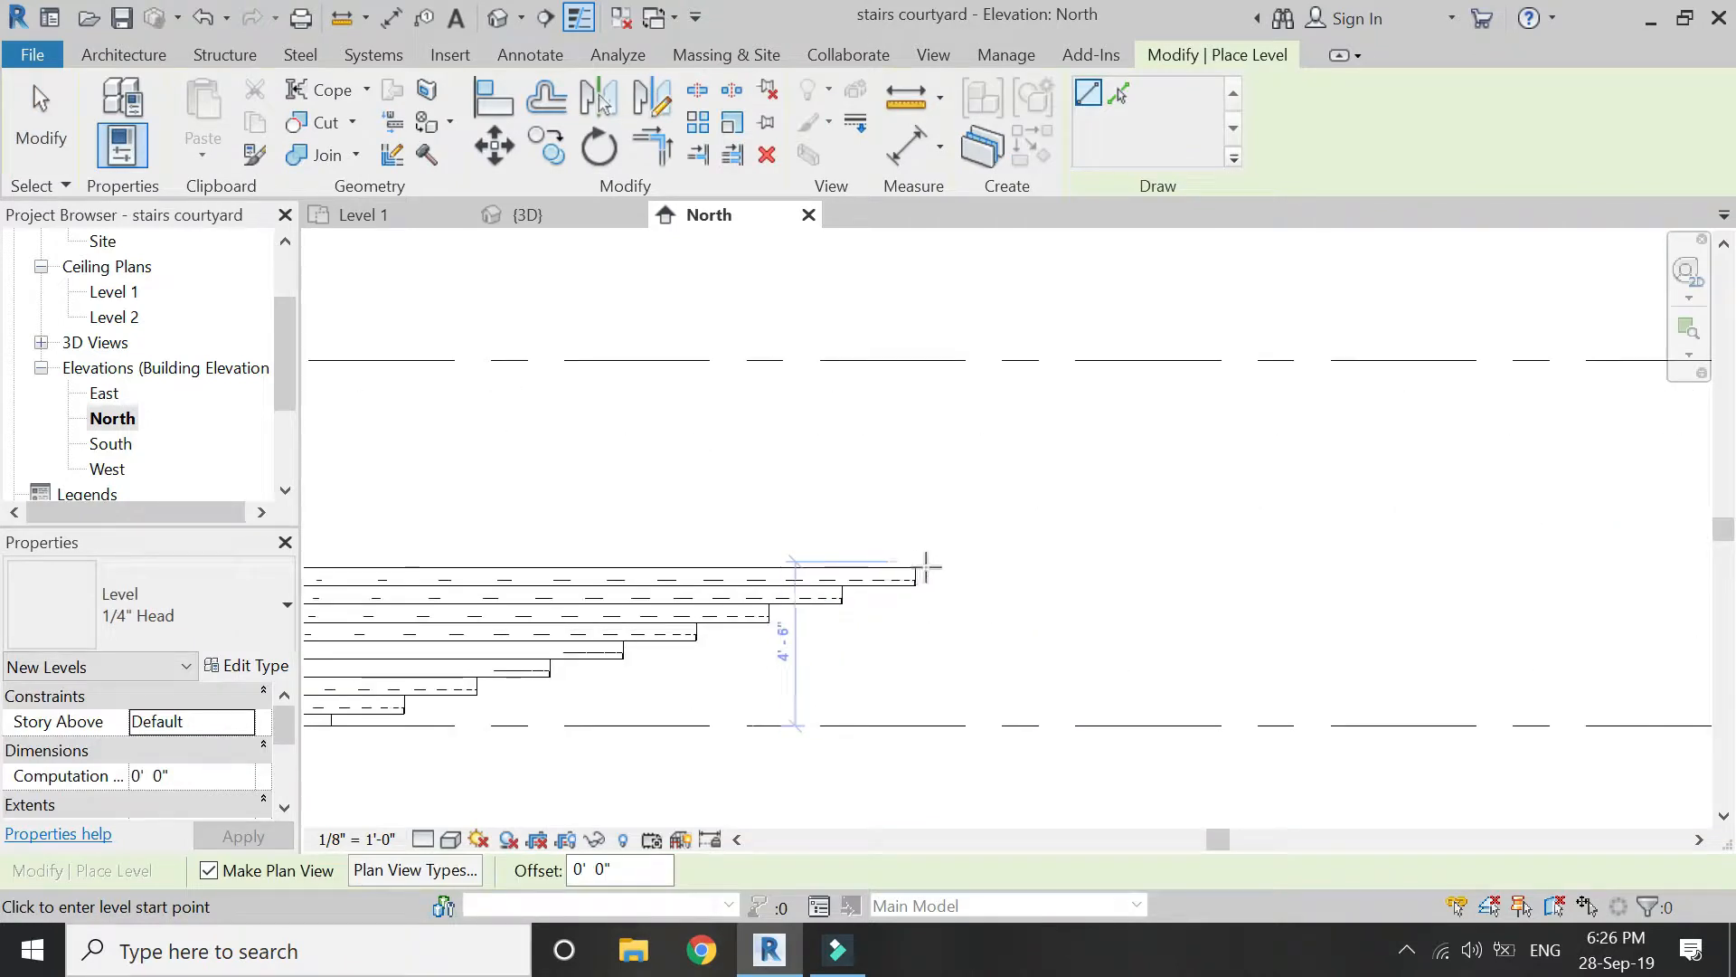
left_click(796, 564)
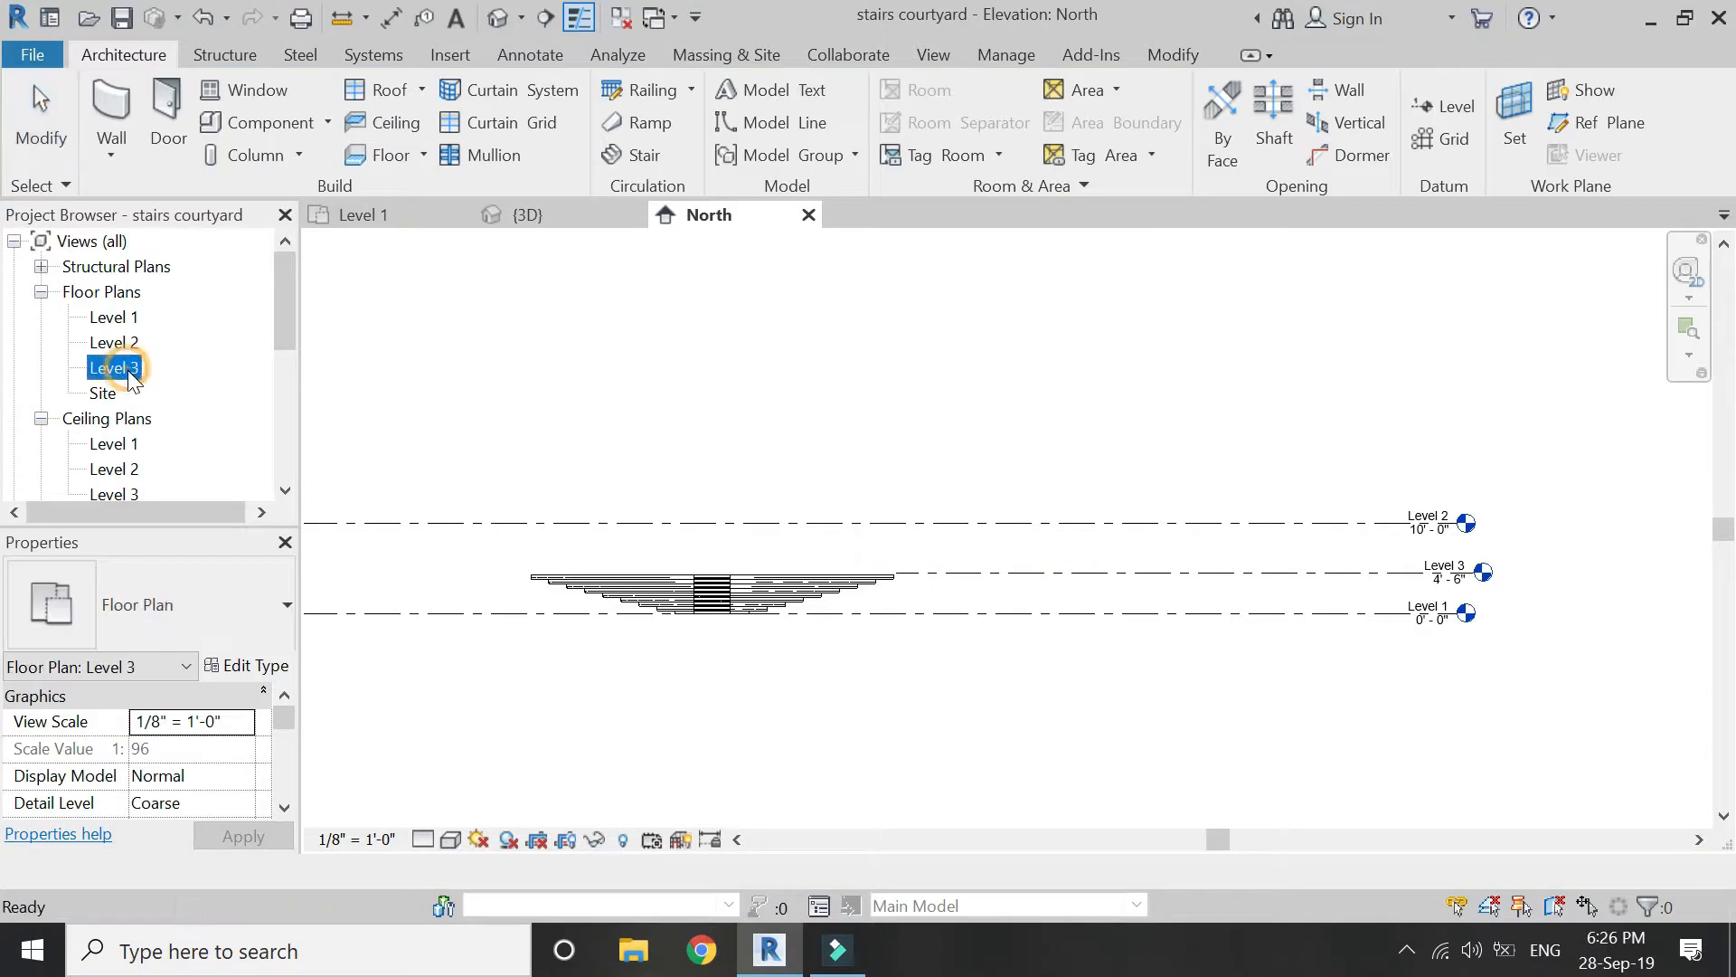
In the Level 3 plan, begin a floor sketch and choose the boundary drawing method.
double_click(114, 367)
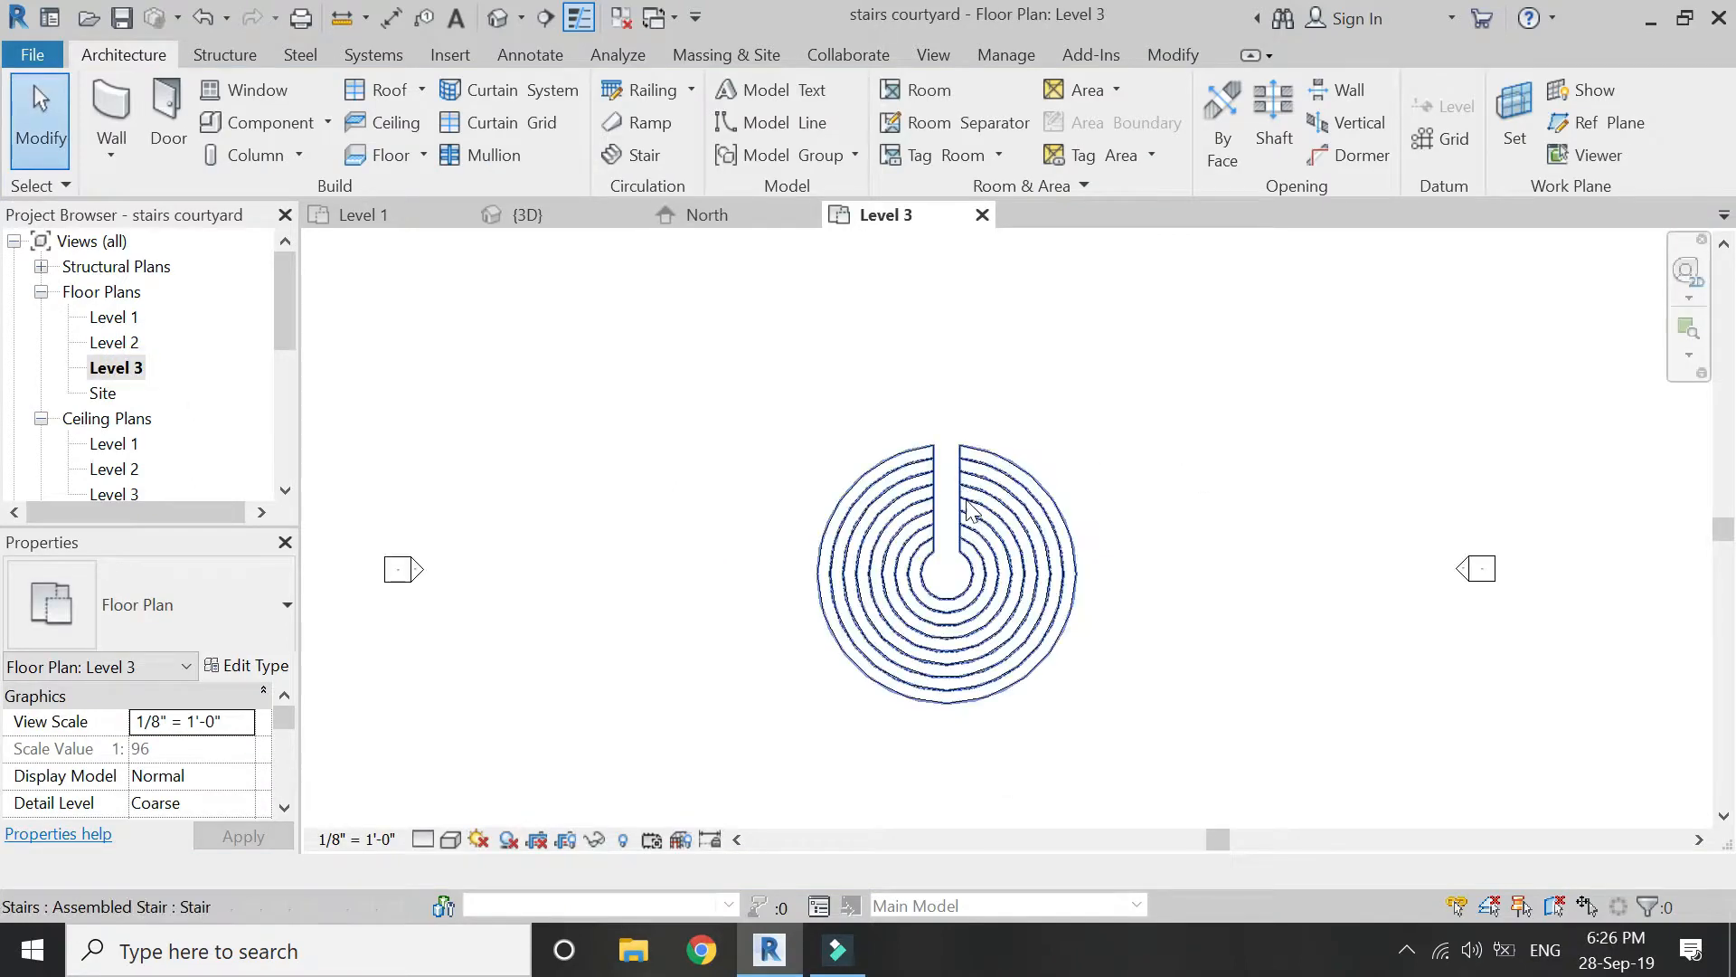
left_click(539, 377)
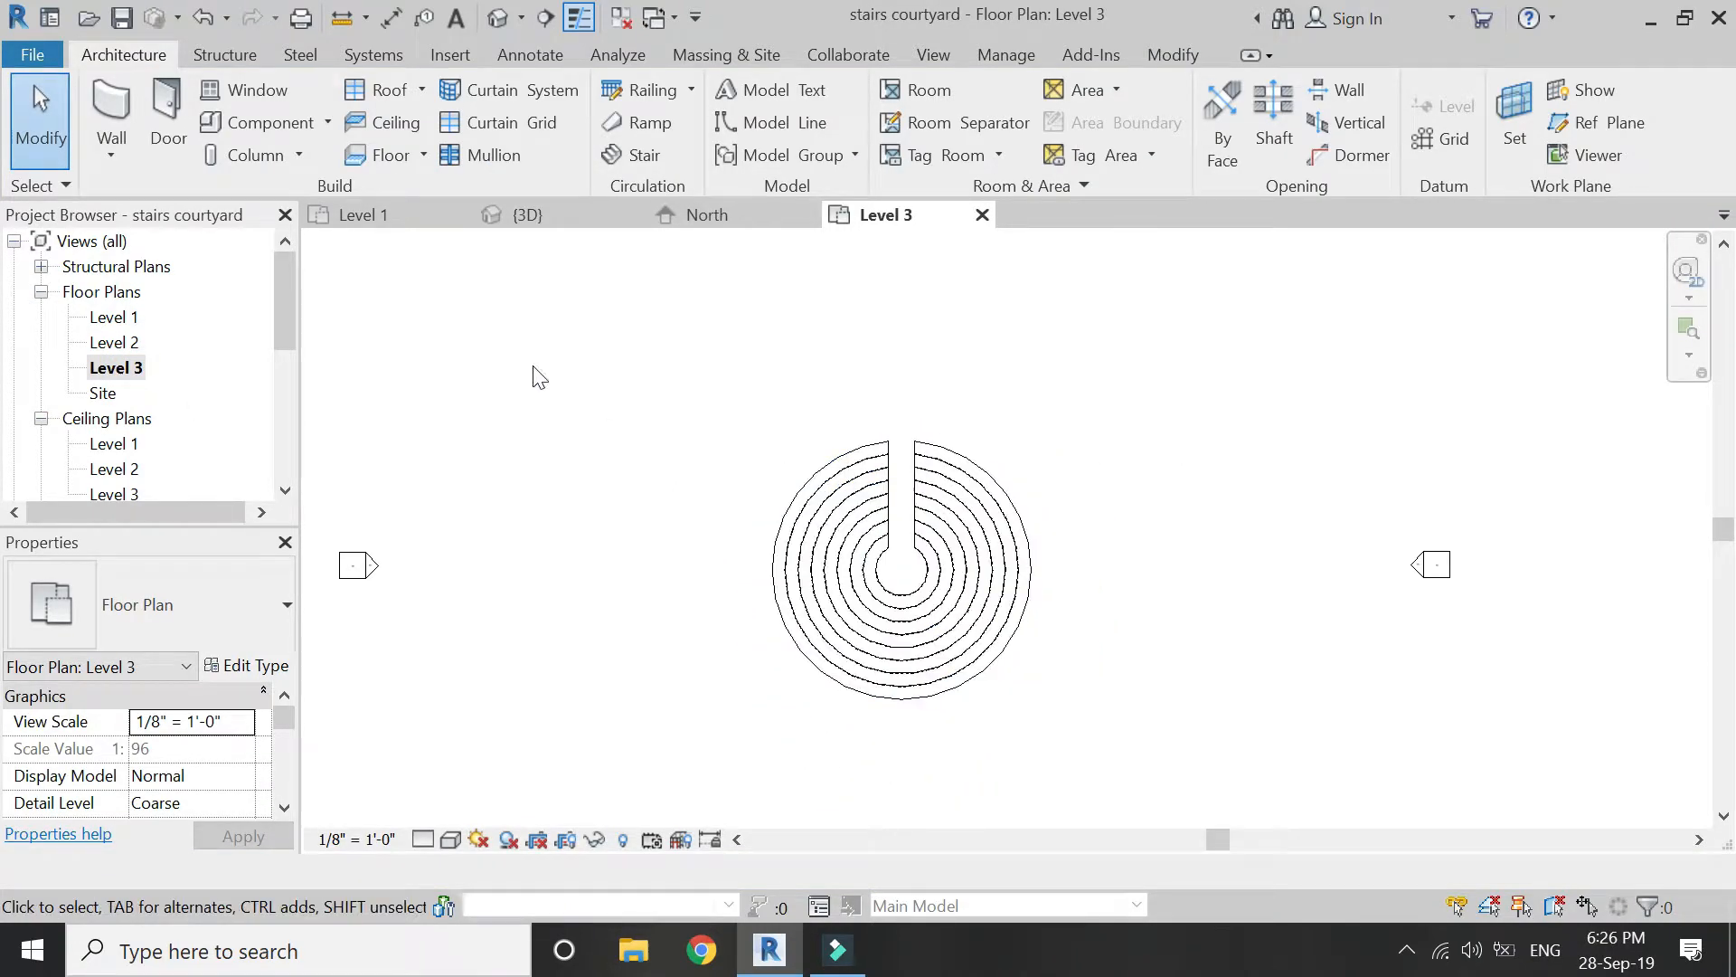
mouse_move(608, 201)
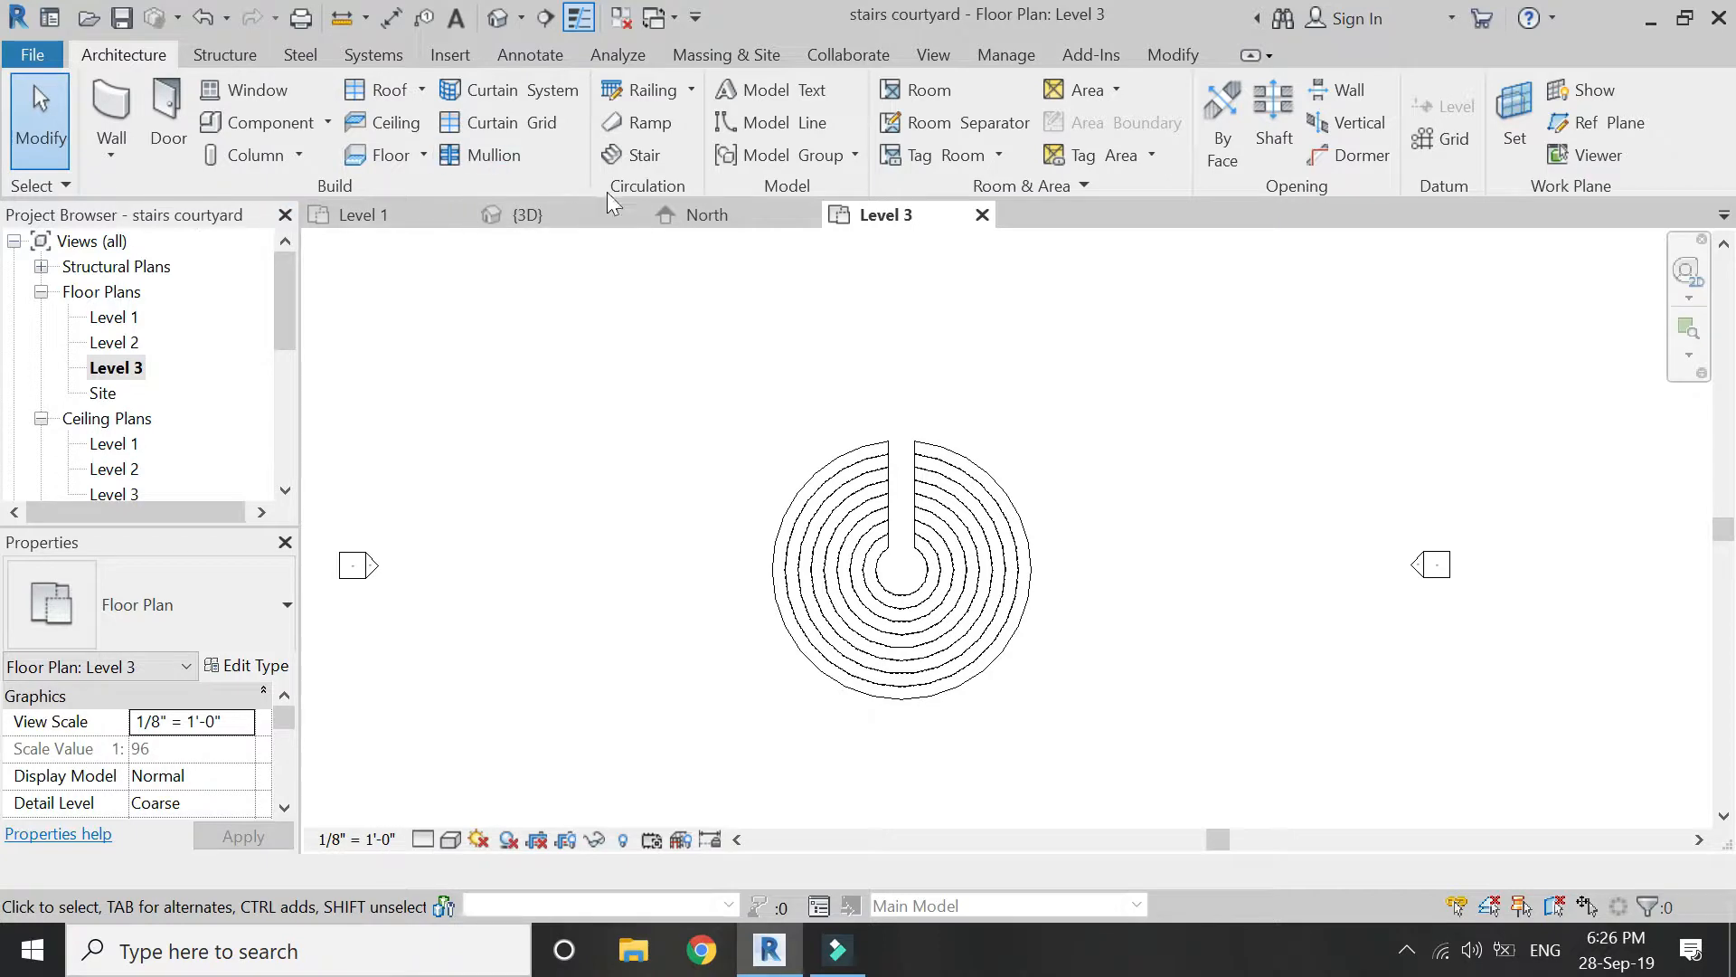
mouse_move(382, 156)
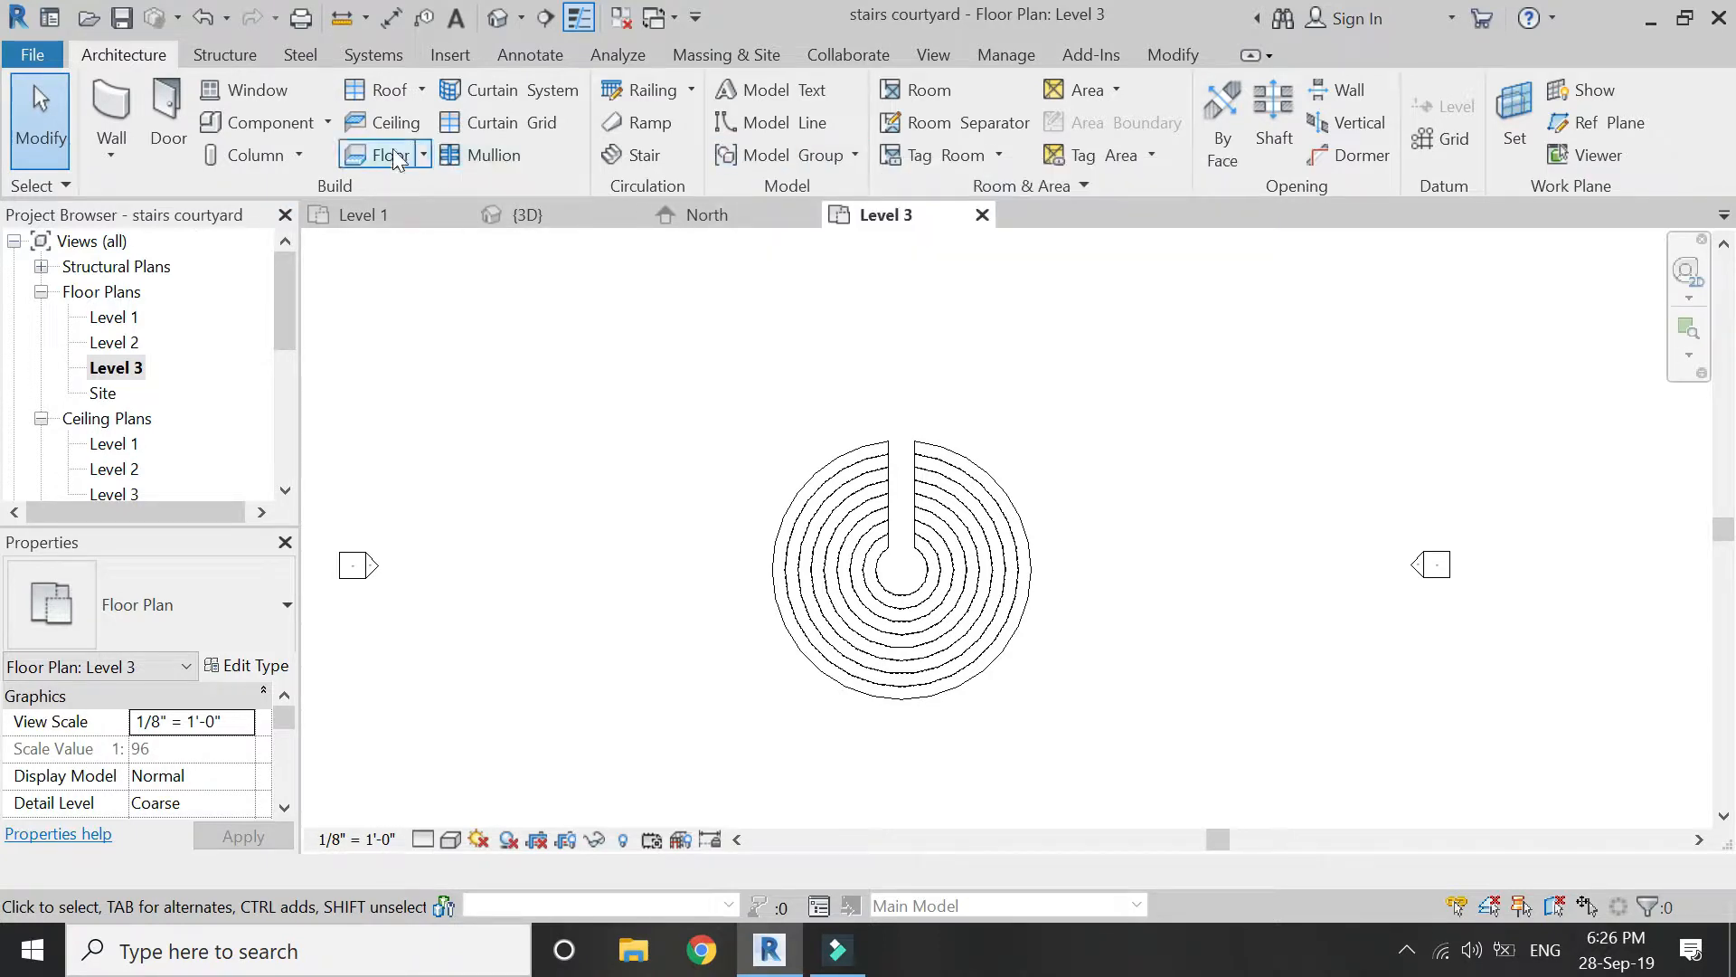
left_click(390, 154)
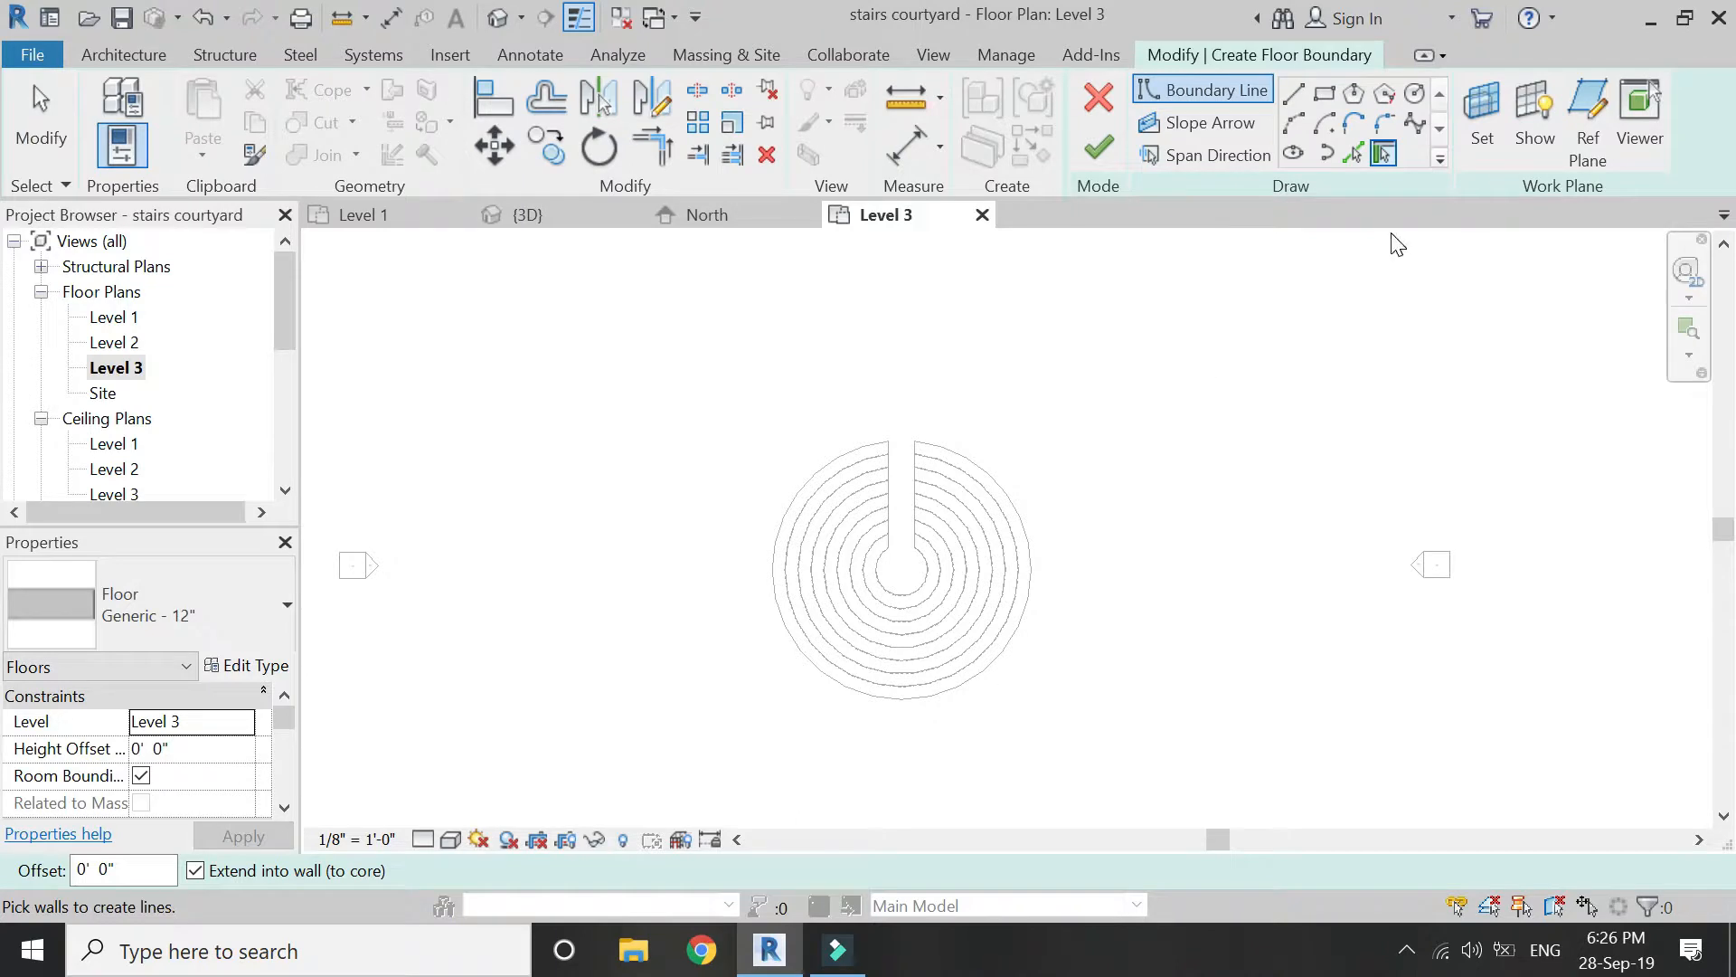
mouse_move(1255, 251)
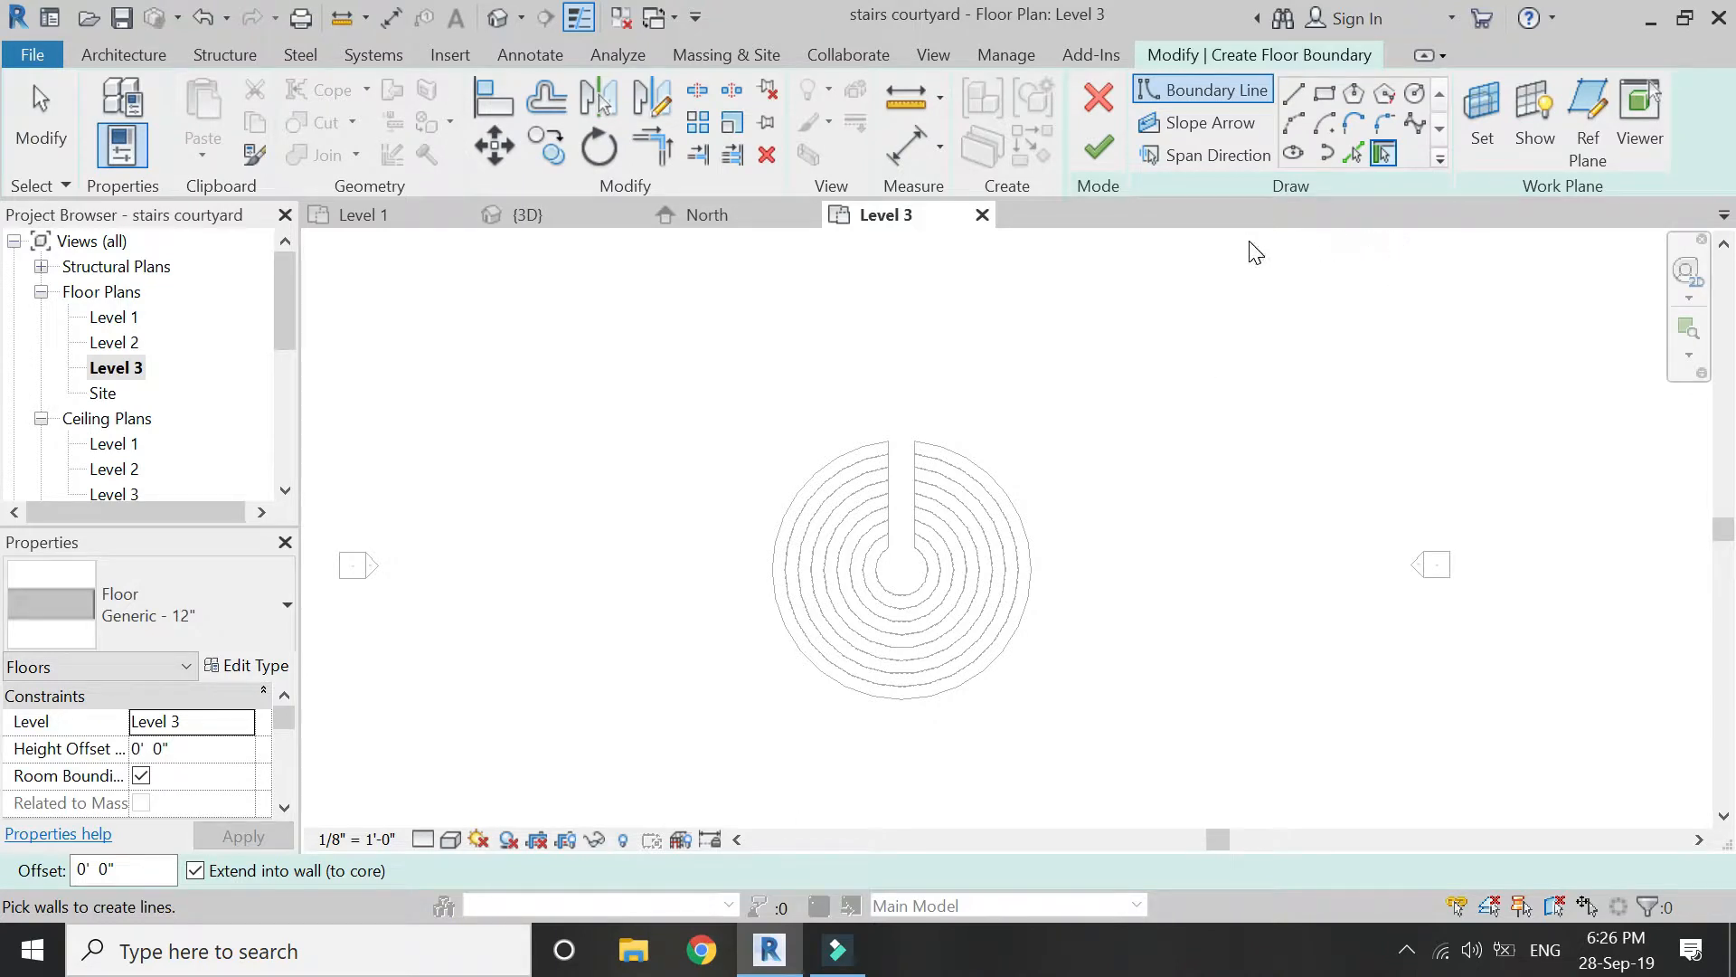
mouse_move(1344, 224)
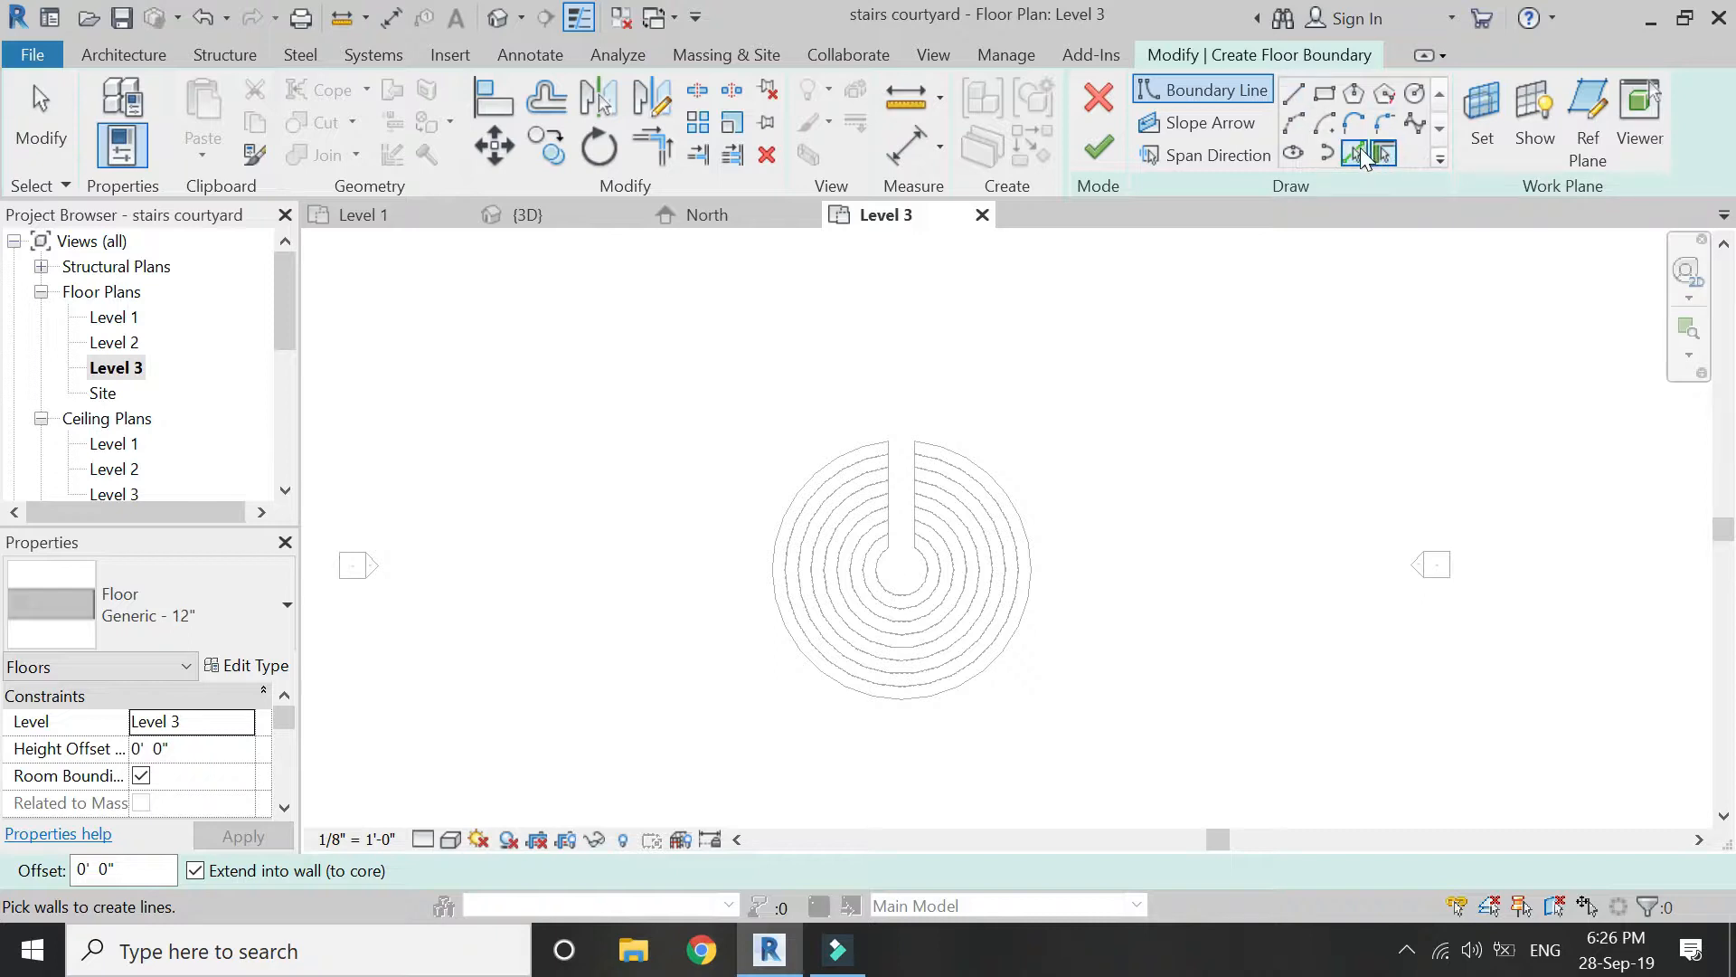
left_click(1355, 152)
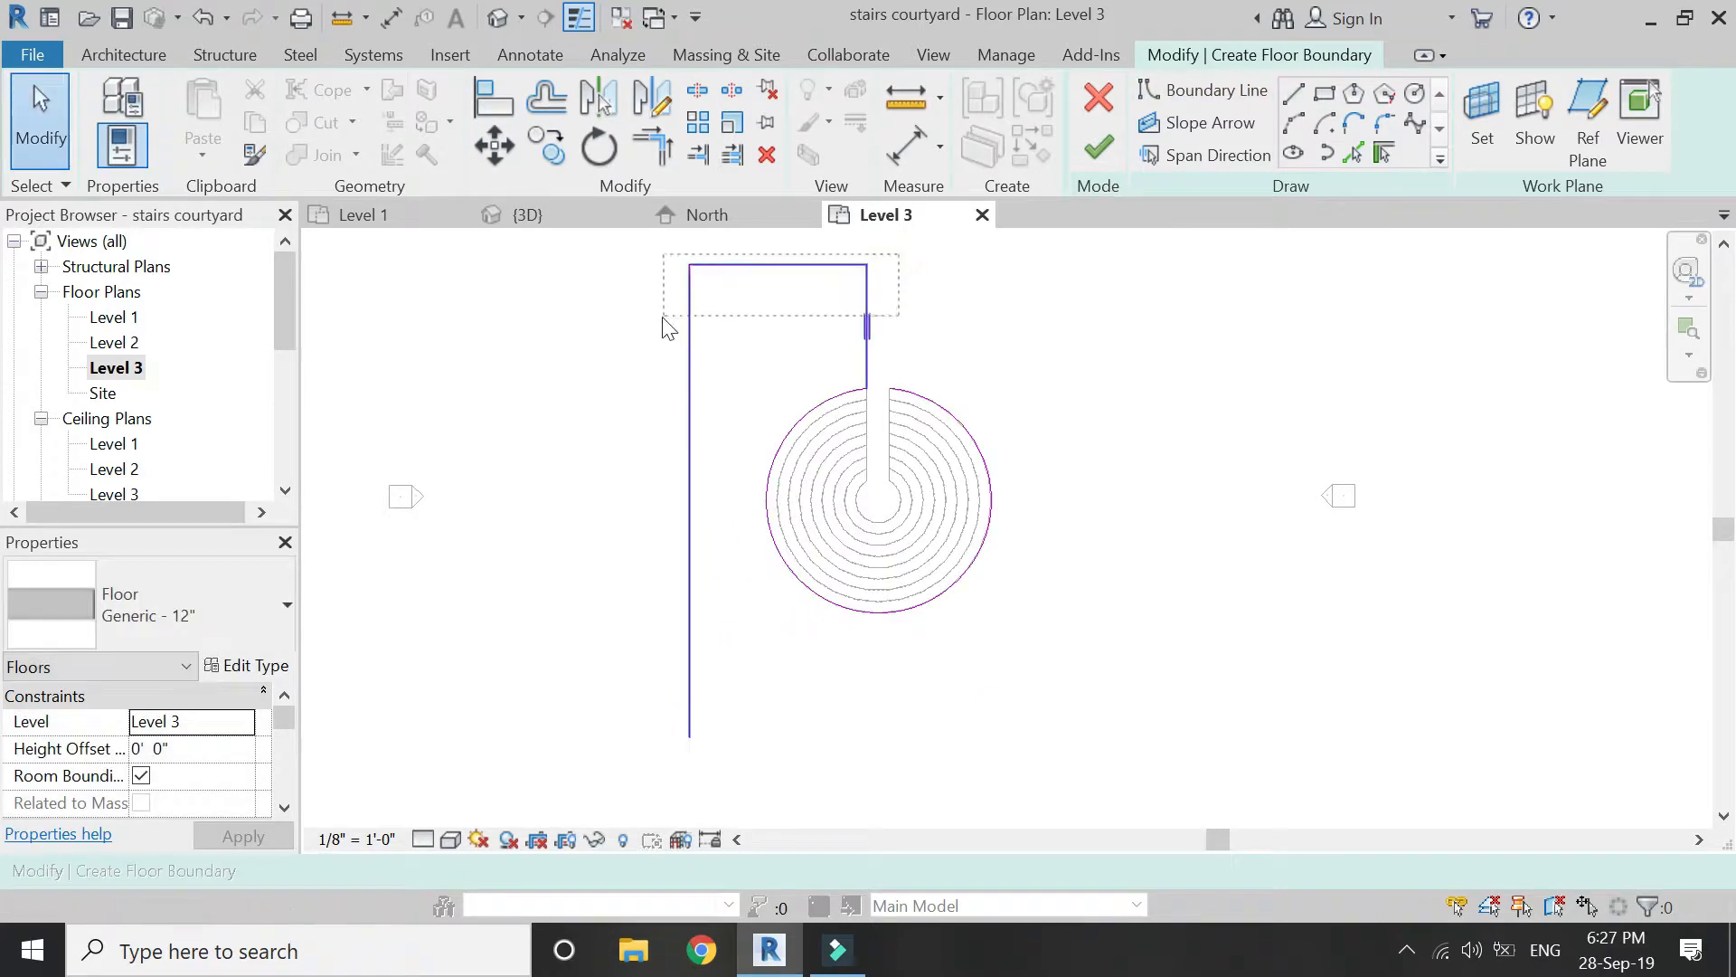
Mirror the half boundary across the slot axis, close the bottom edge and finish the floor.
left_click(651, 98)
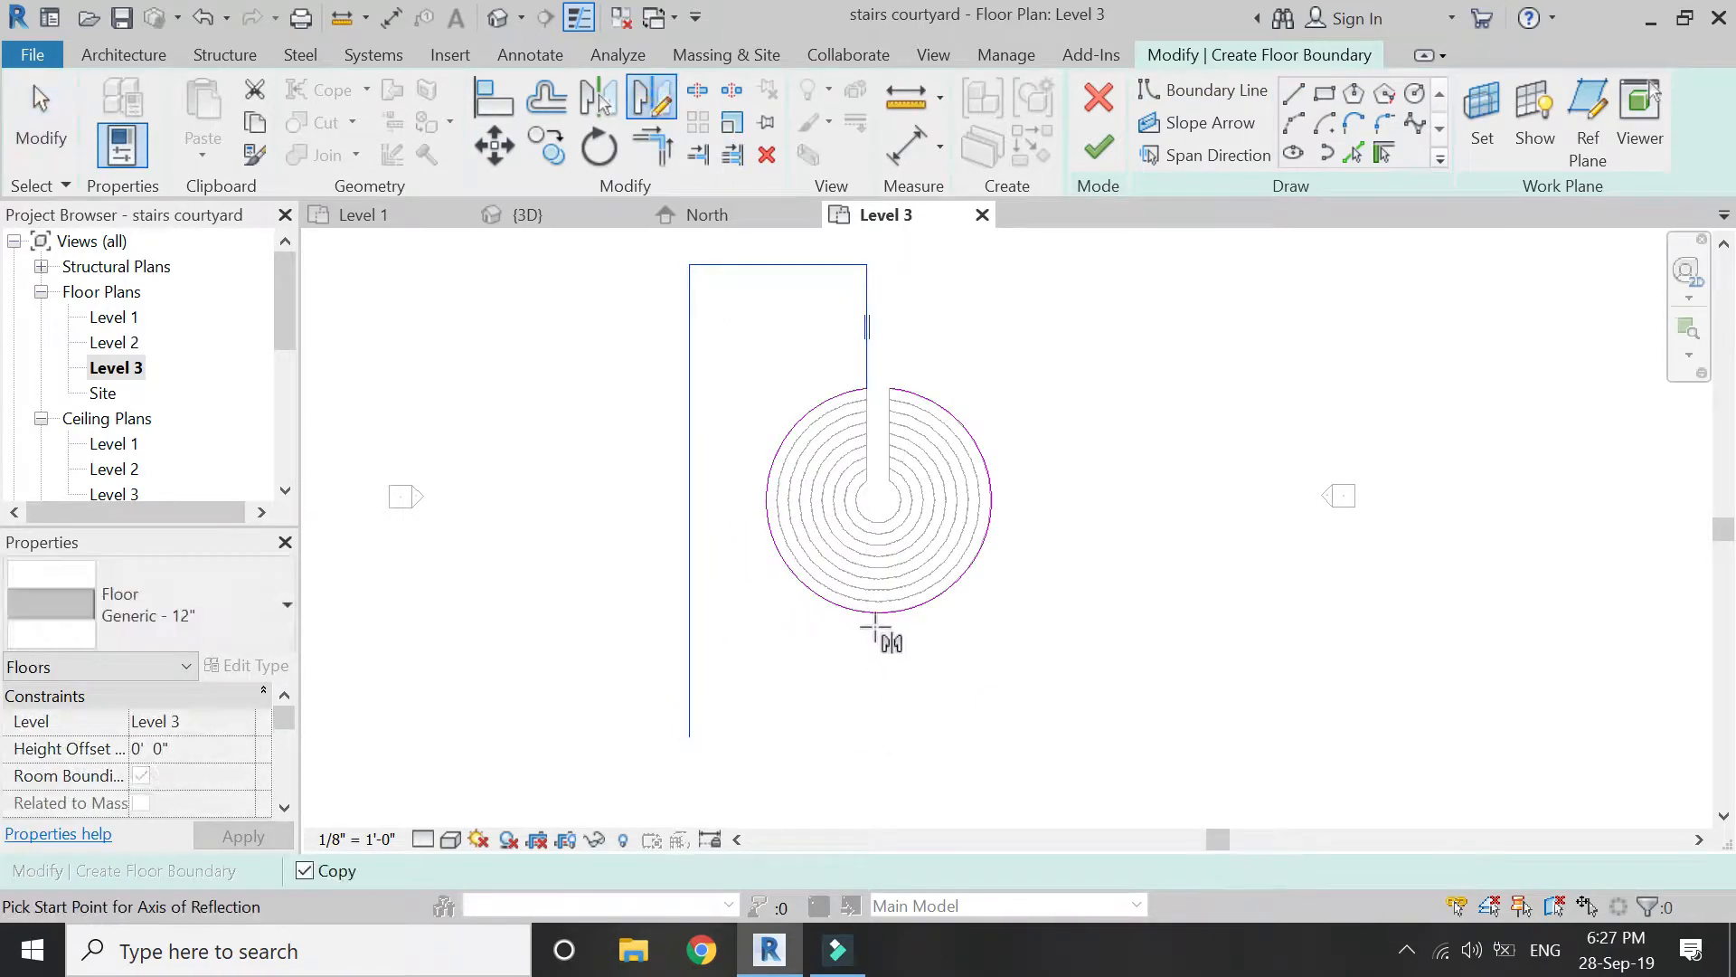
left_click(876, 739)
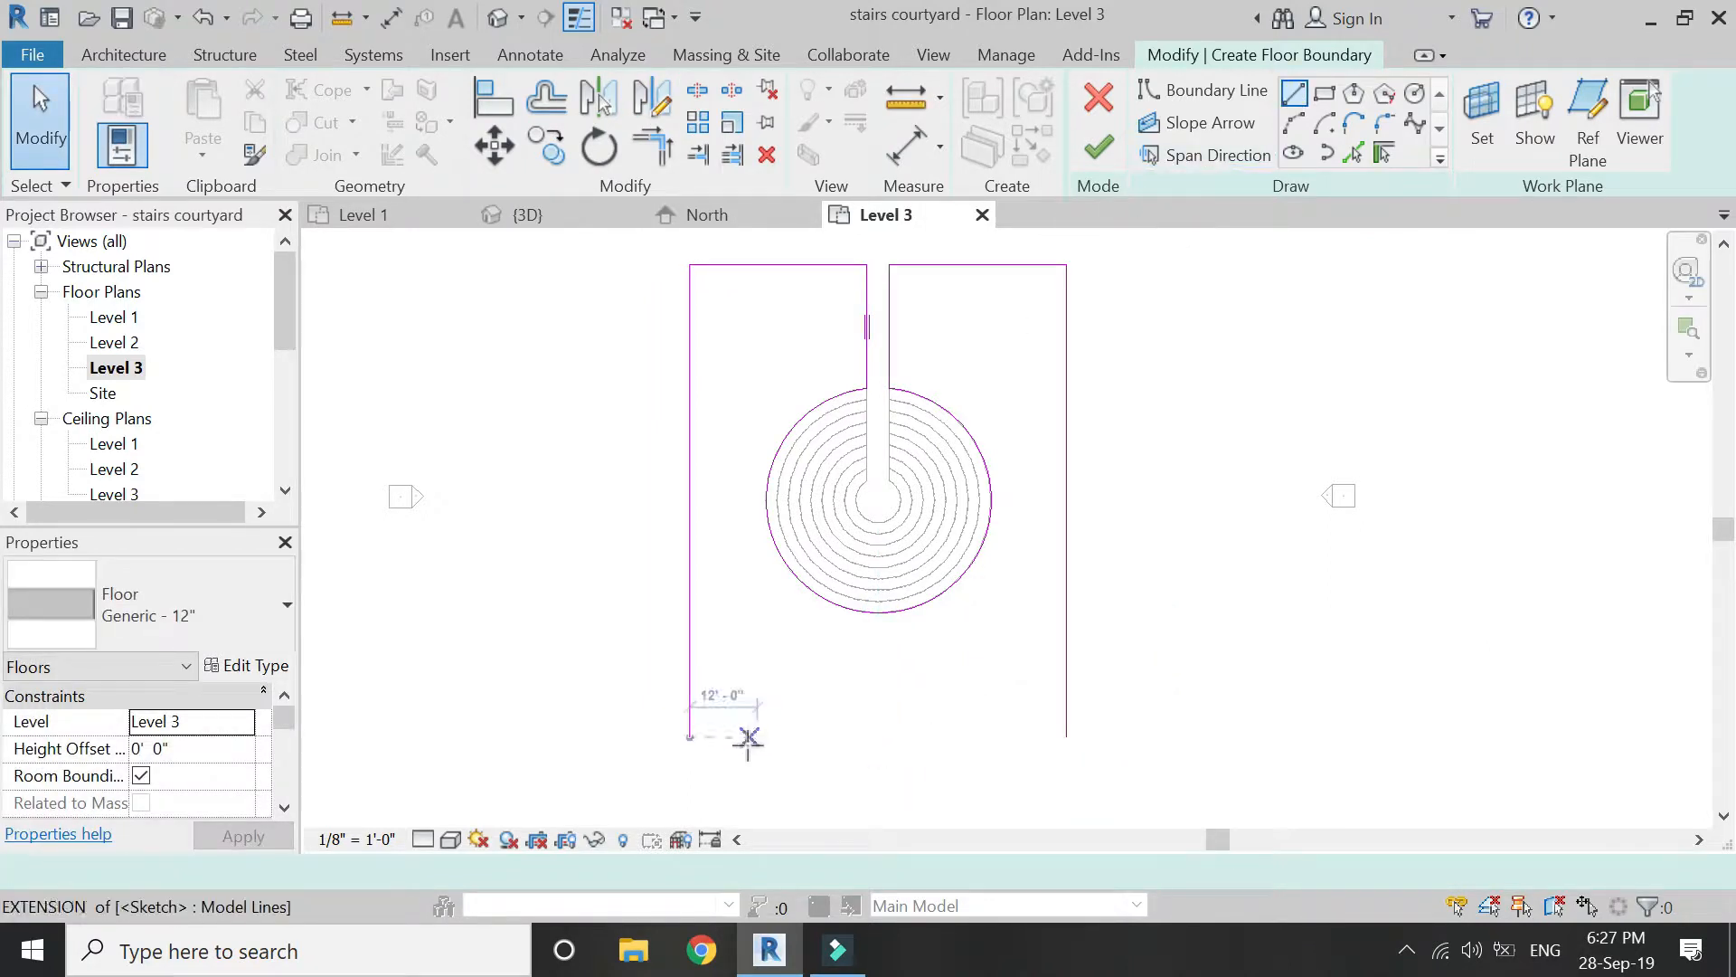
left_click(1217, 90)
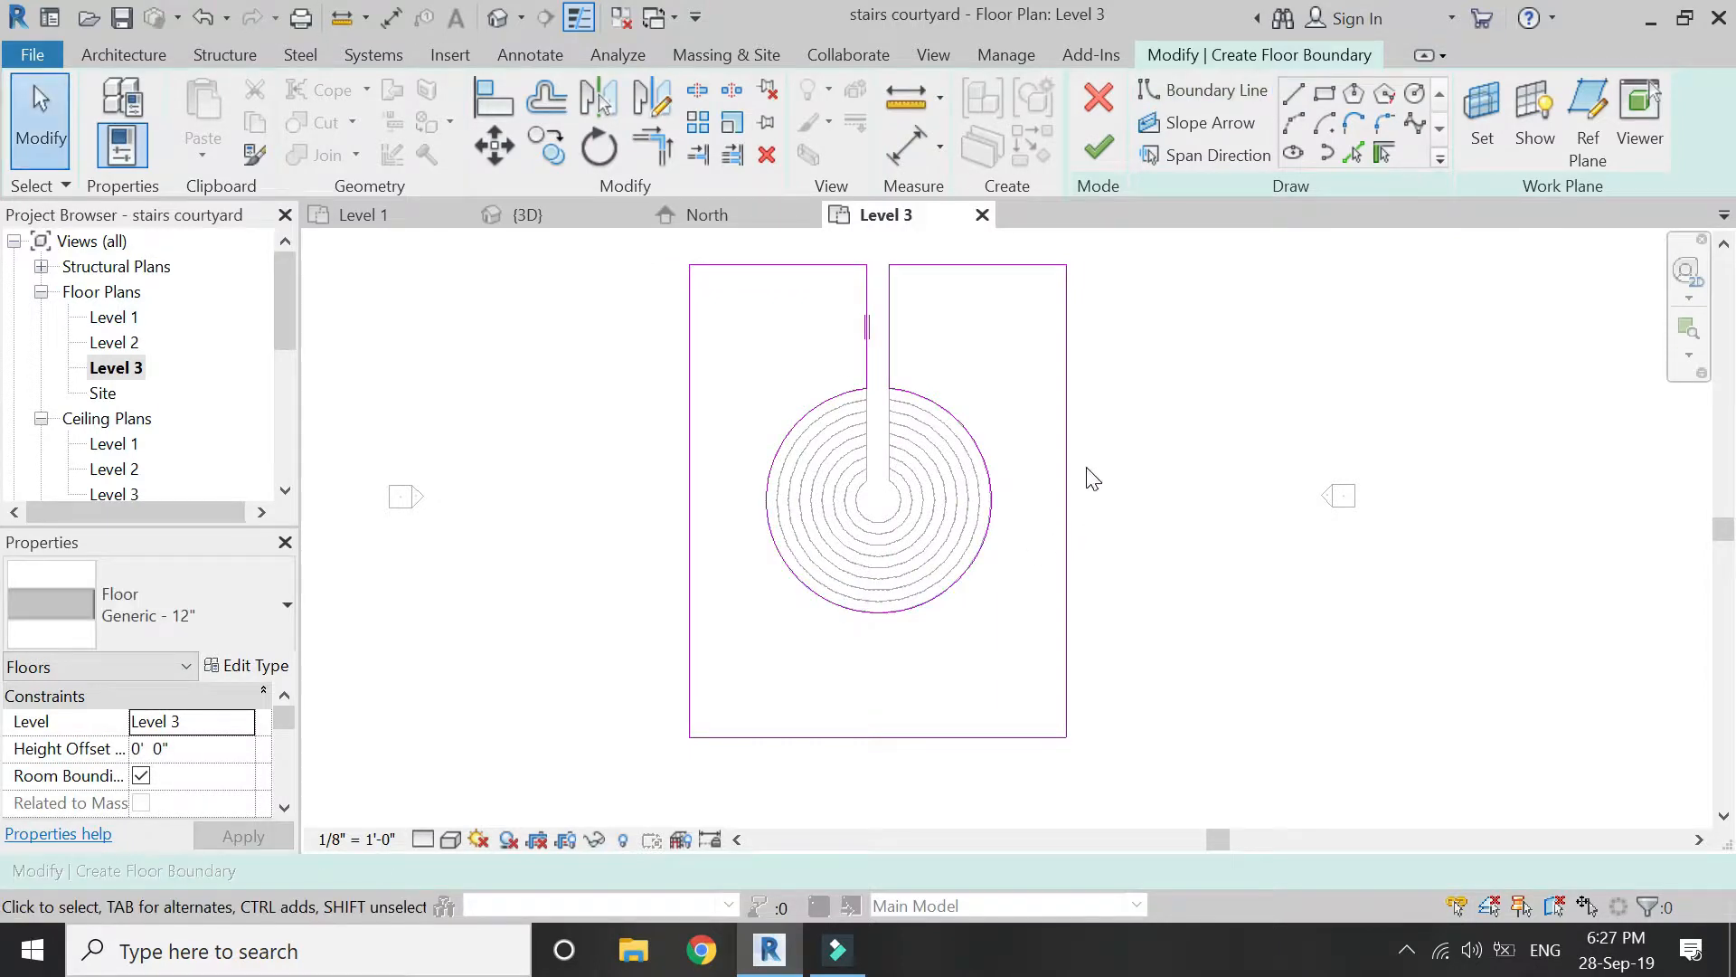
left_click(1098, 145)
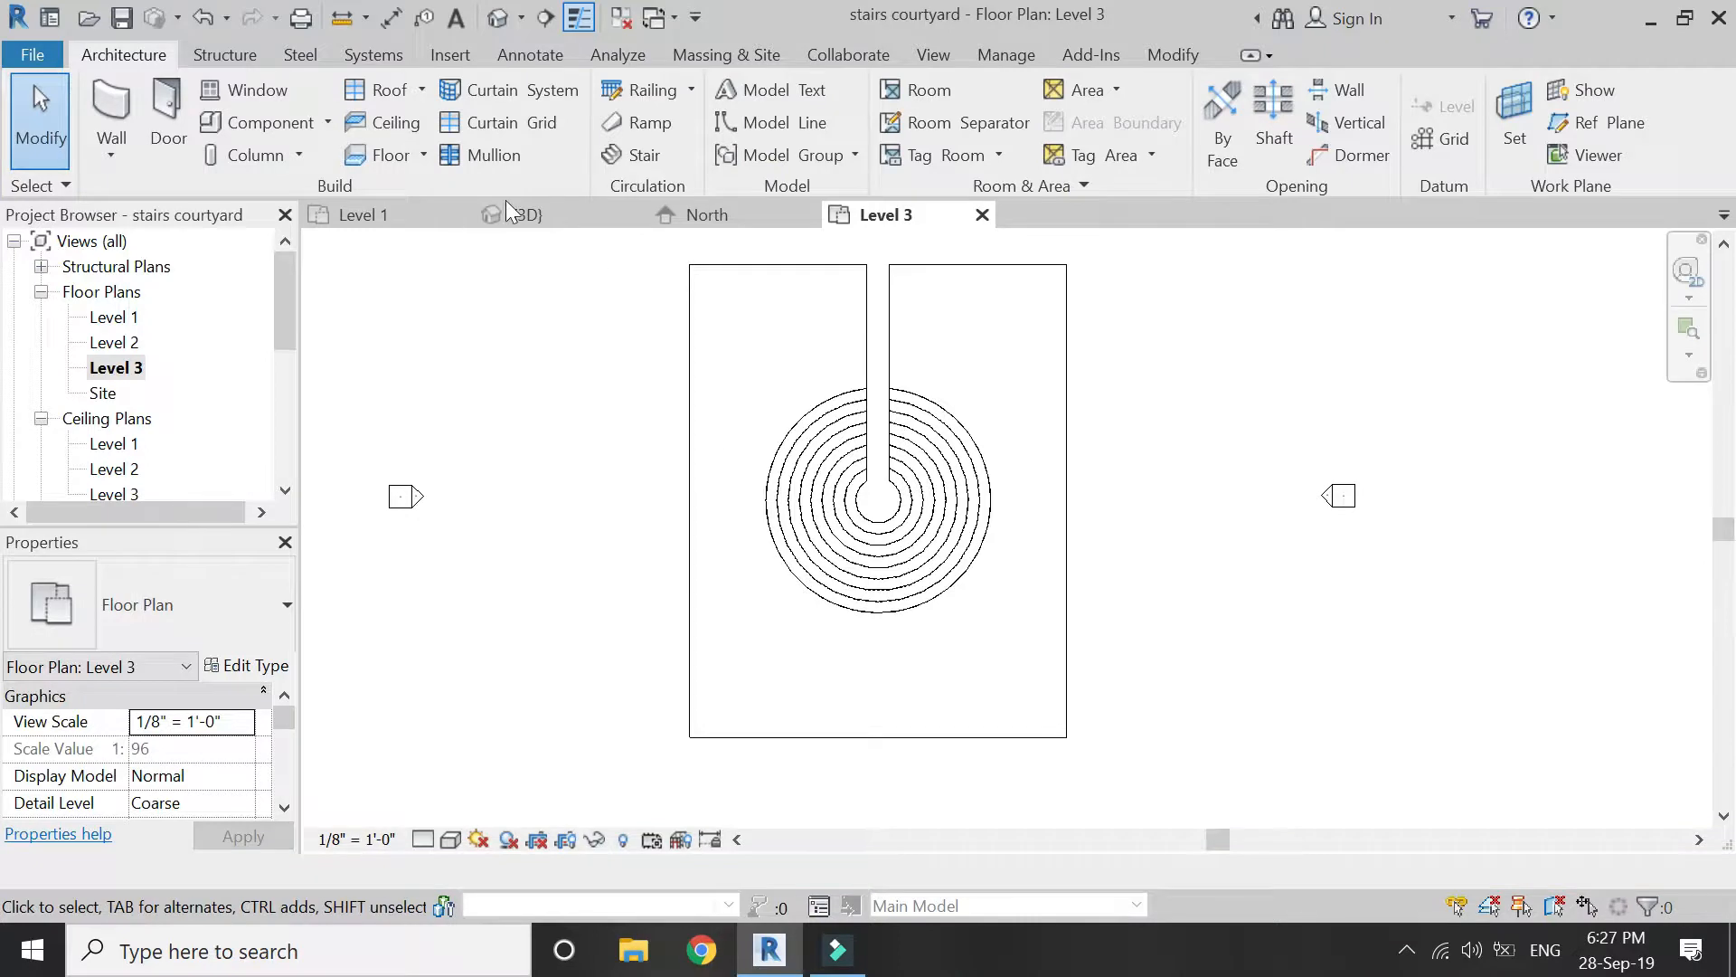
Show the model in the 3D view with the Shaded visual style.
left_click(530, 214)
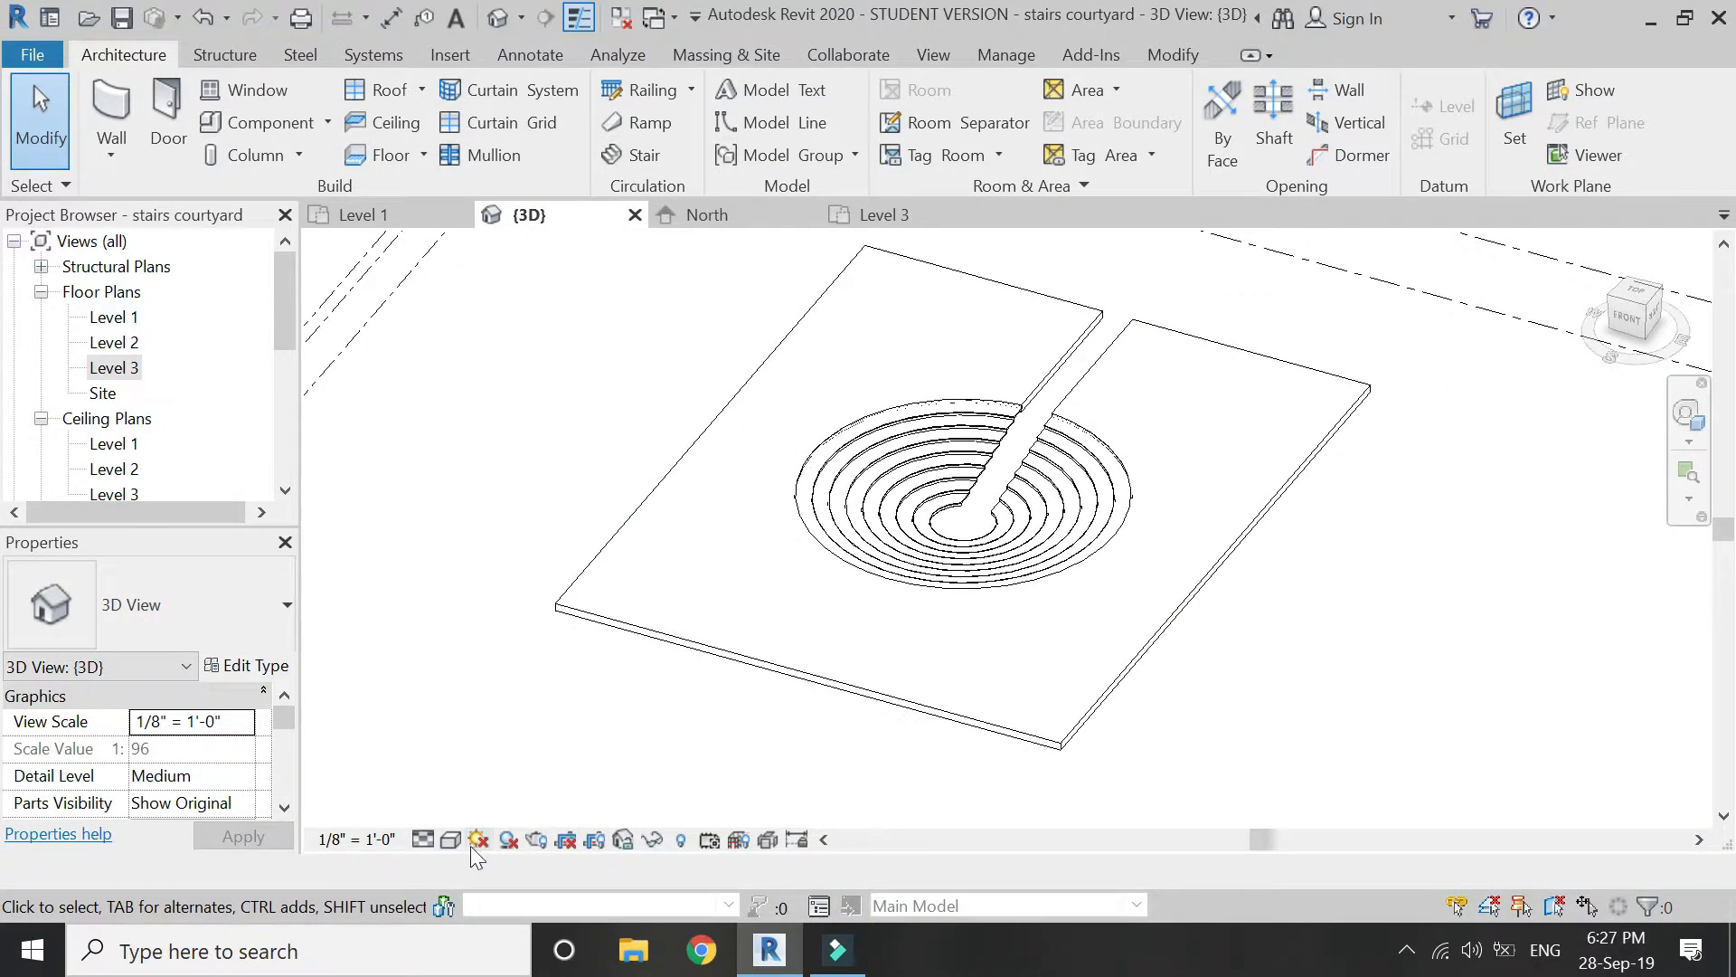
left_click(452, 840)
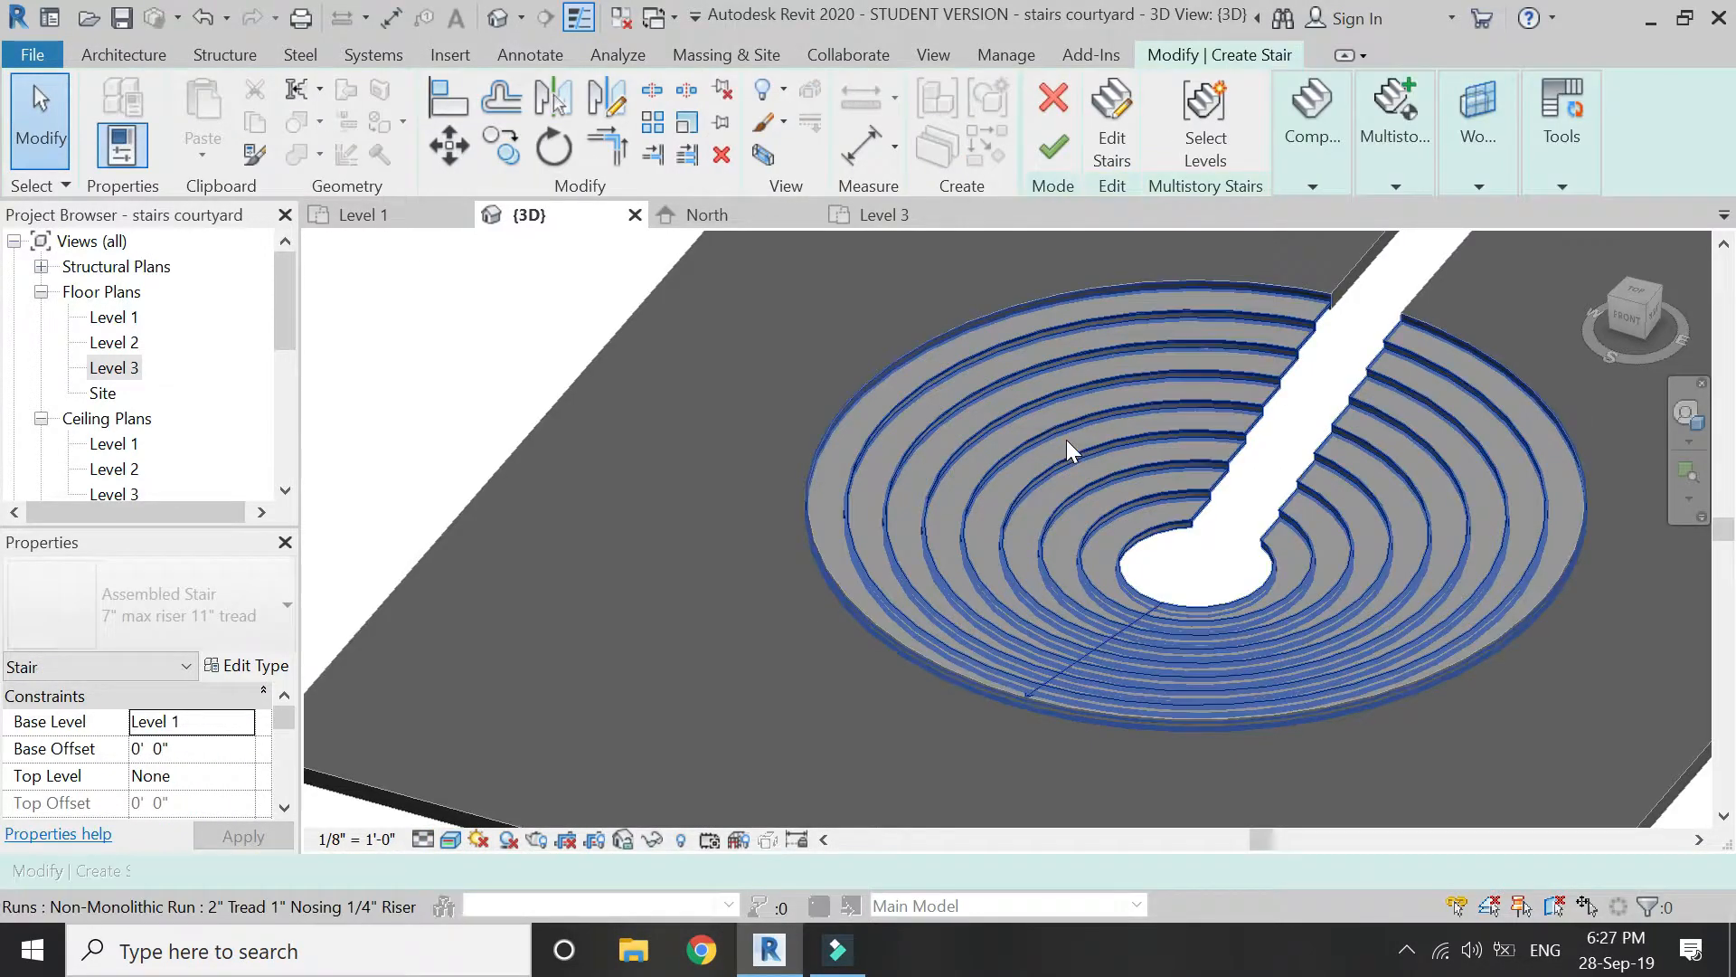
Set the run type's tread and riser material to Concrete, Cast-in-Place gray and finish the stair edit.
left_click(1069, 448)
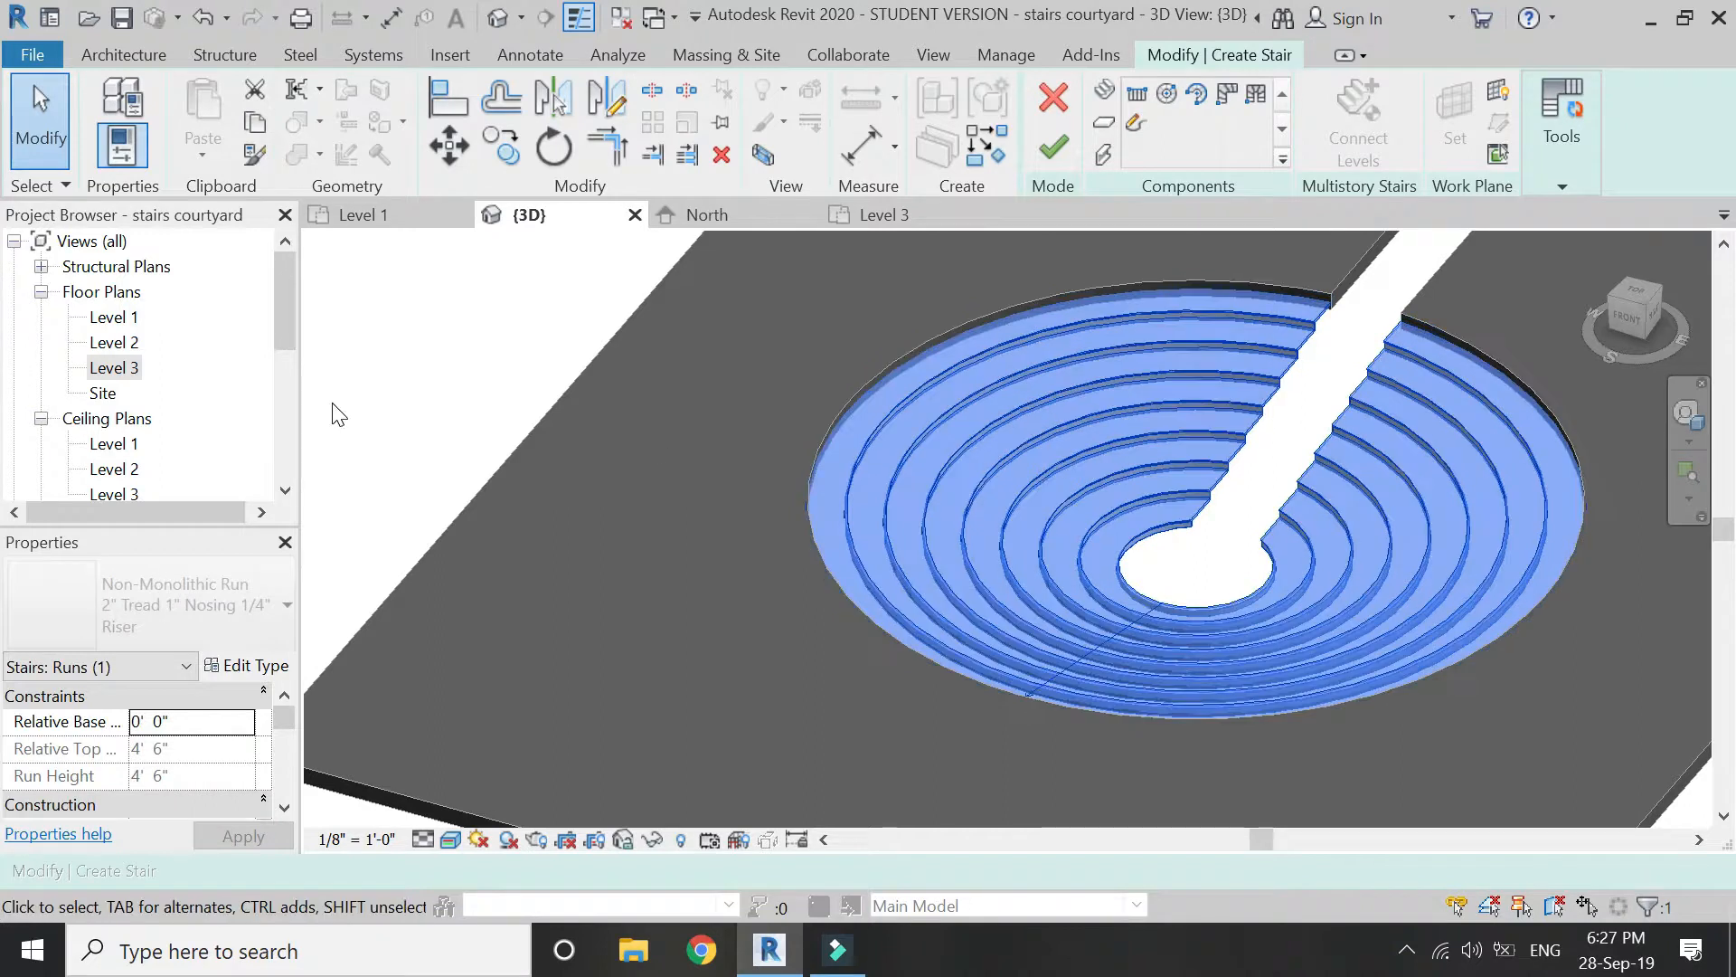
left_click(246, 664)
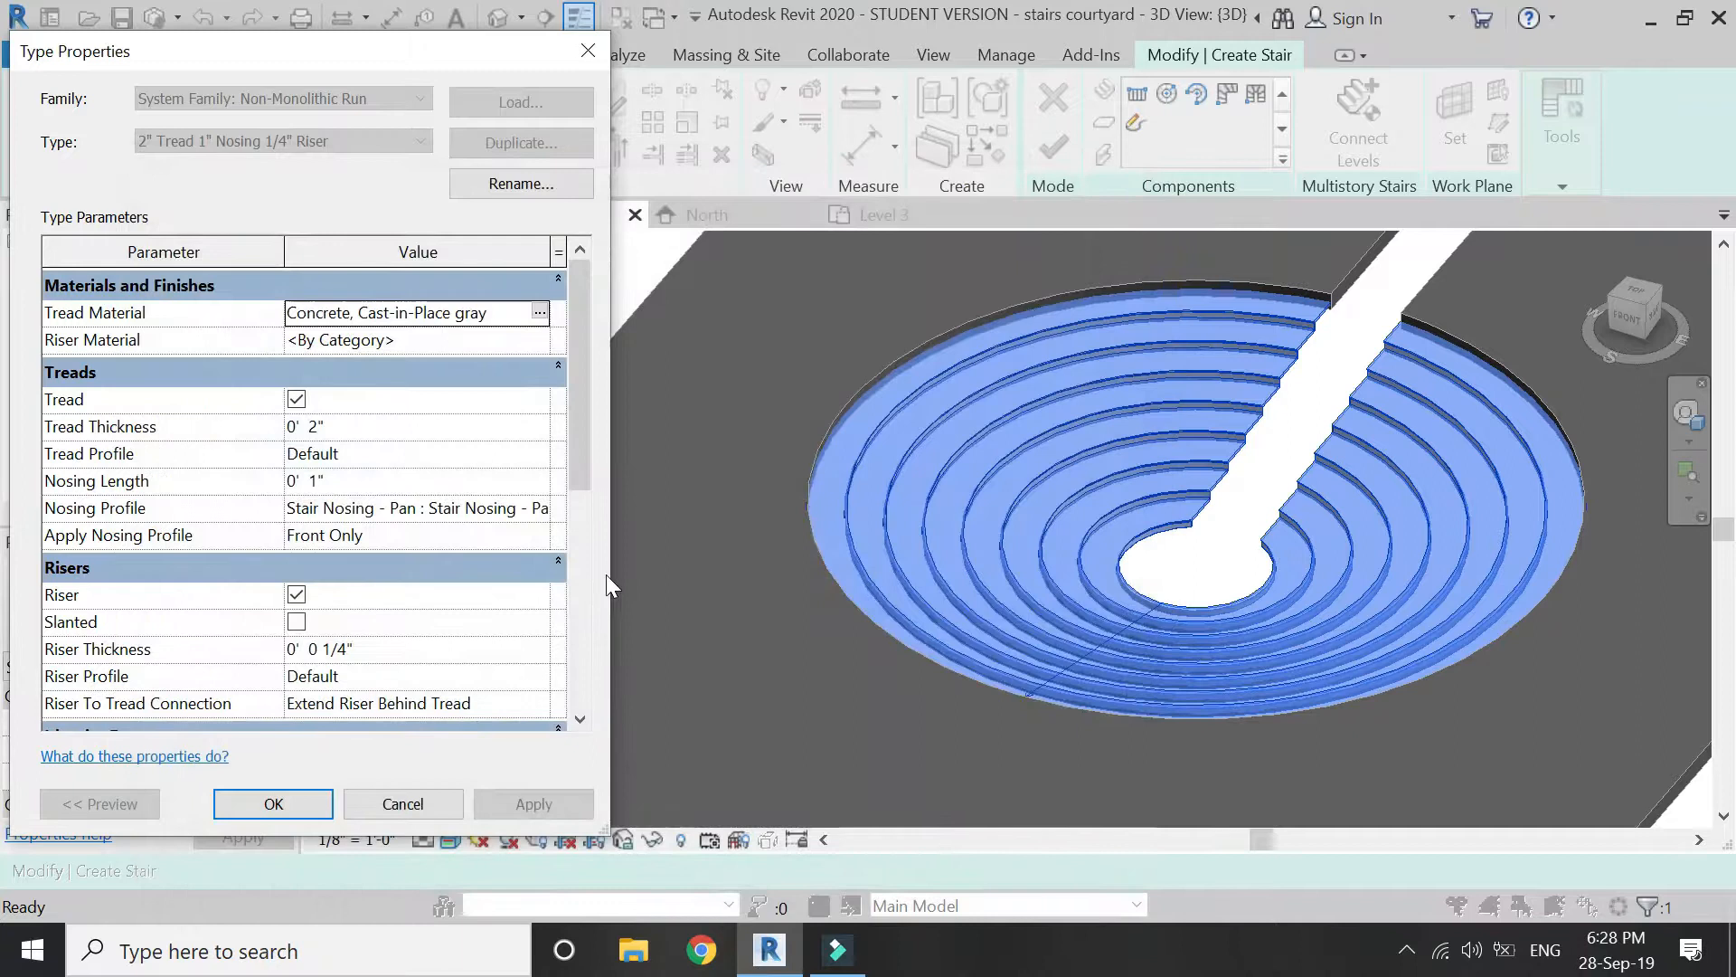
left_click(541, 313)
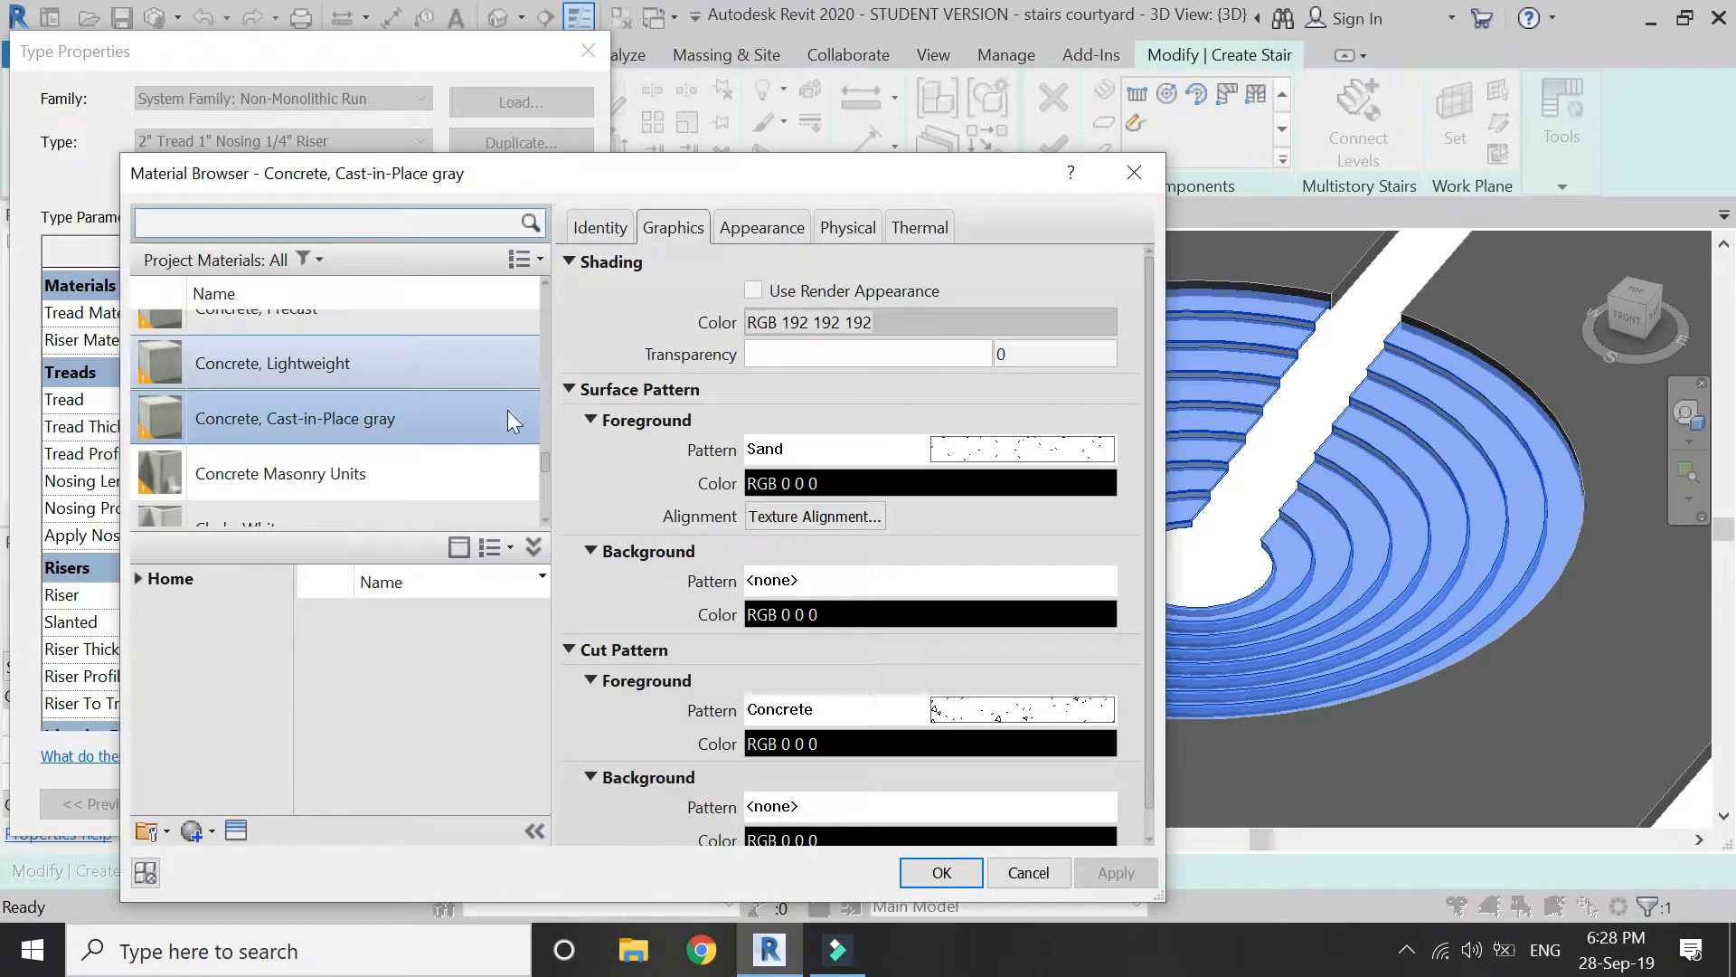
left_click(941, 871)
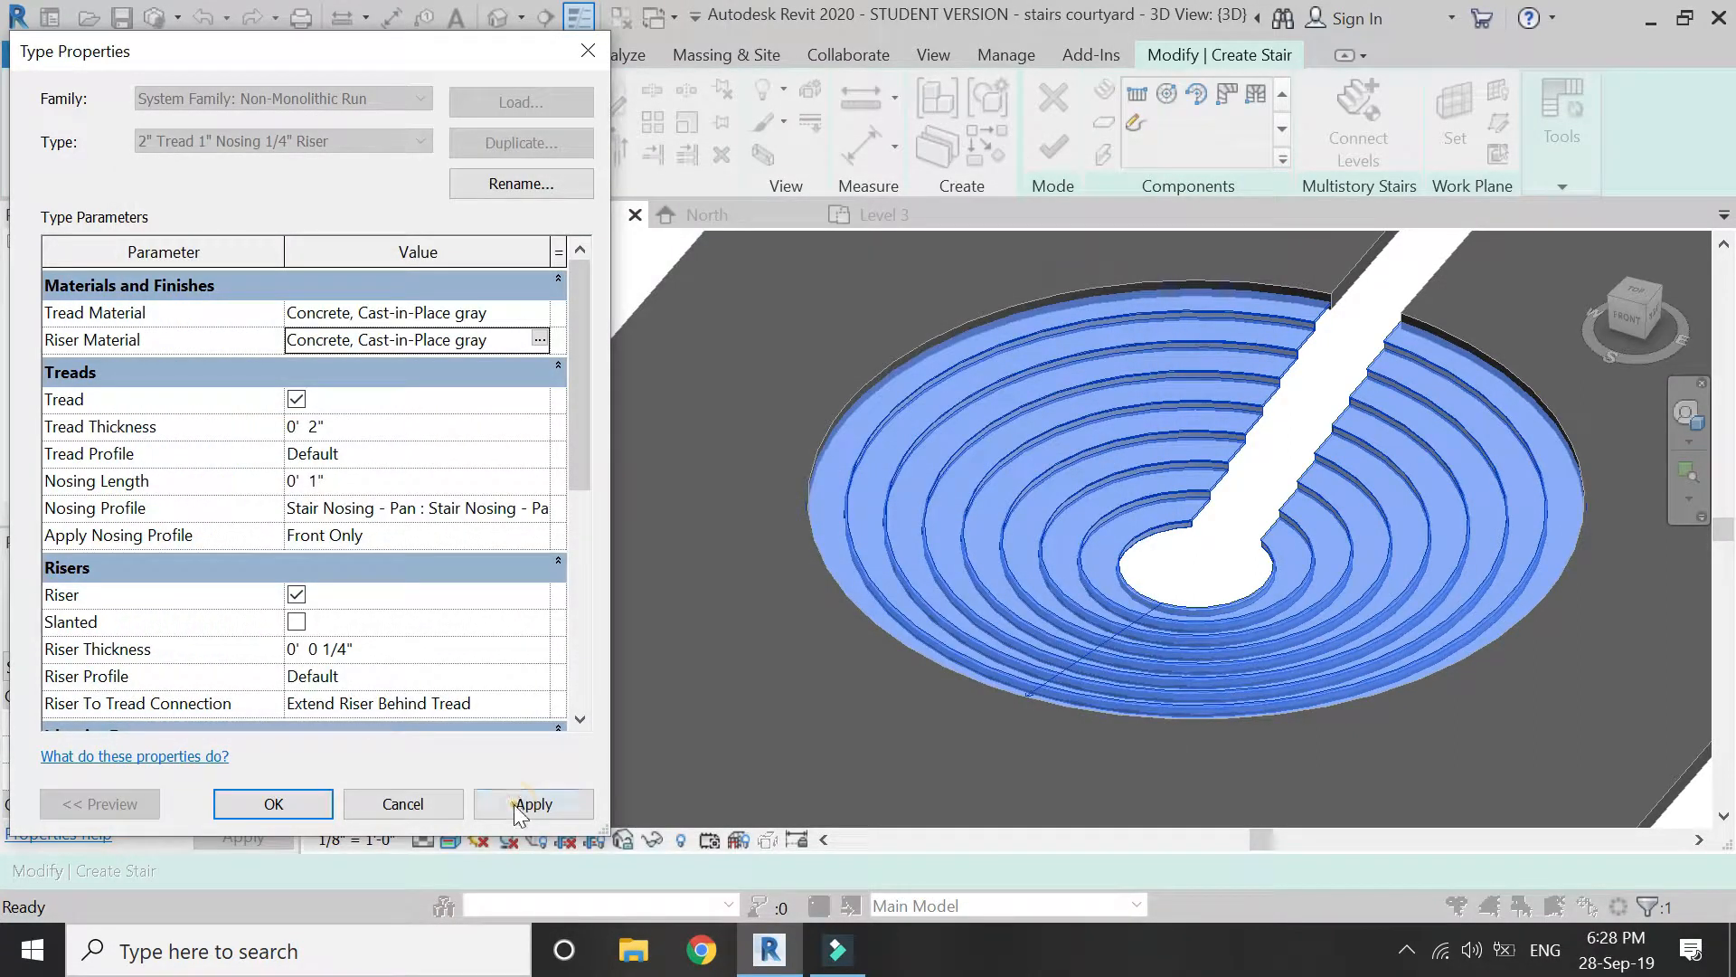
left_click(532, 803)
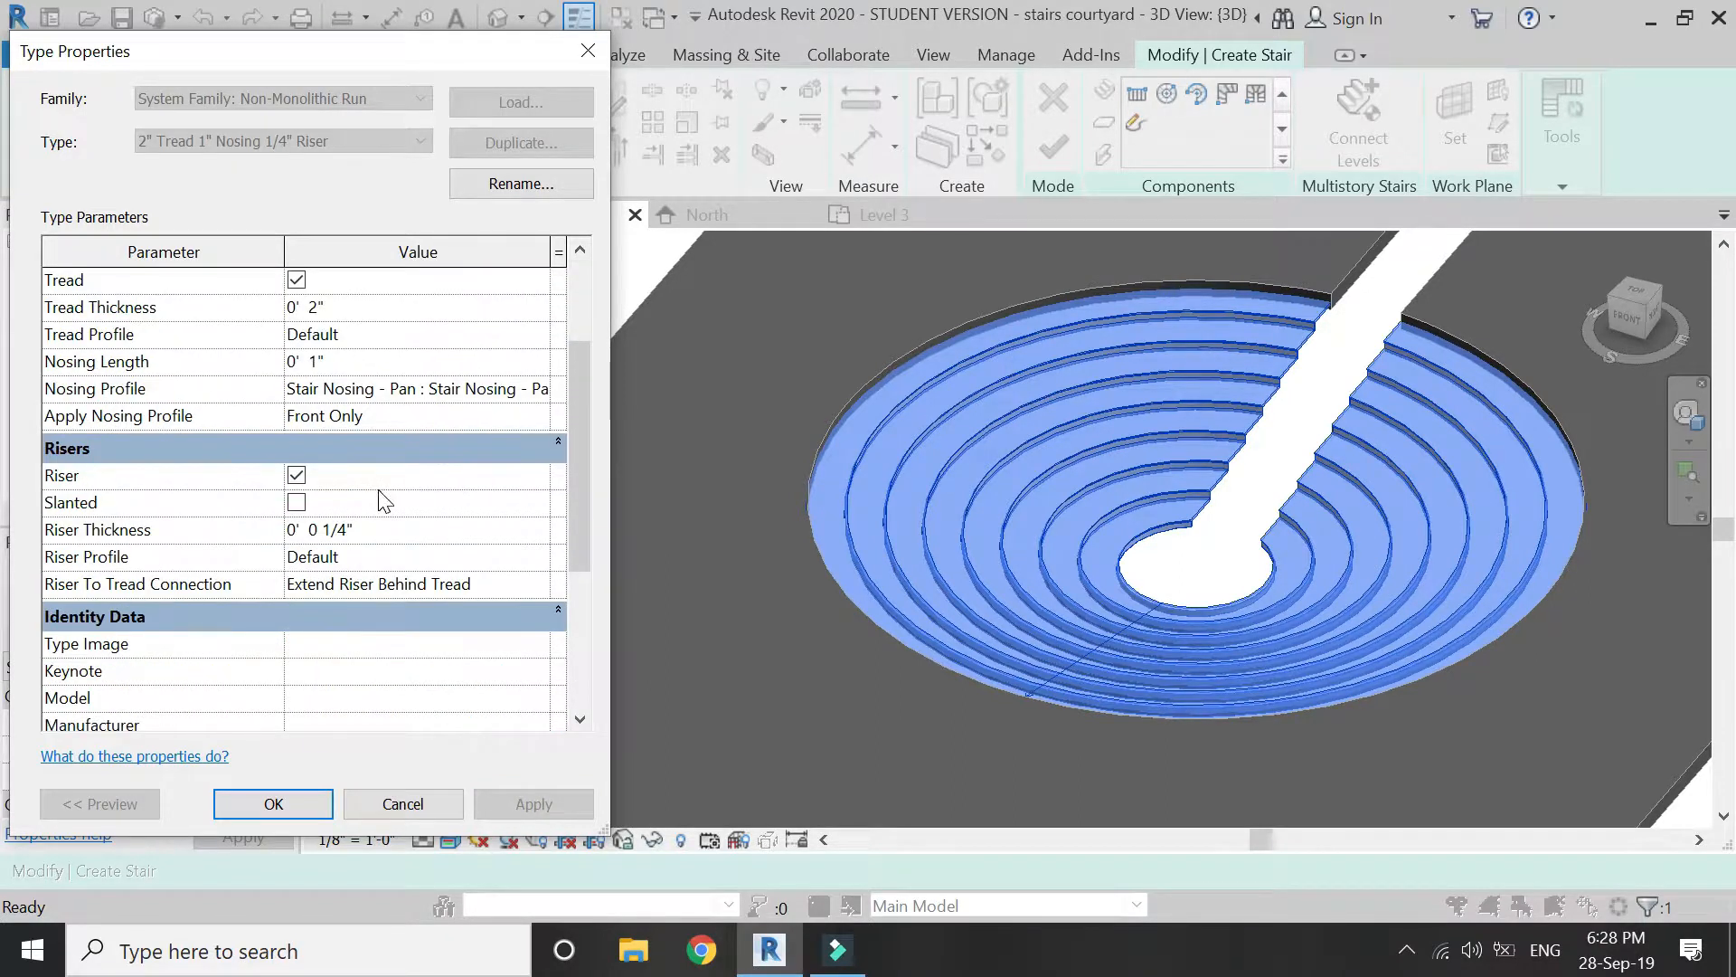
left_click(273, 803)
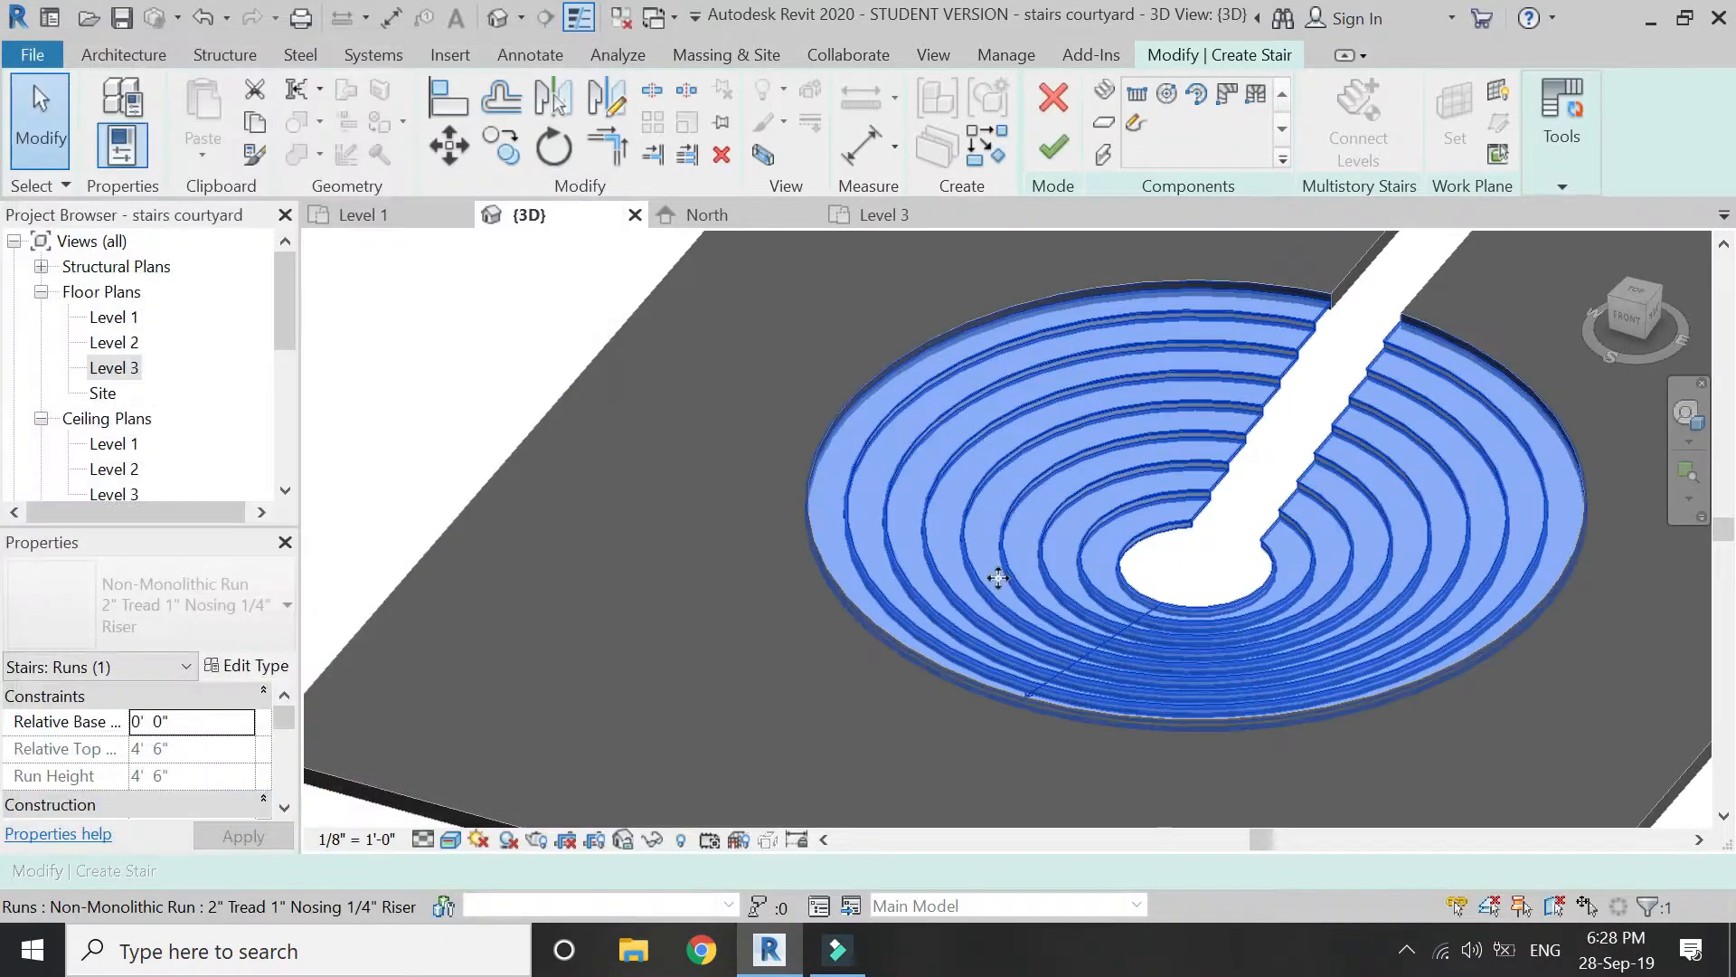
left_click(1052, 147)
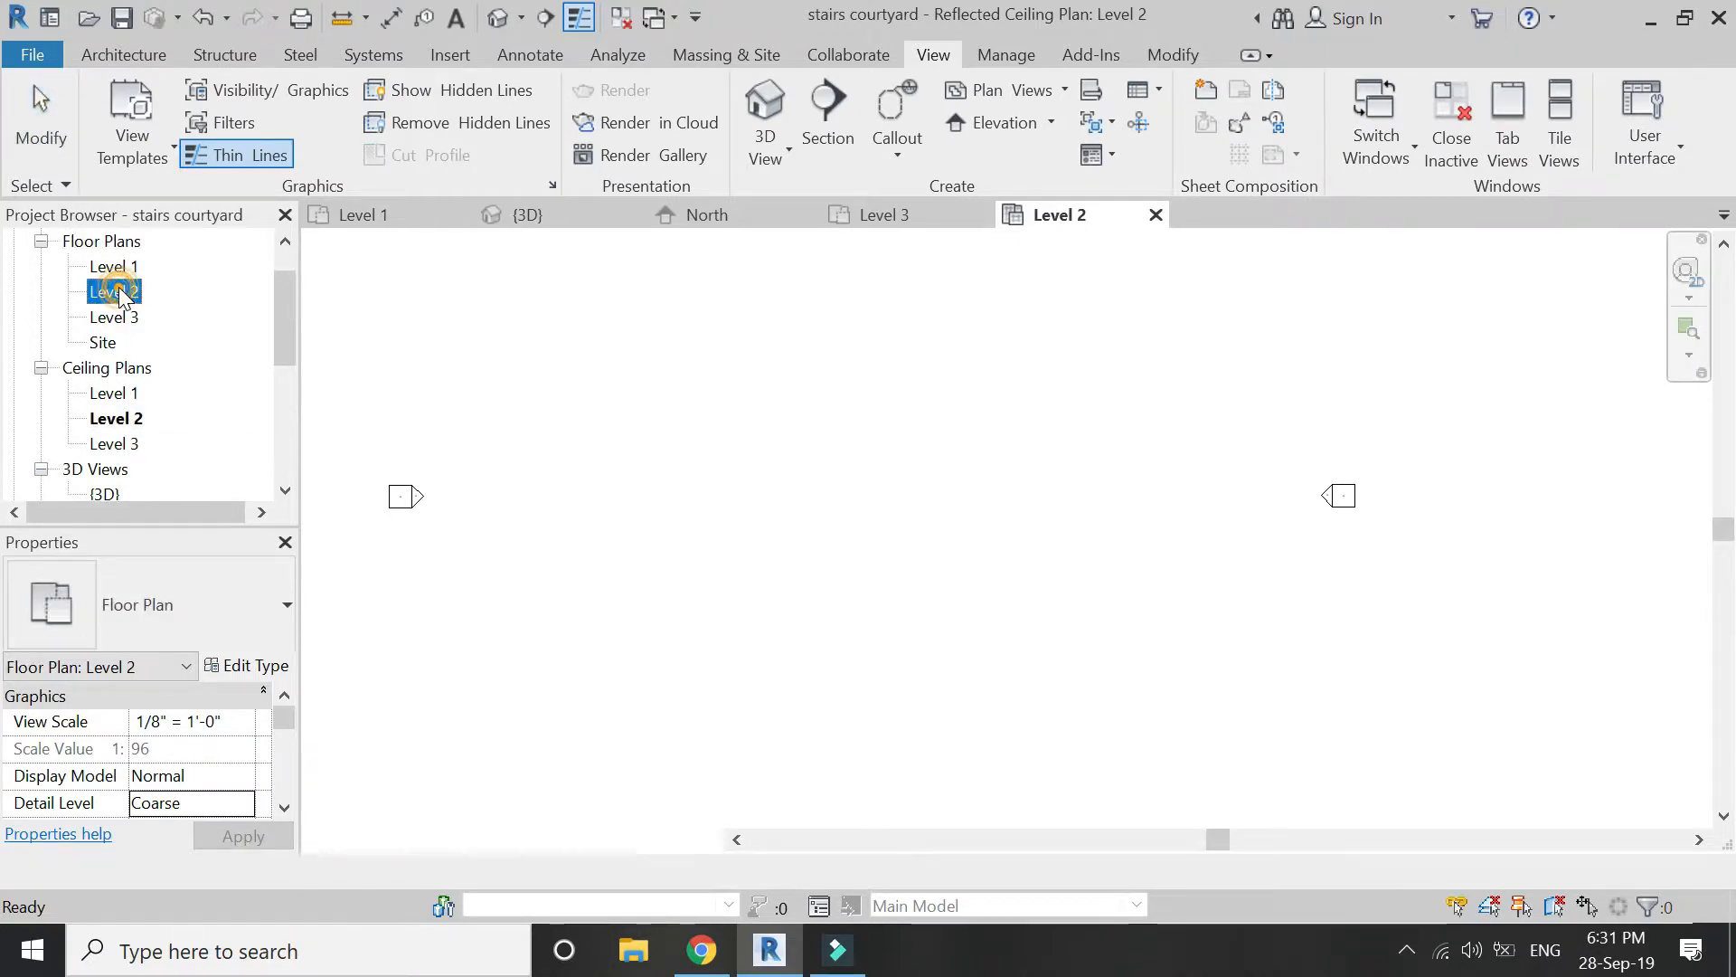
Enlarge the crop region of 3D View 1 and set its Visual Style to Shaded.
double_click(112, 290)
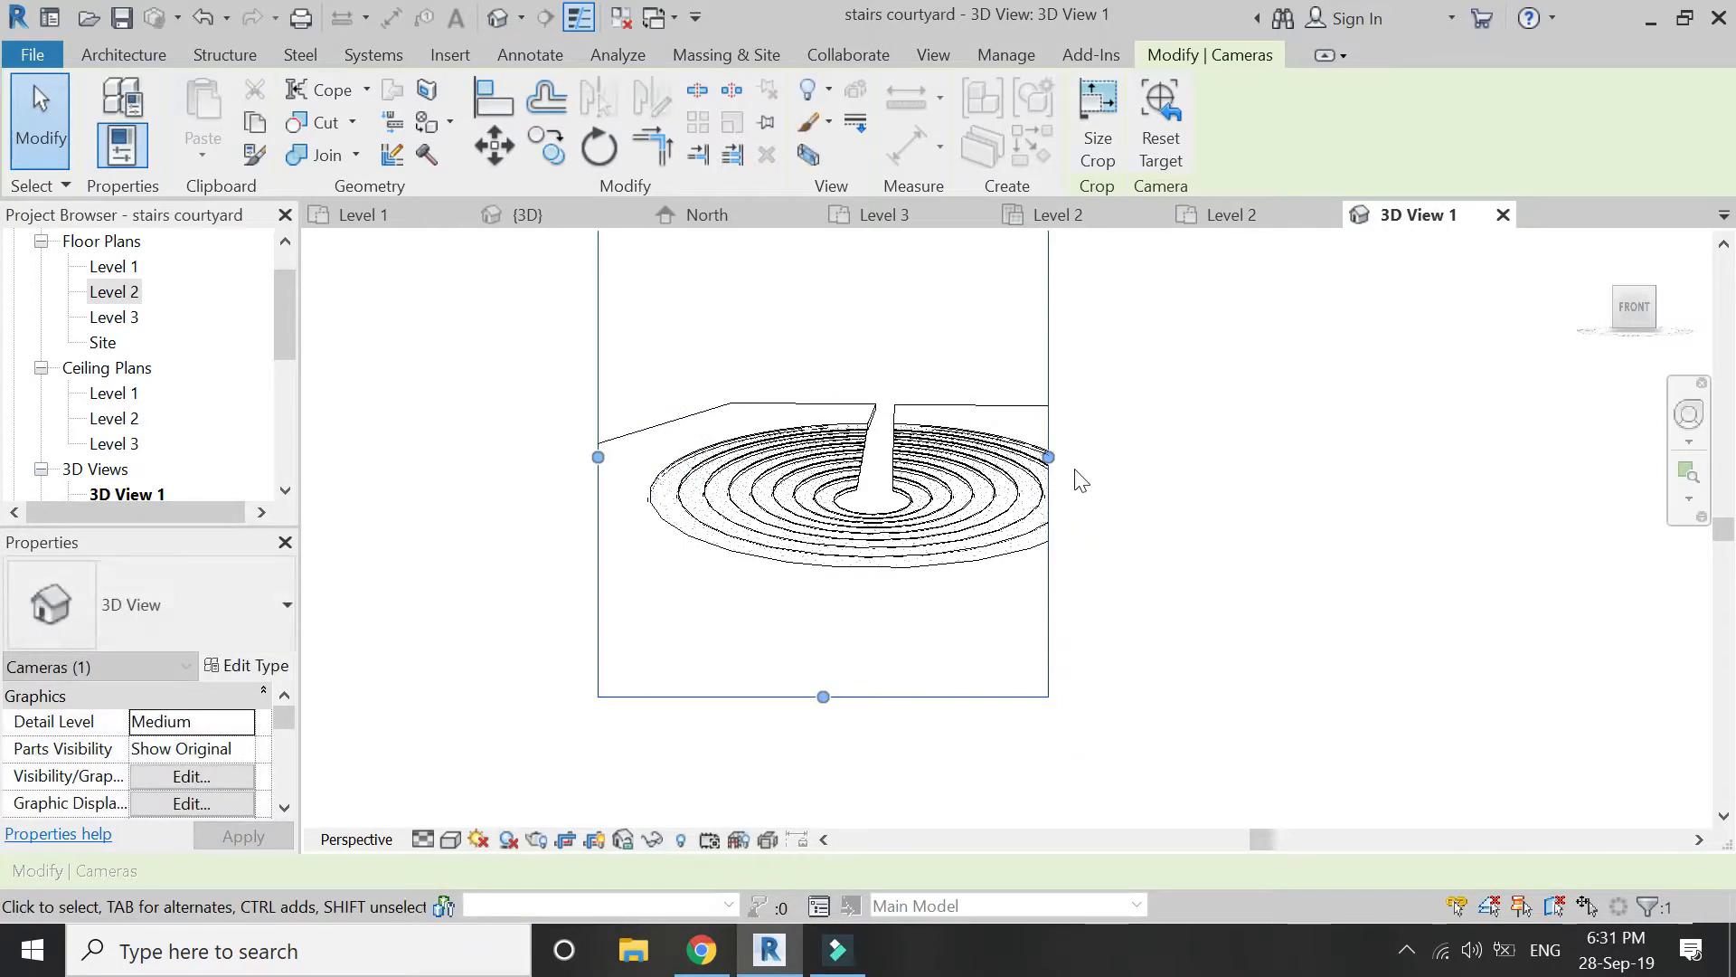
left_click(897, 543)
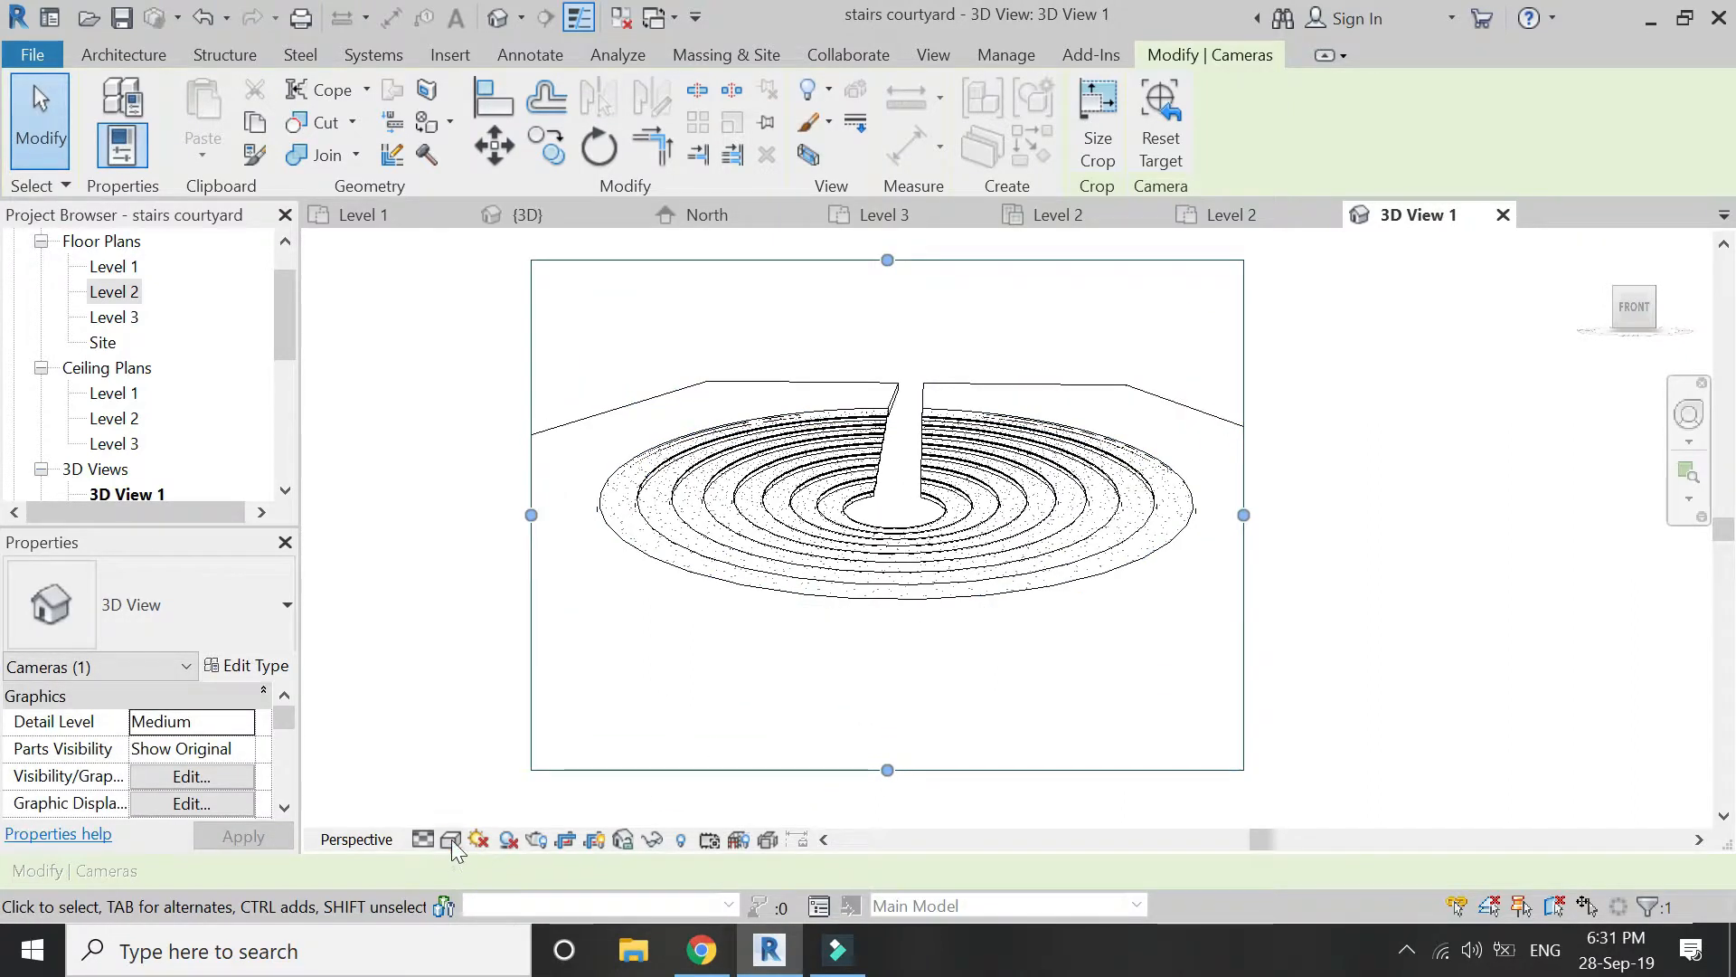
left_click(450, 839)
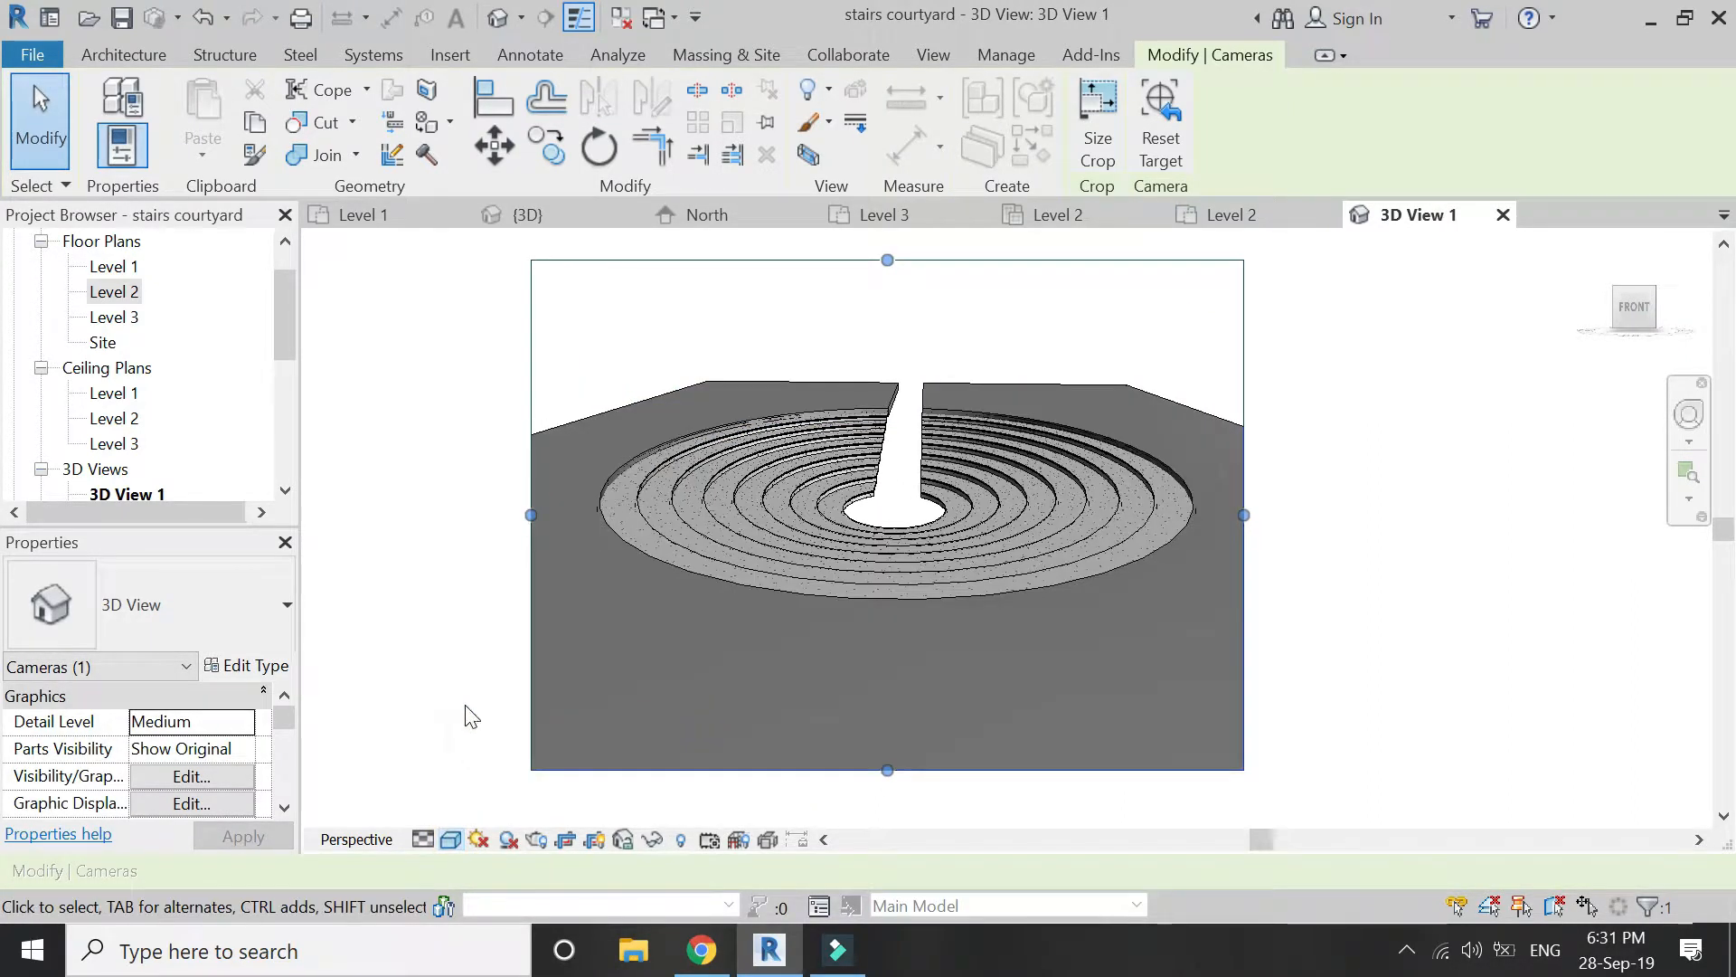
left_click(356, 214)
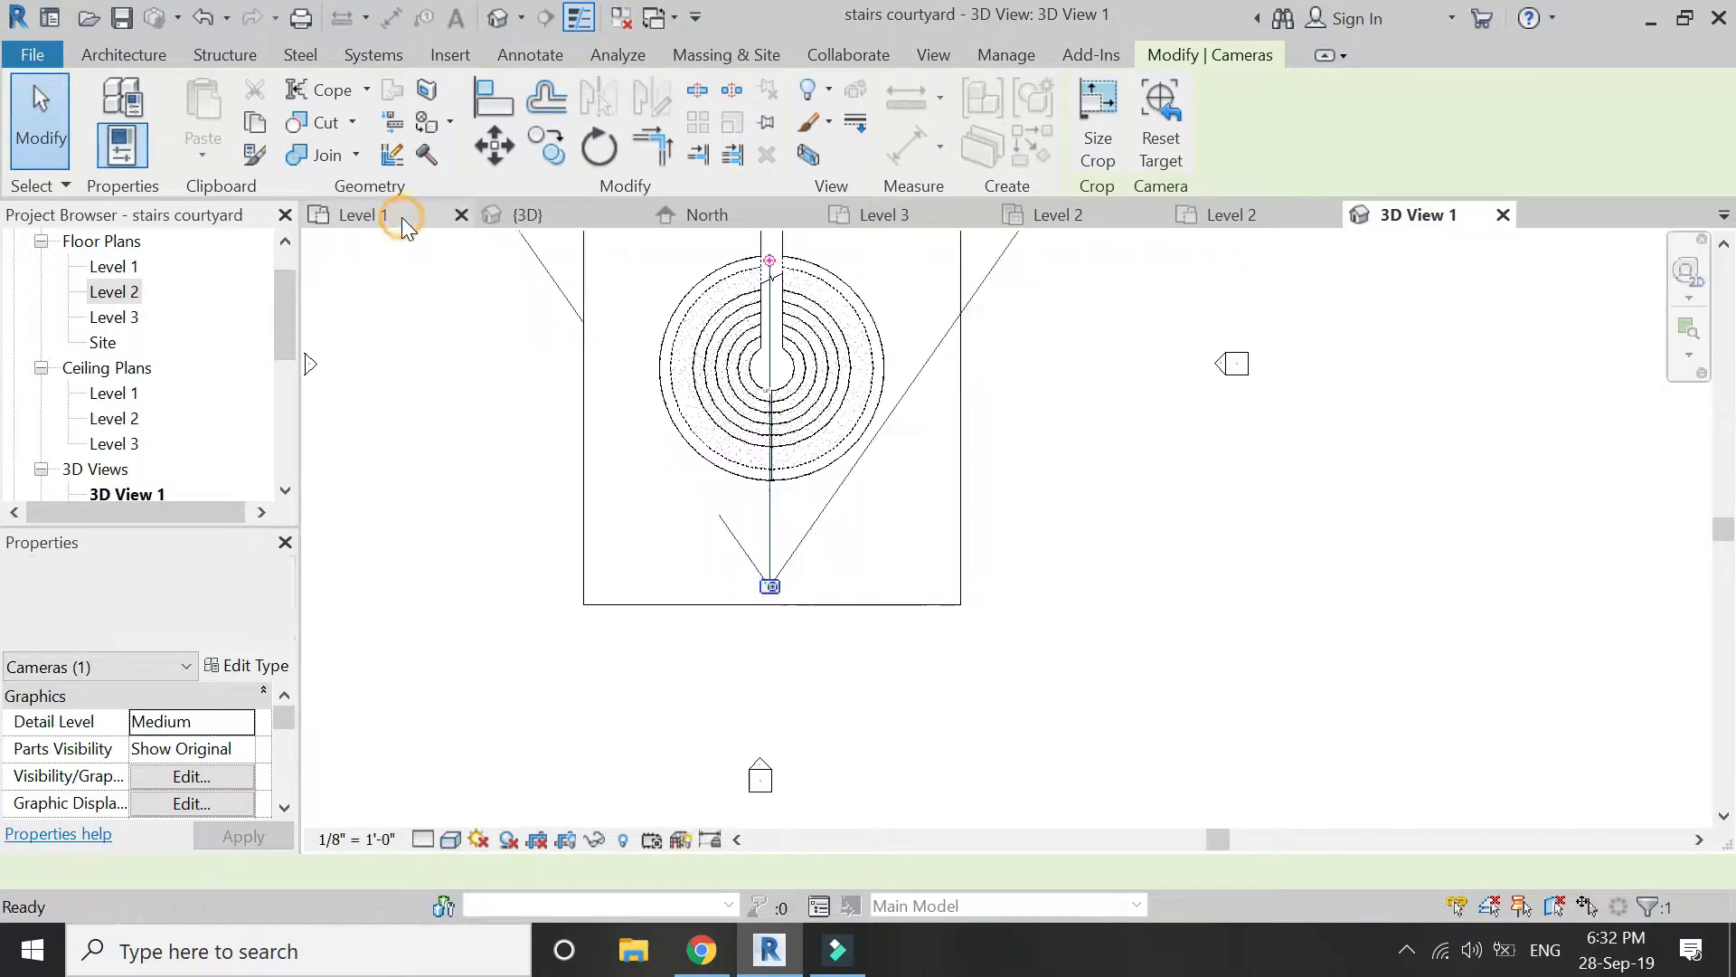
Sketch a keyhole-shaped floor boundary over the slot and centre circle on Level 1 and finish it.
left_click(356, 213)
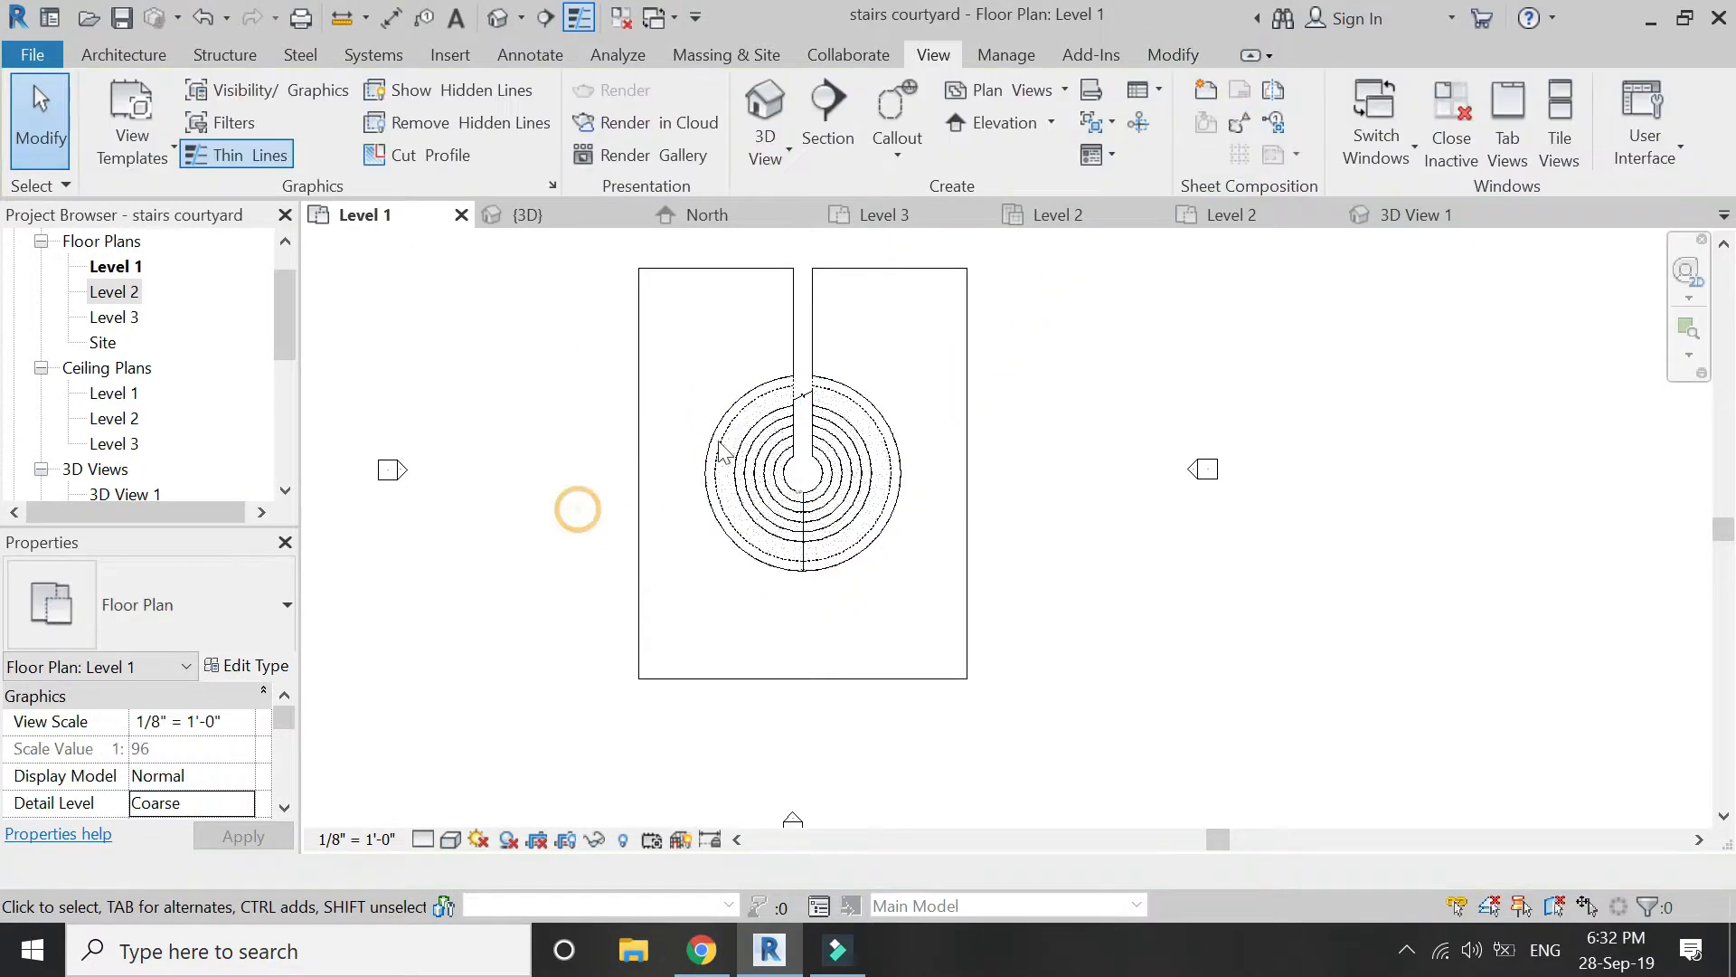
left_click(123, 54)
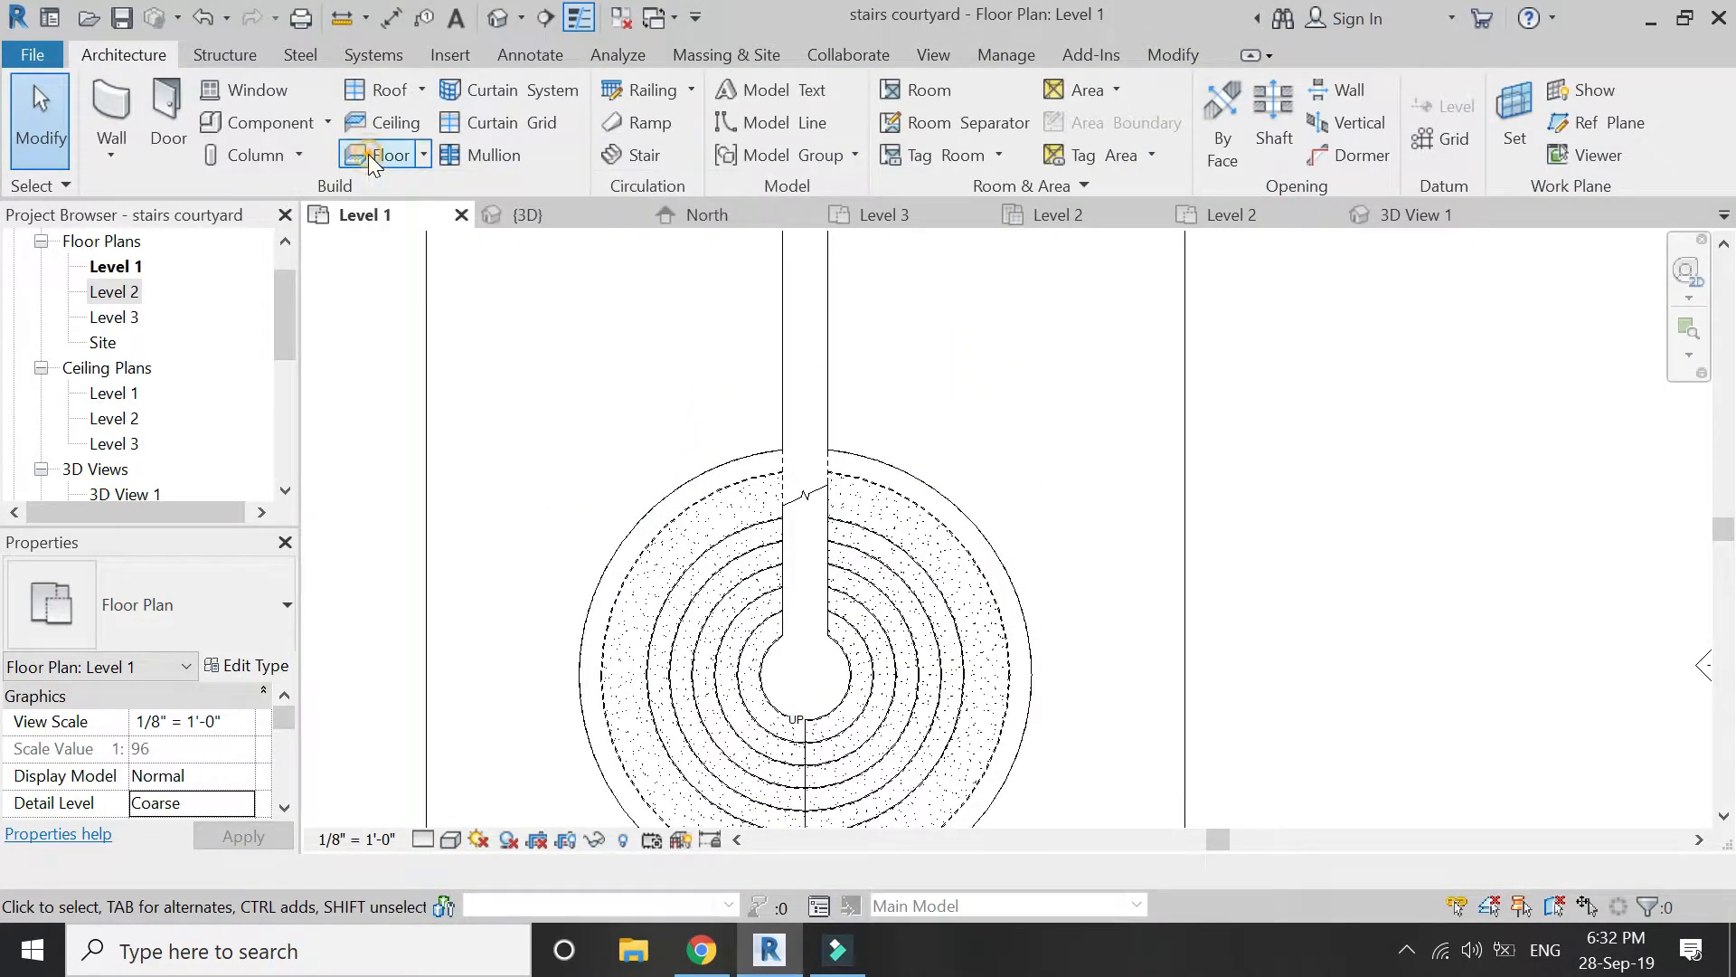
left_click(394, 153)
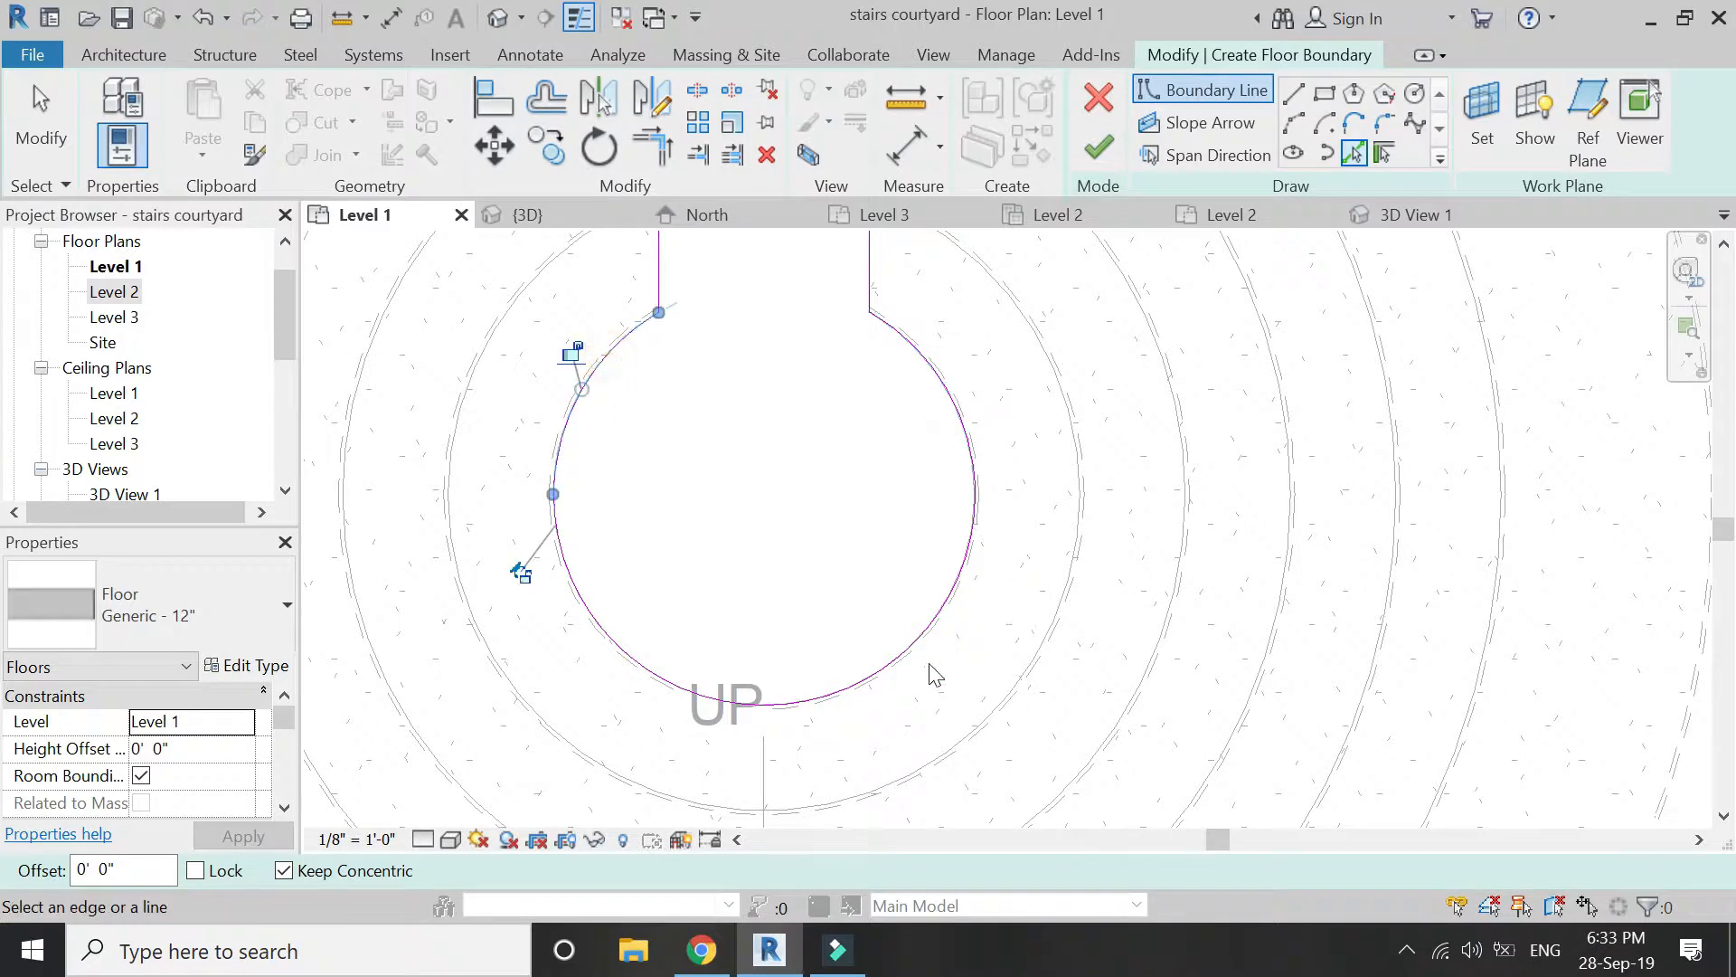
left_click(1098, 145)
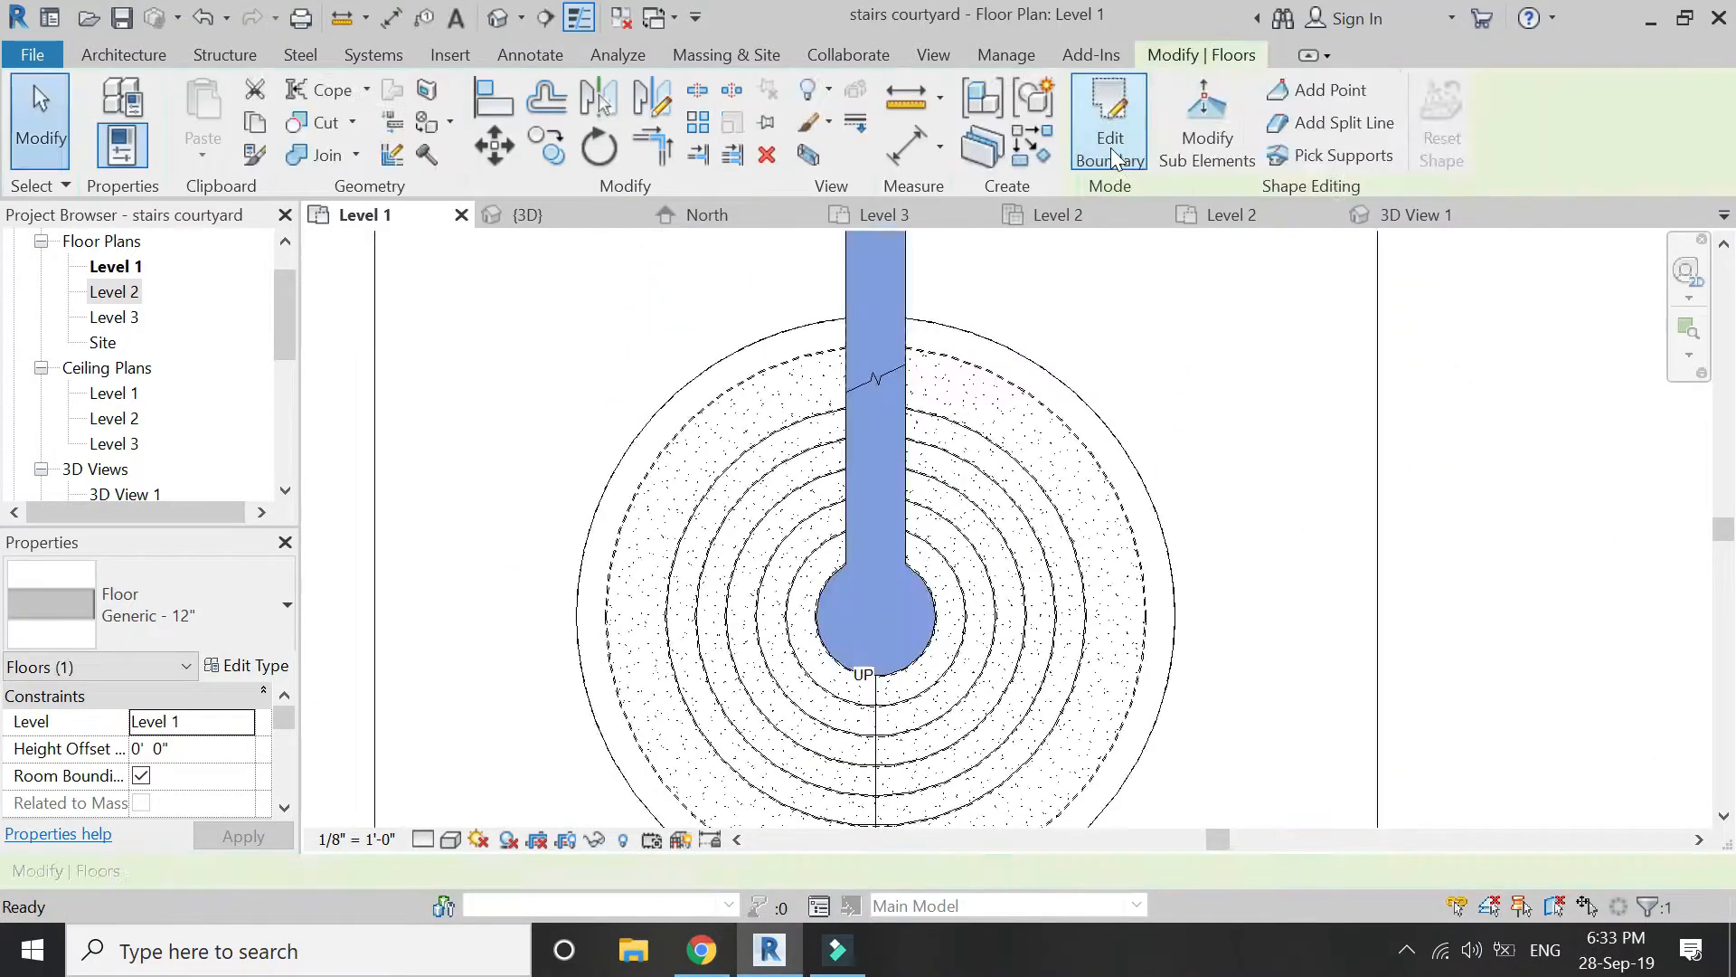
left_click(1418, 213)
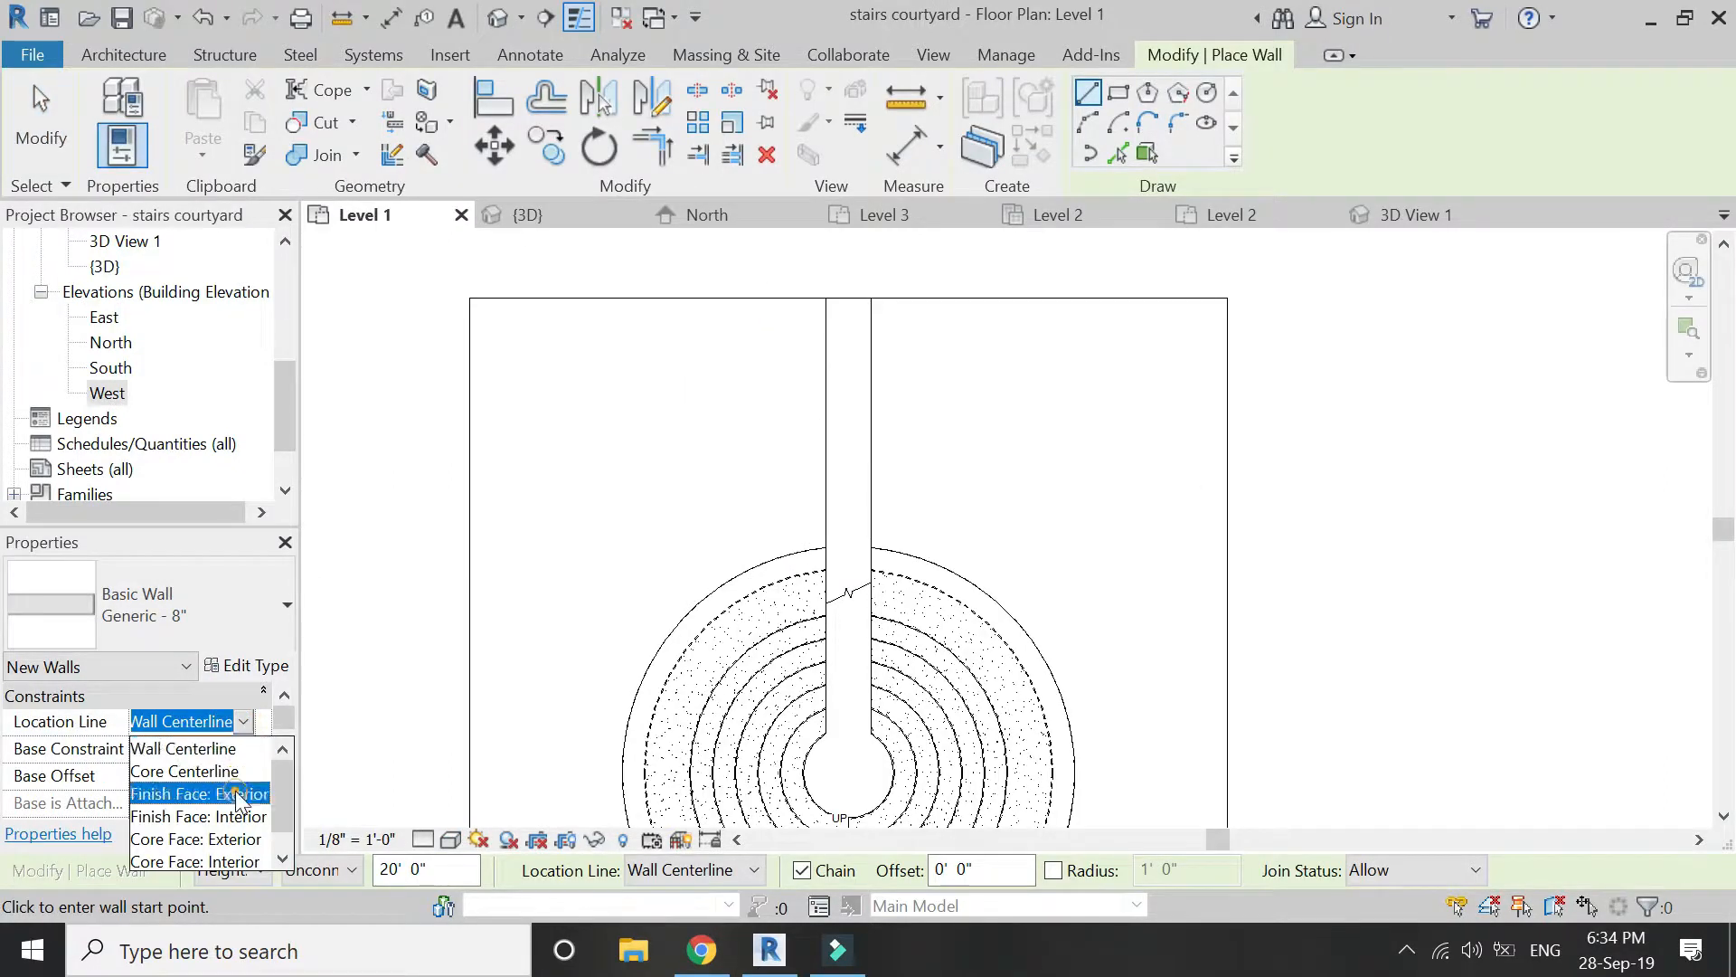
Draw a wall along the slot edge with Location Line set to Finish Face: Exterior.
left_click(199, 794)
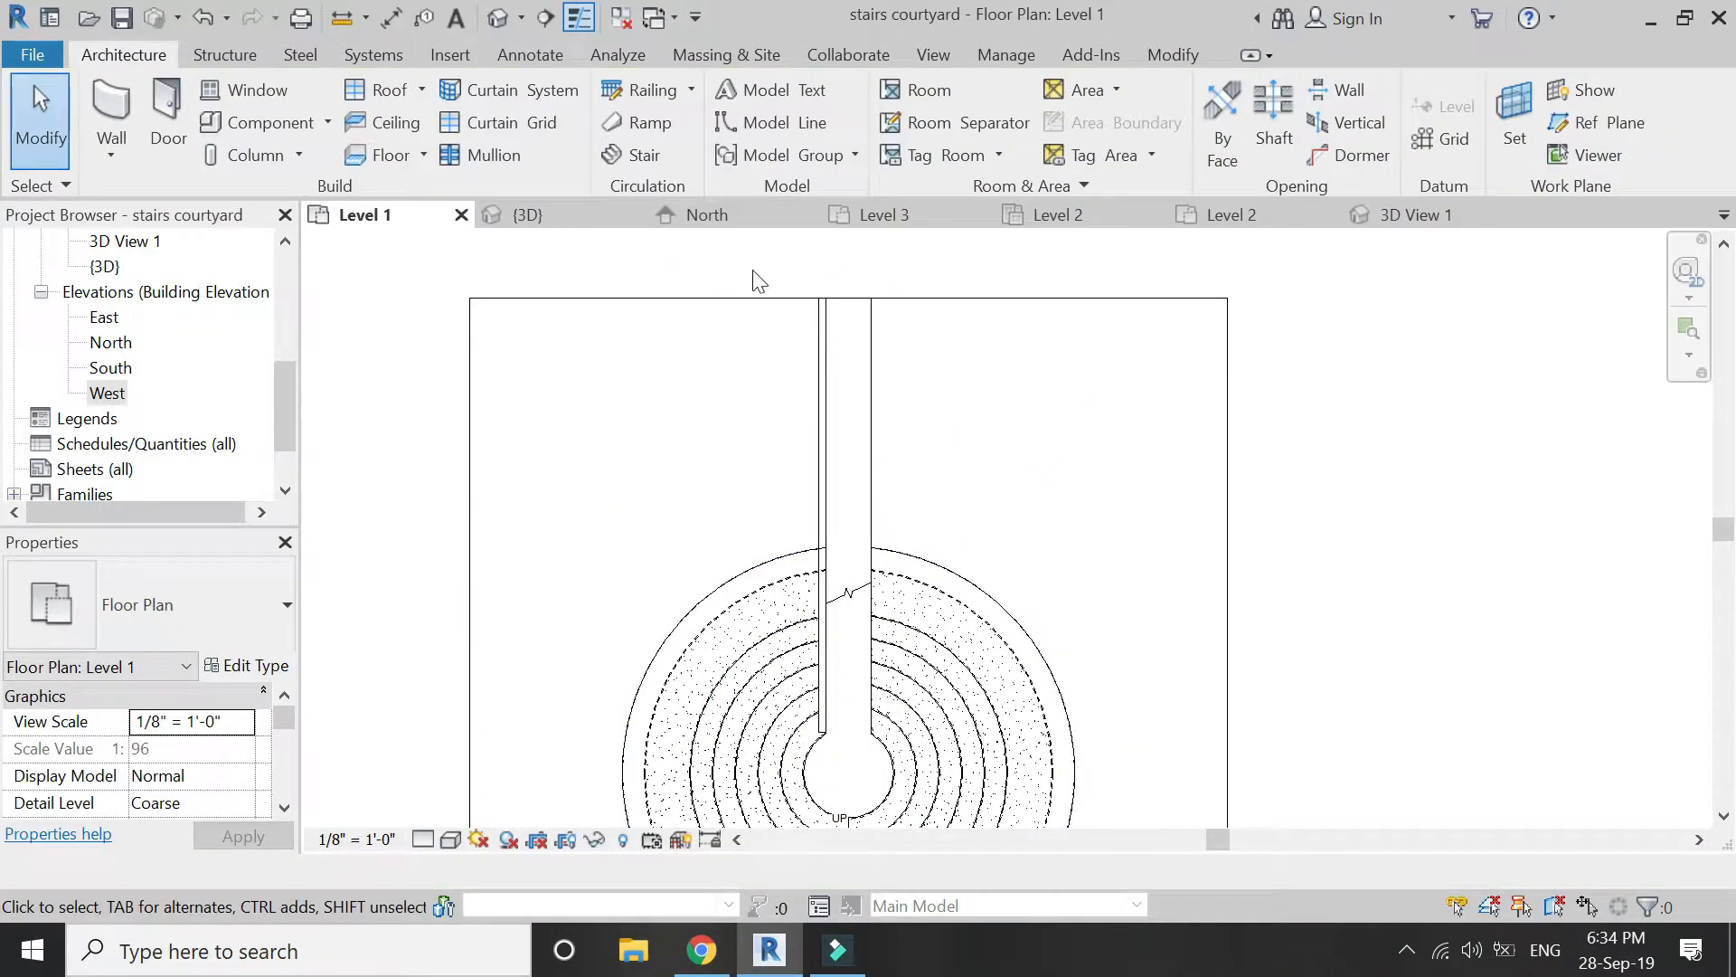
left_click(530, 213)
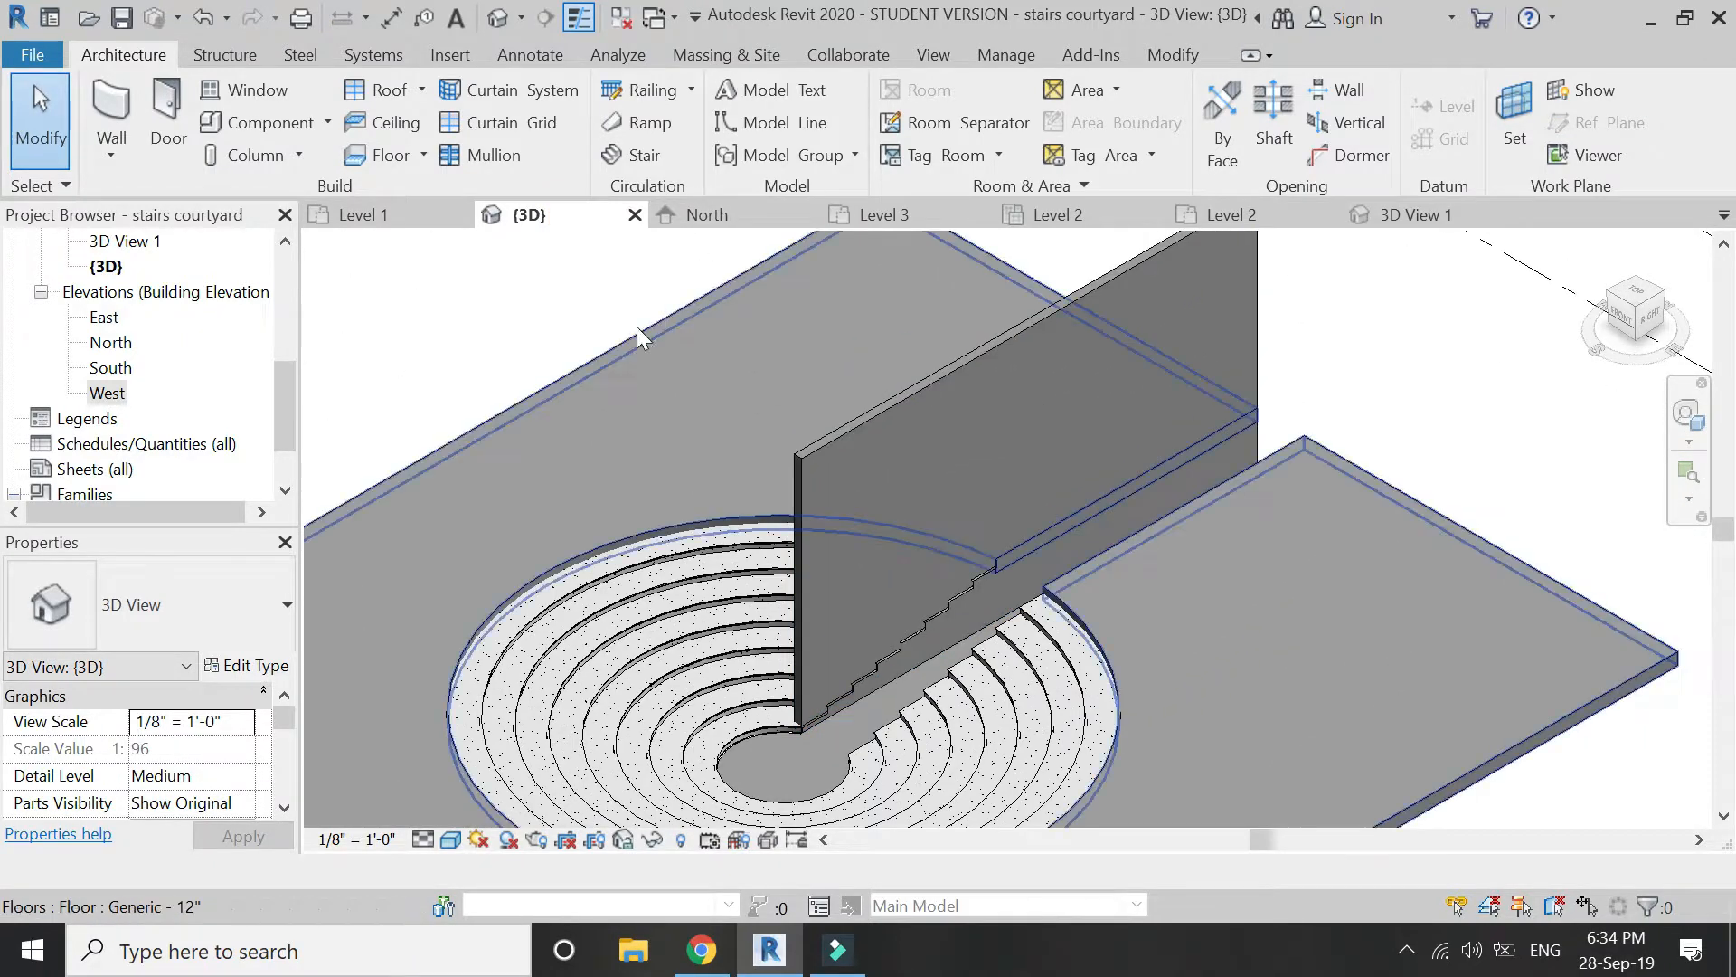
left_click(1018, 354)
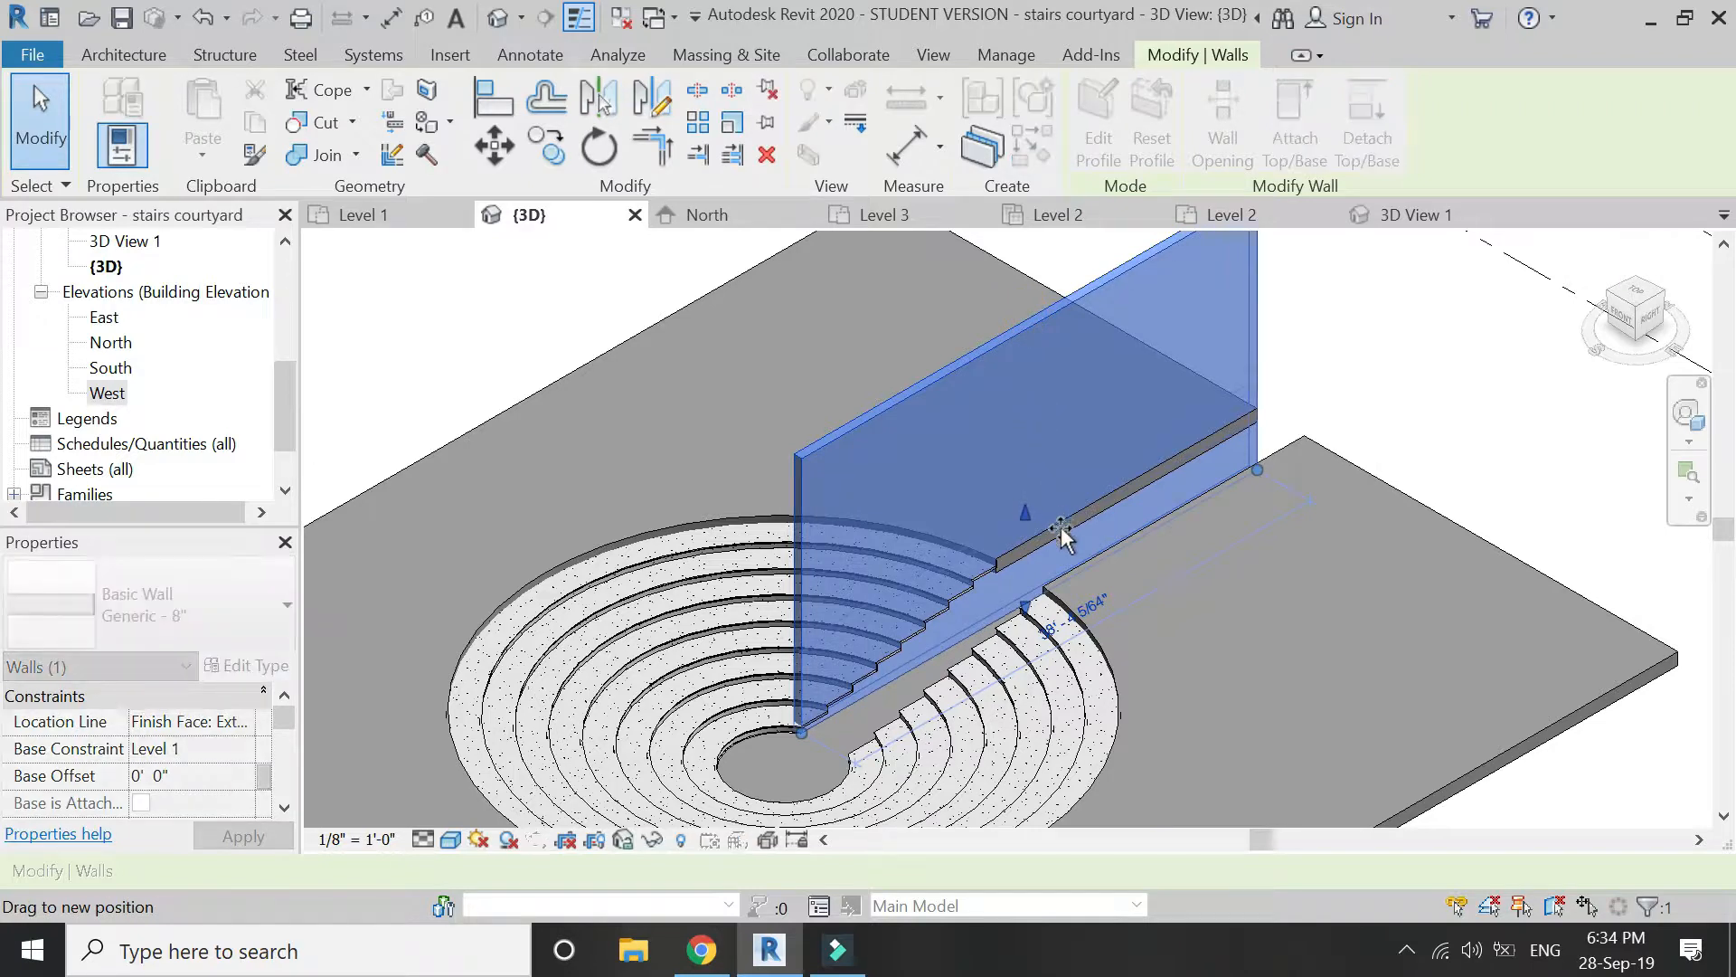
Drag the slot wall's top down near floor height in the 3D view.
left_click(1111, 543)
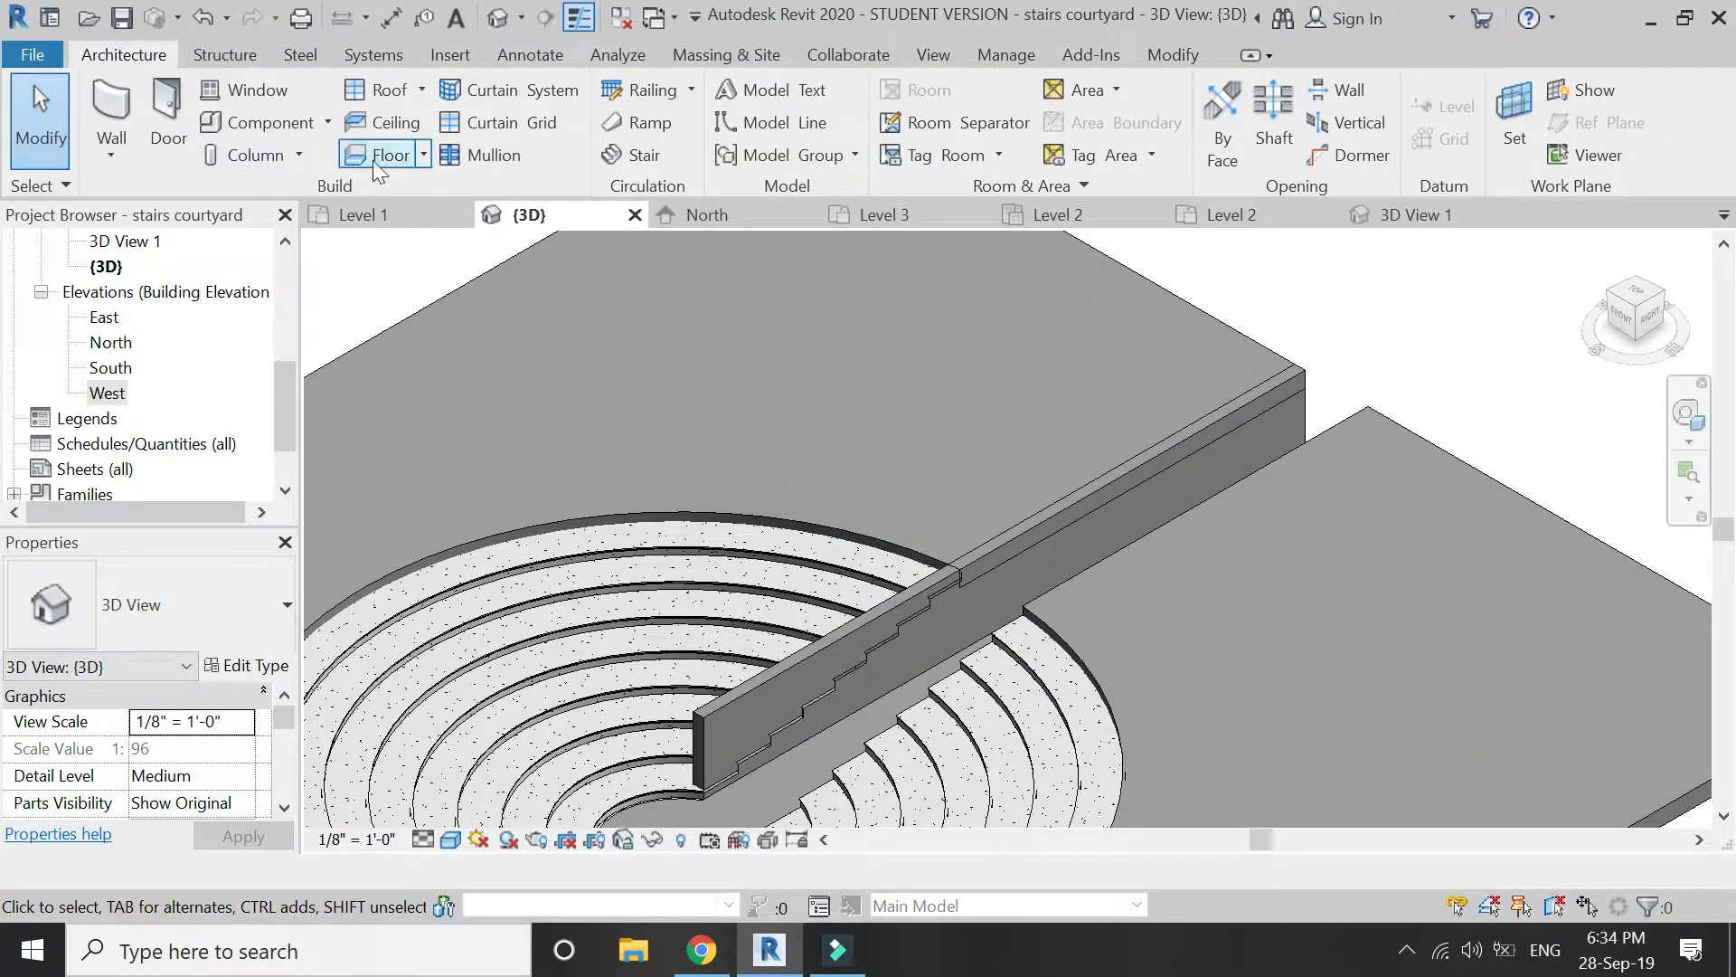
left_click(1201, 449)
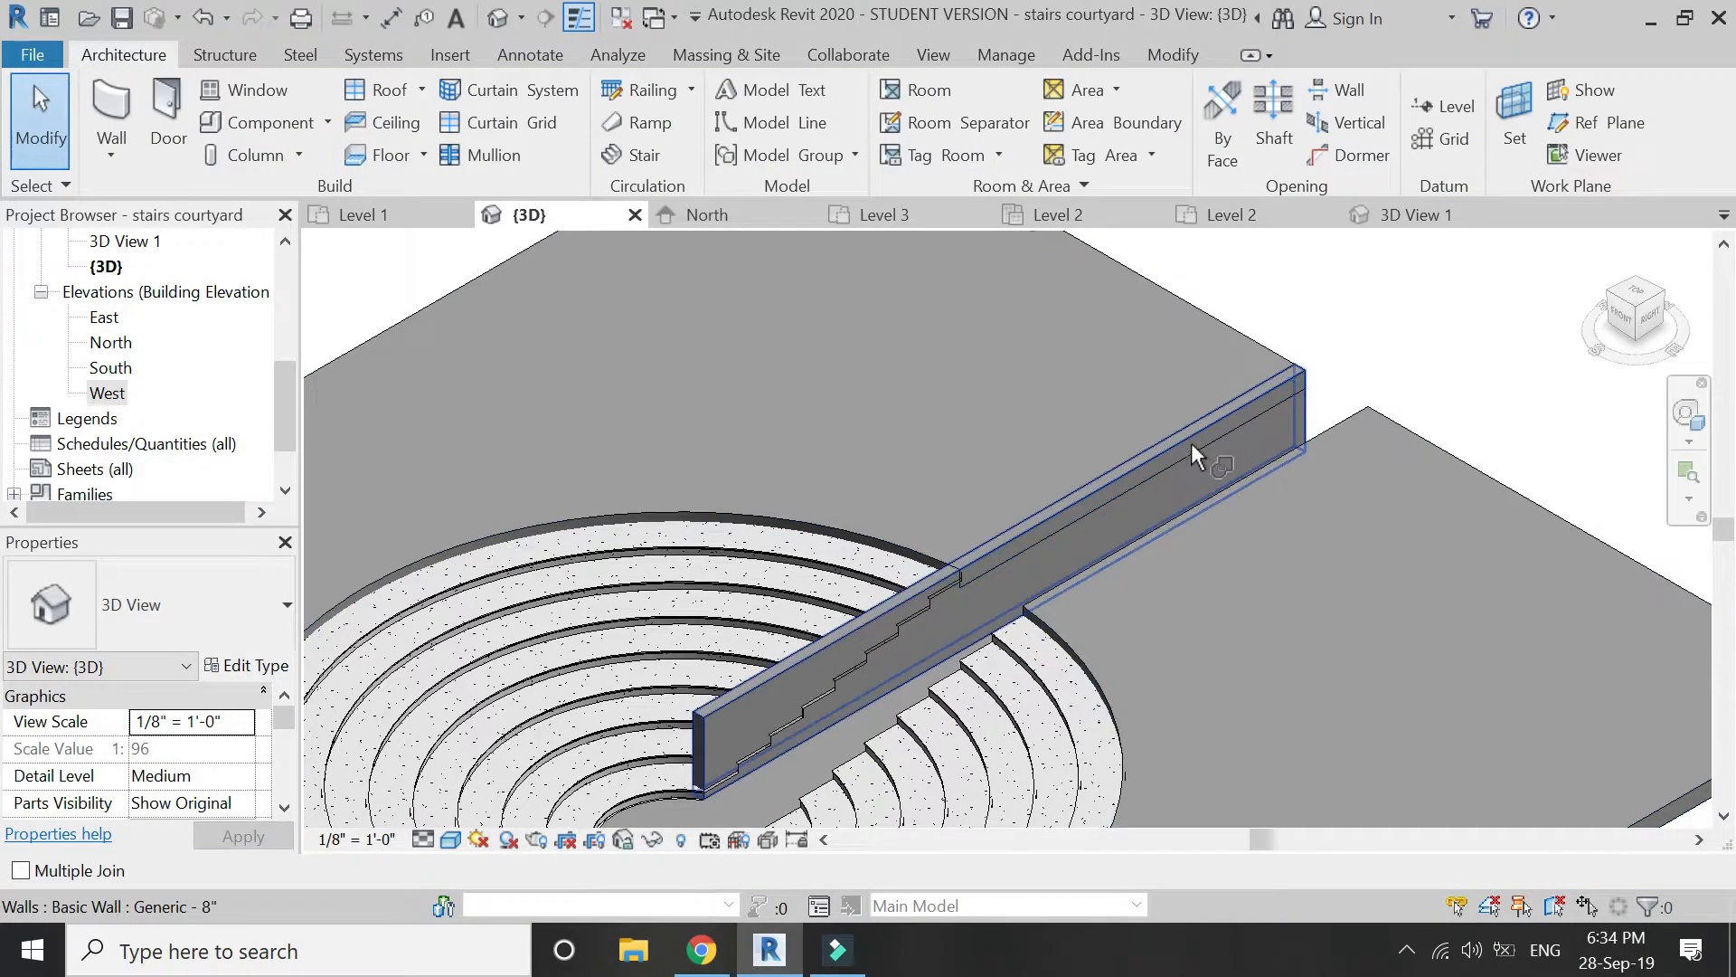
mouse_move(1257, 353)
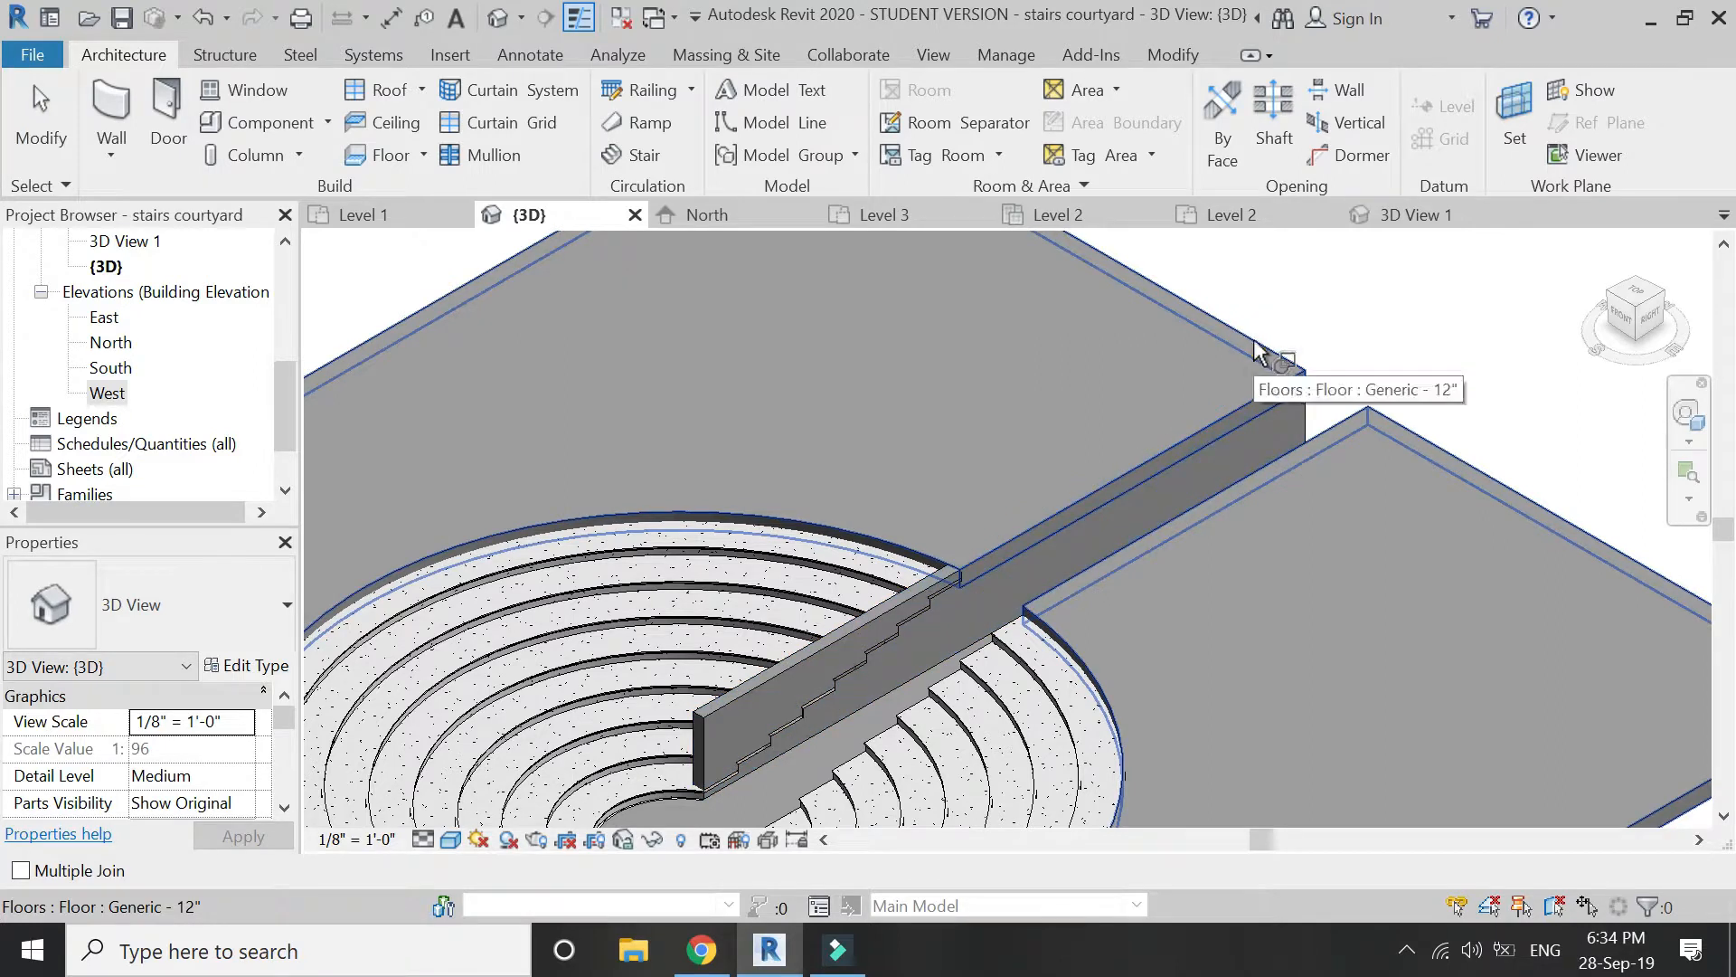
left_click(1053, 454)
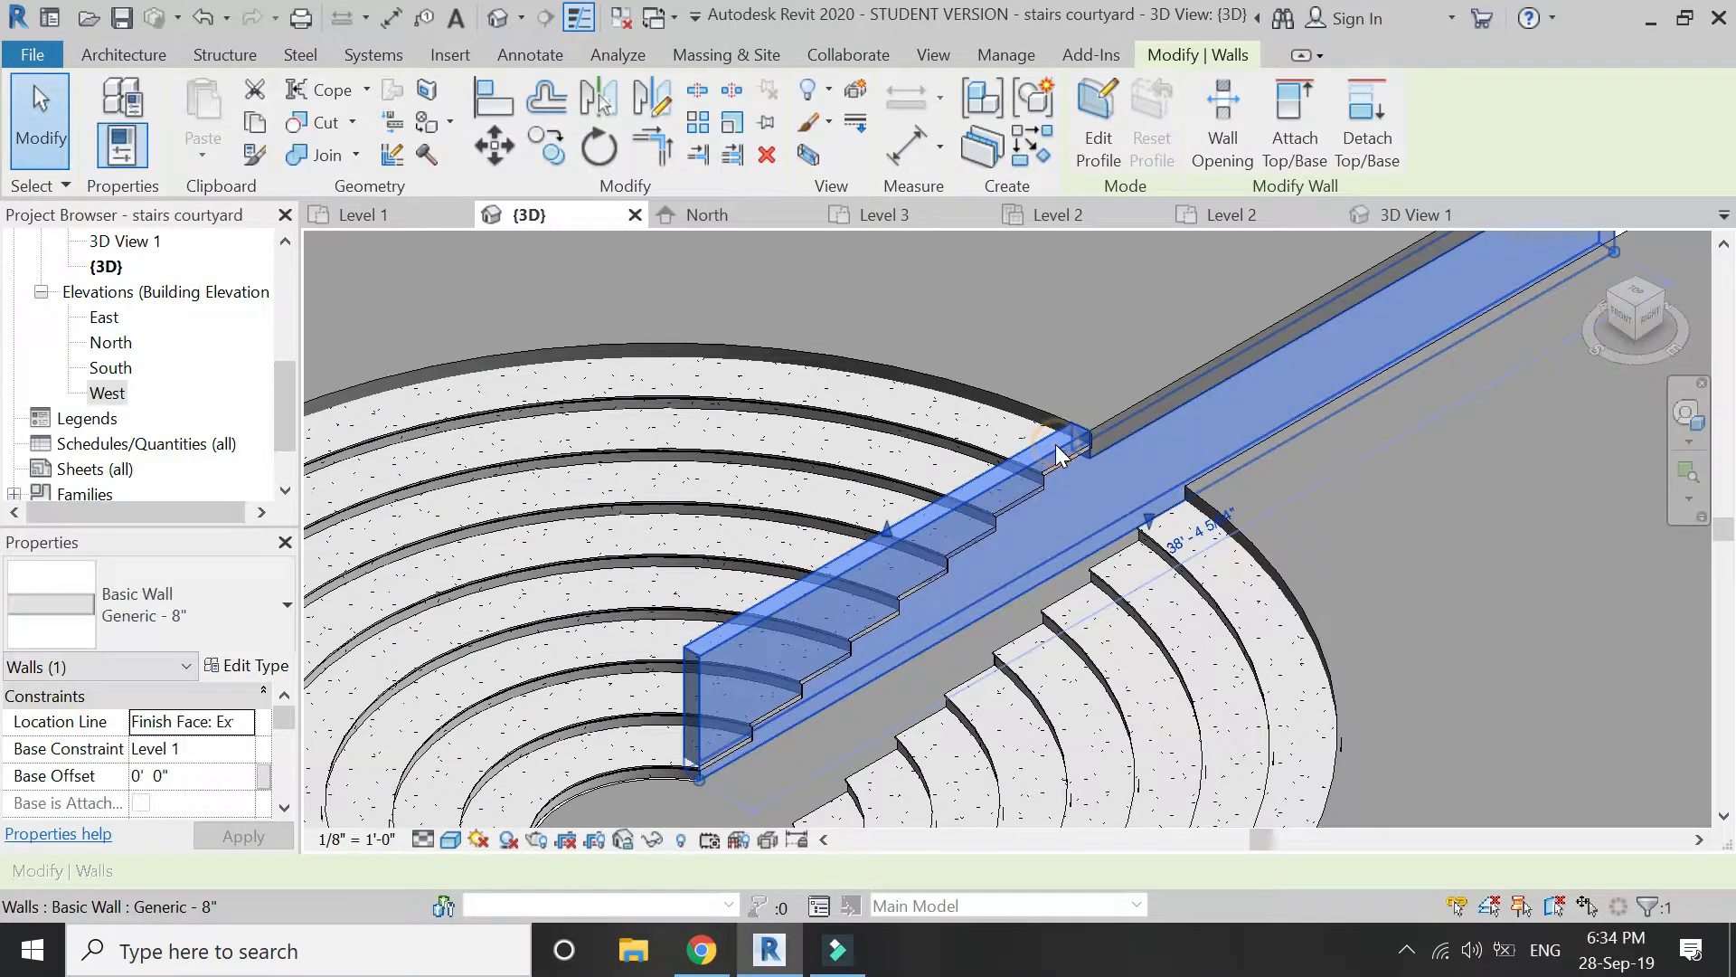
Start Edit Profile on the slot wall and switch to the West elevation.
left_click(1096, 122)
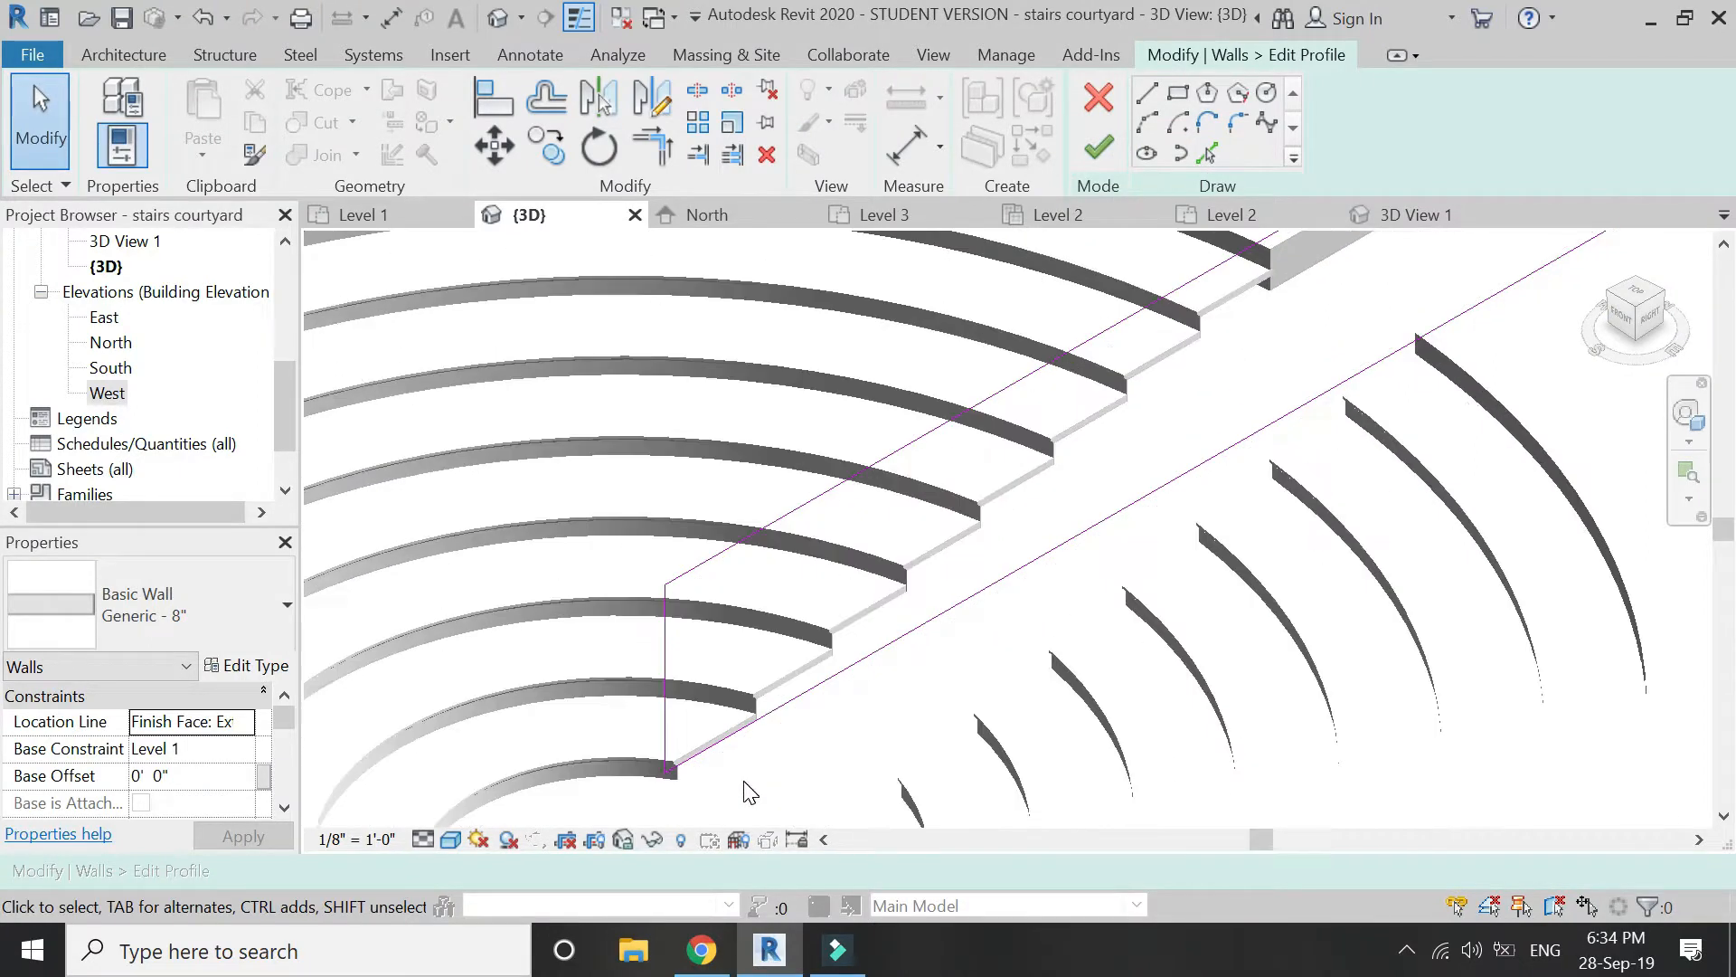
left_click(1148, 93)
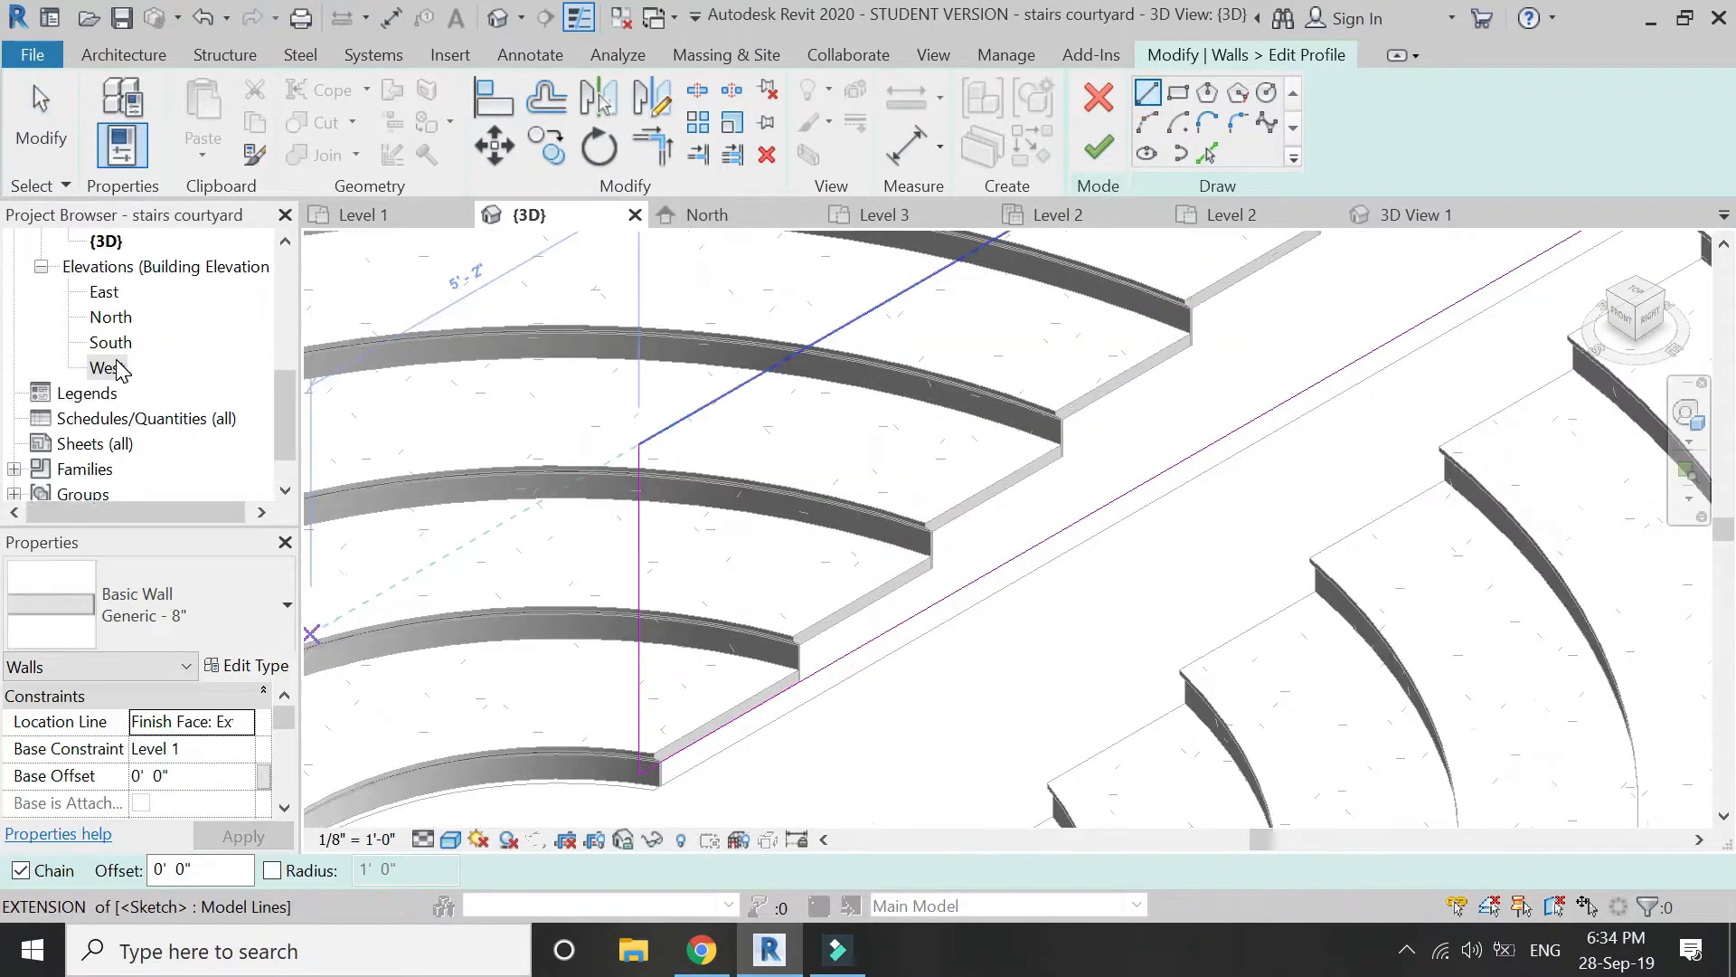
double_click(109, 368)
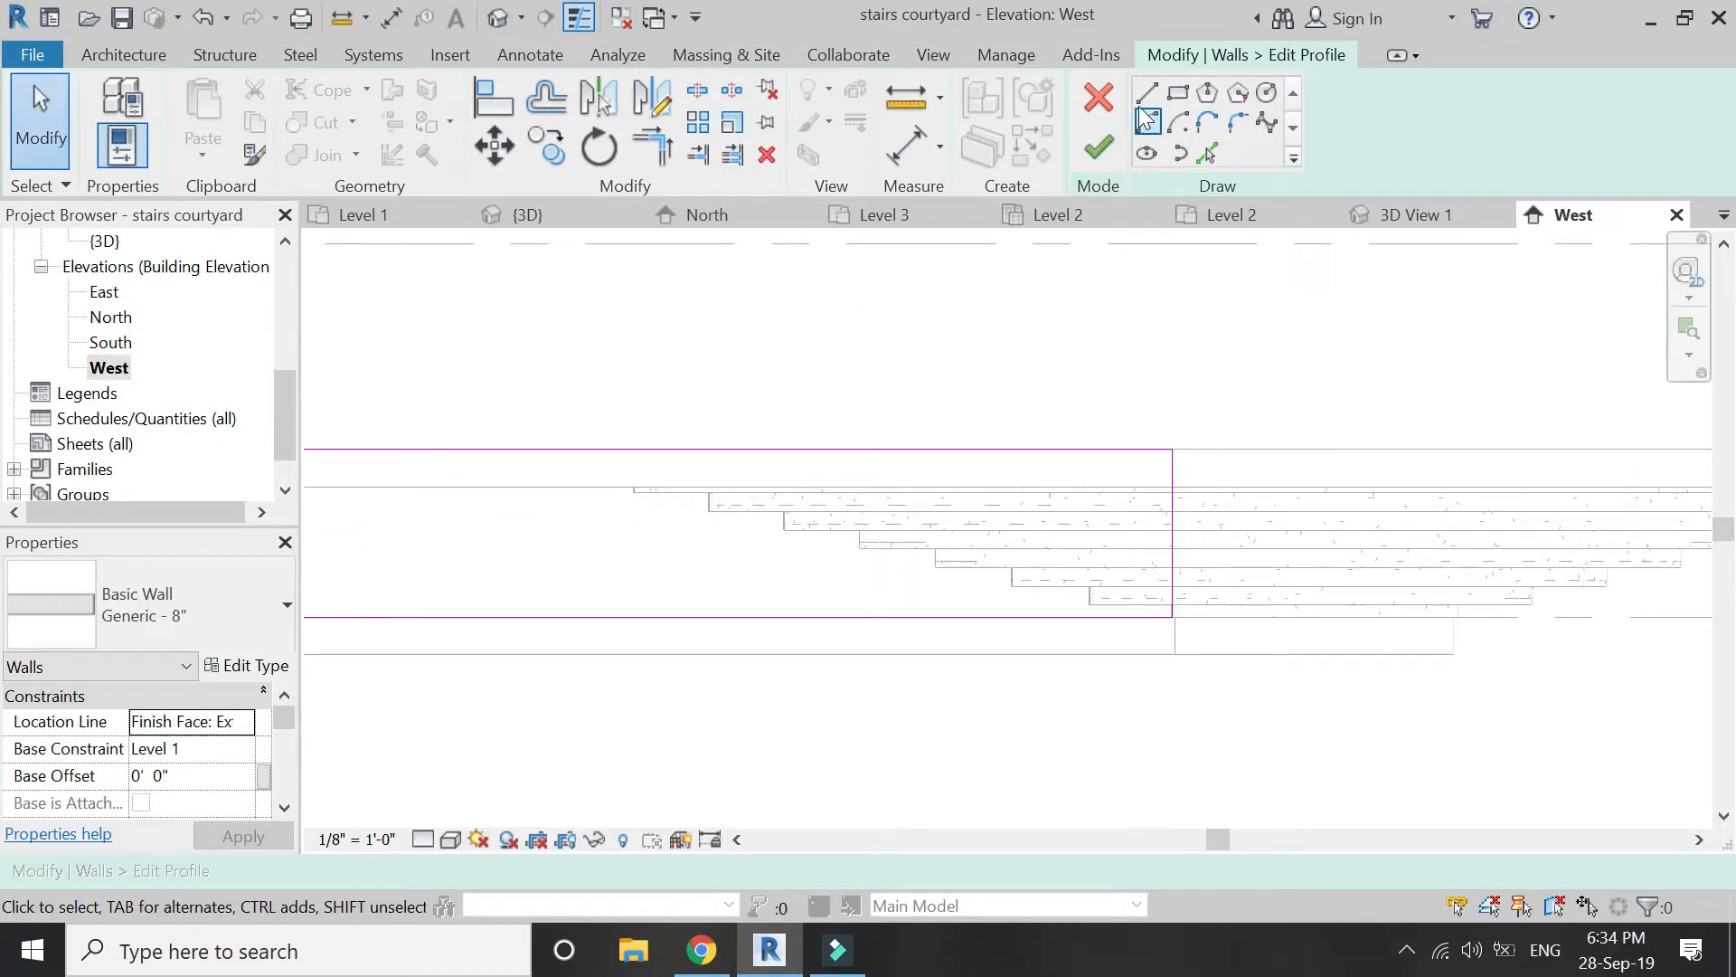
Trace a stepped top profile following the risers and finish the edit.
left_click(1149, 92)
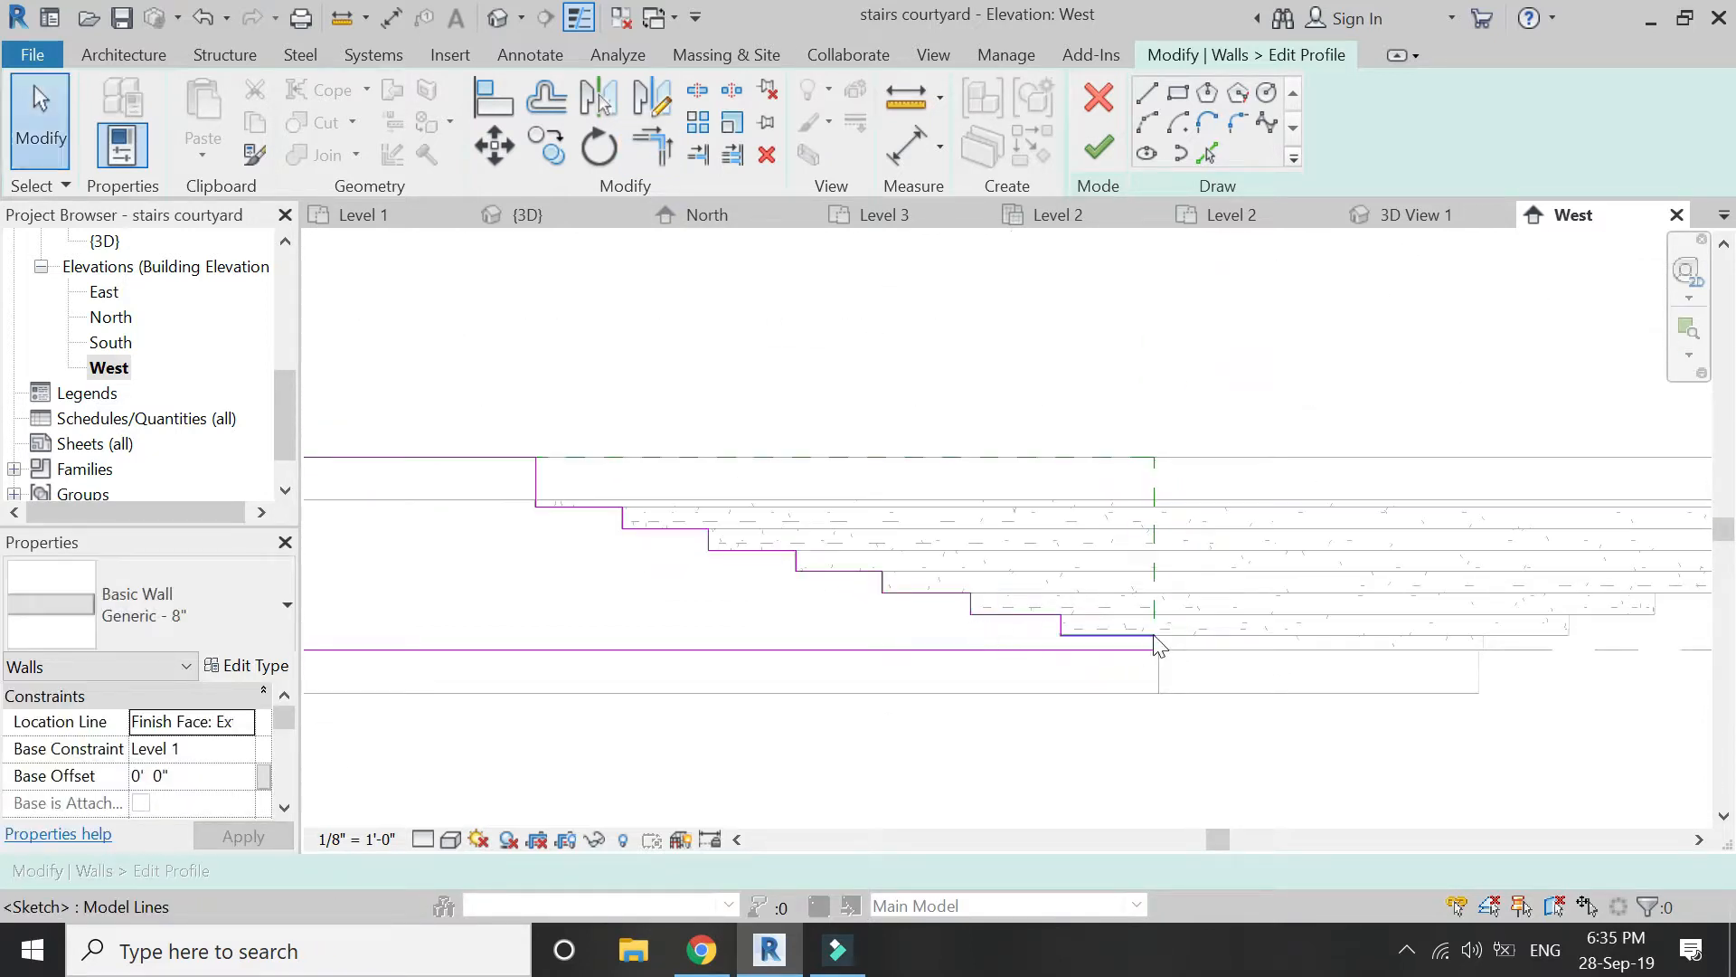
left_click(528, 215)
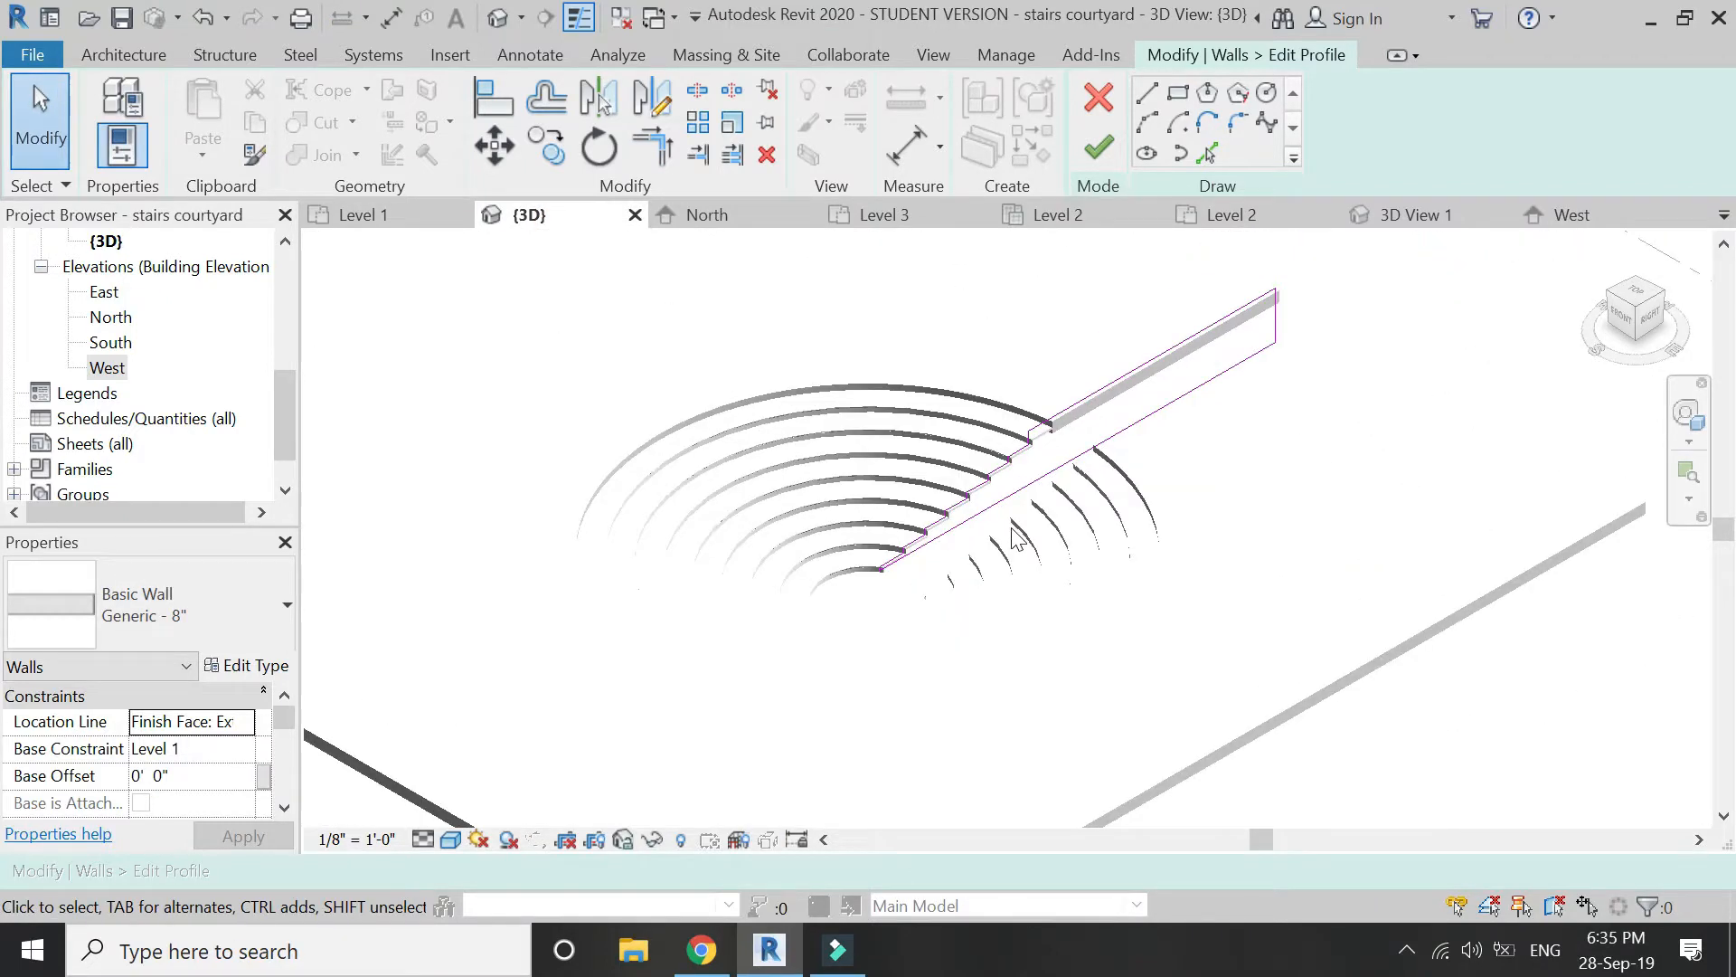
left_click(1098, 147)
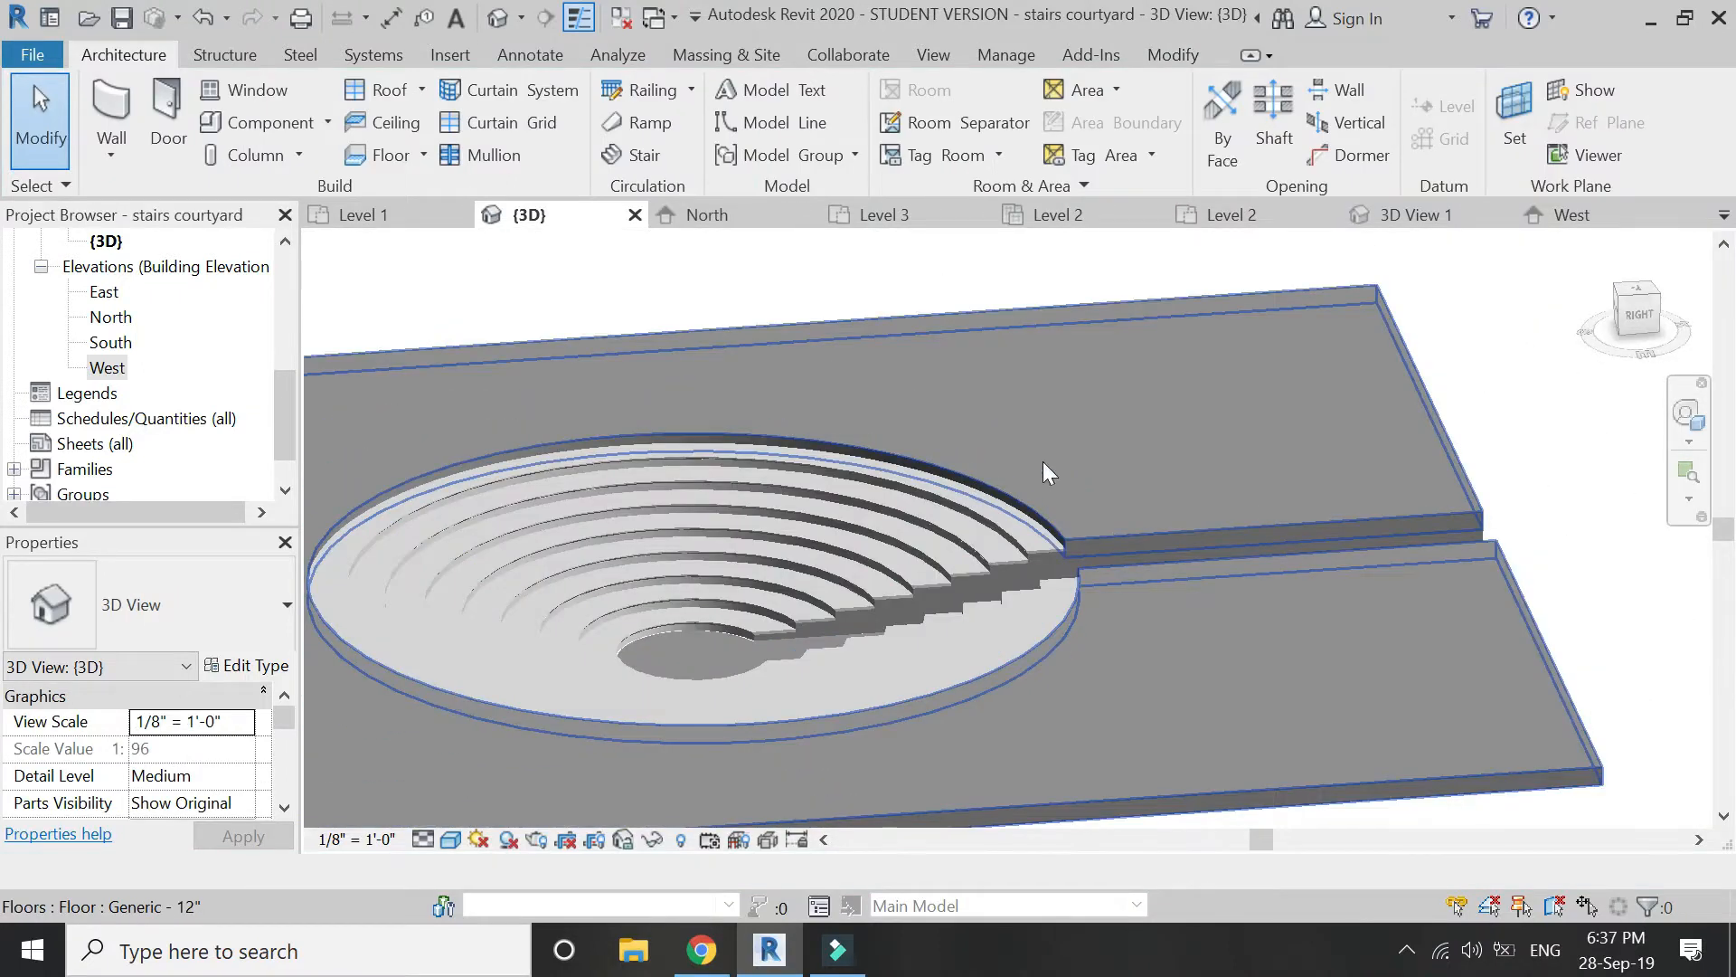
Copy the stepped wall to the opposite edge of the slot in the Level 1 plan.
left_click(362, 215)
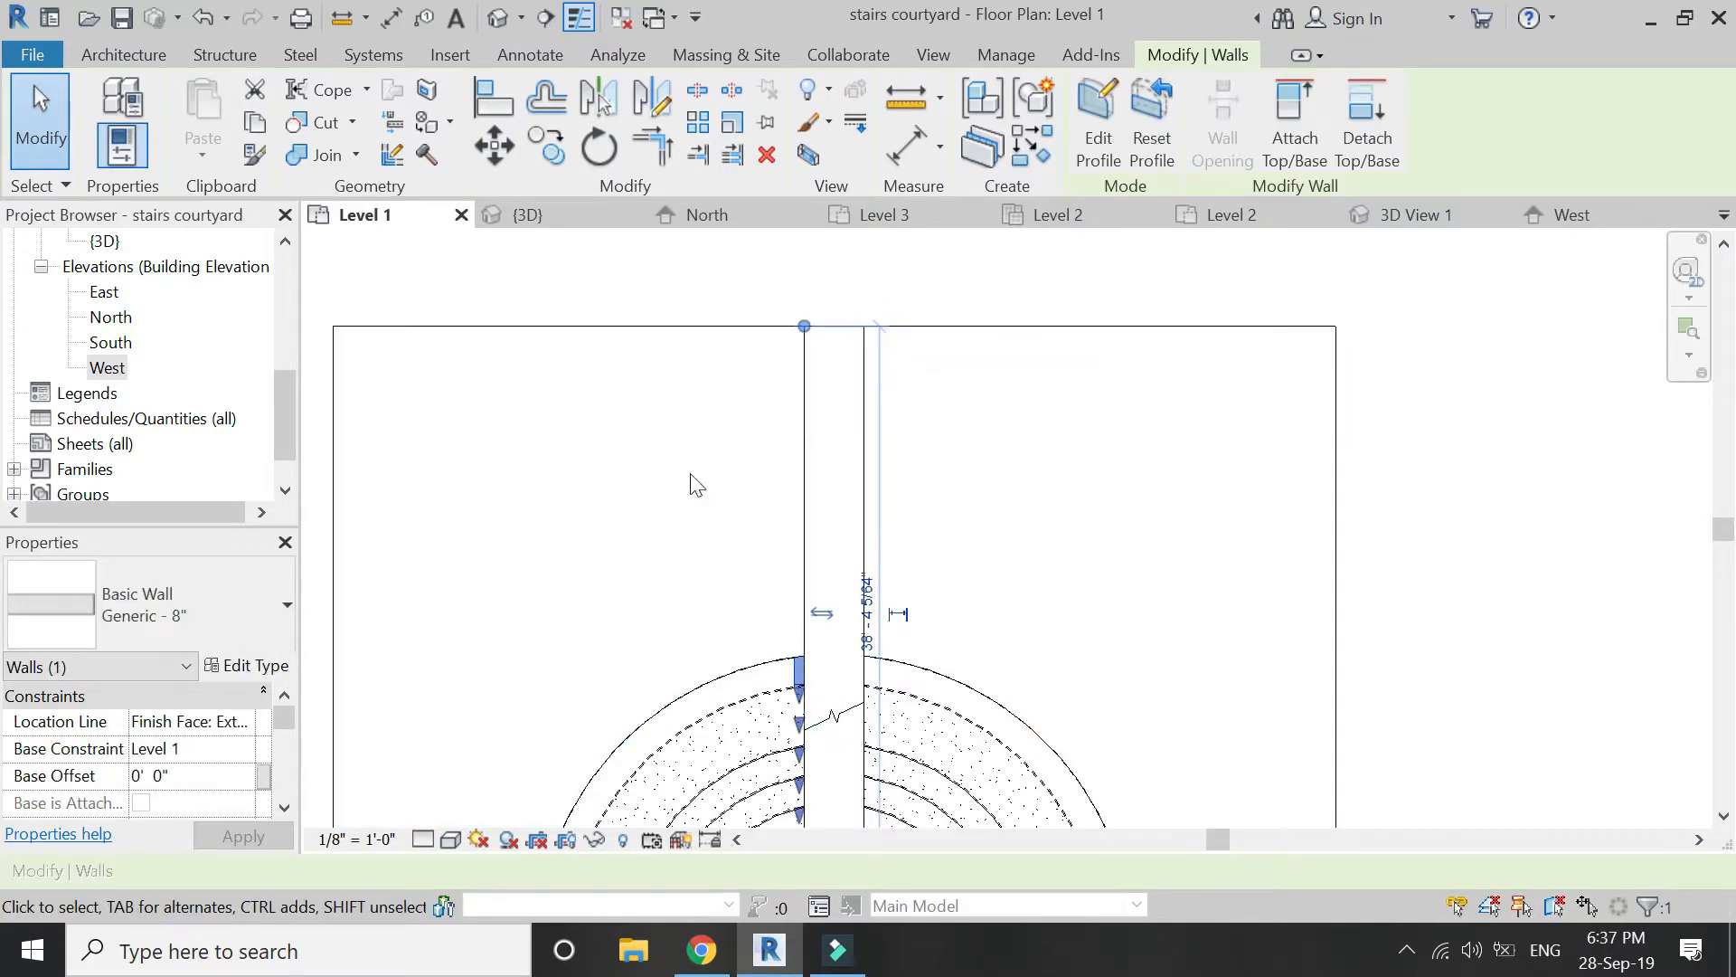
left_click(494, 145)
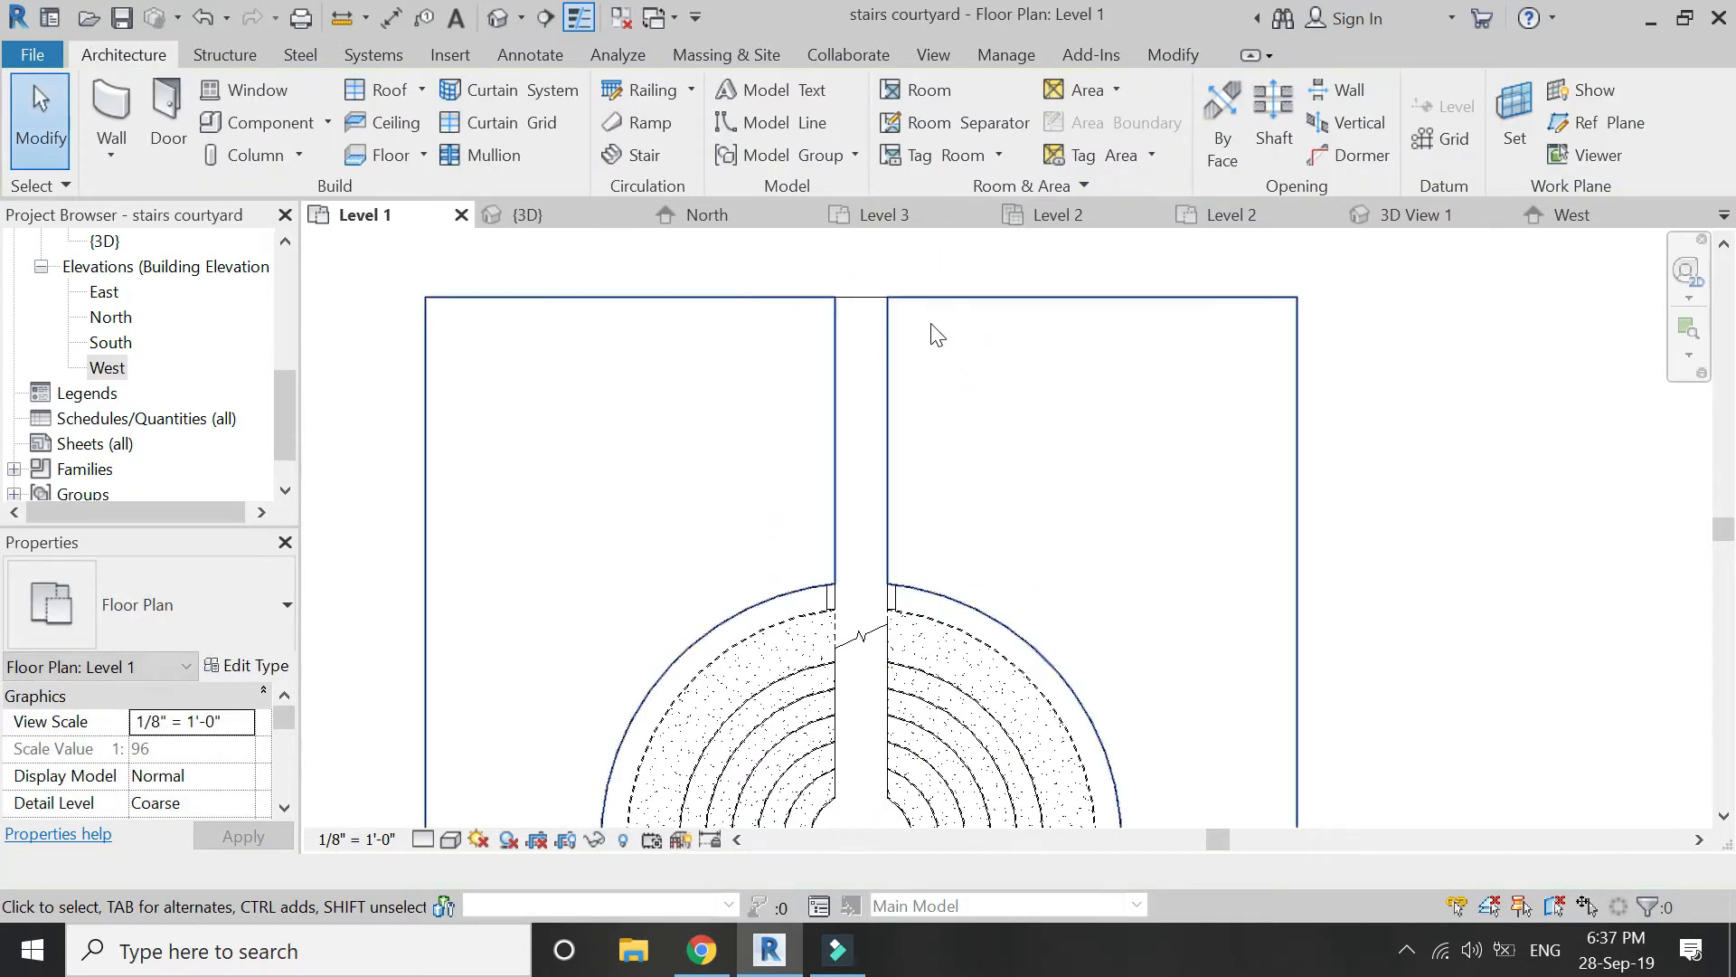
left_click(530, 214)
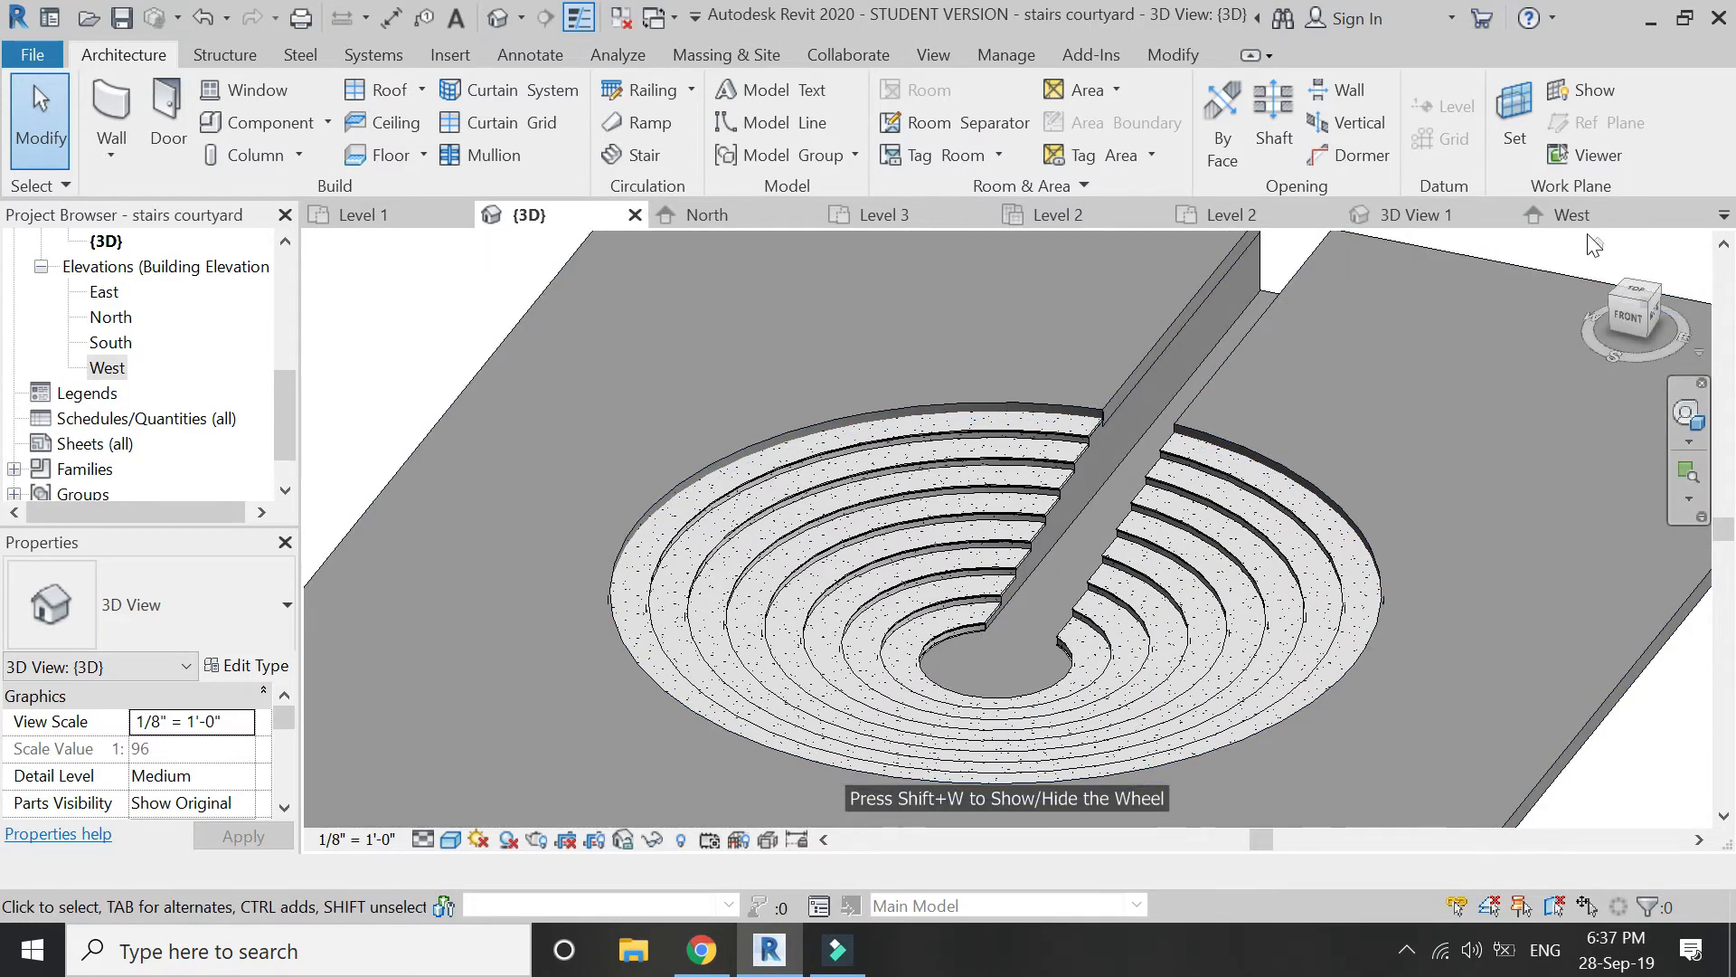
Switch to the 3D View 1 perspective of the walled courtyard.
left_click(1420, 214)
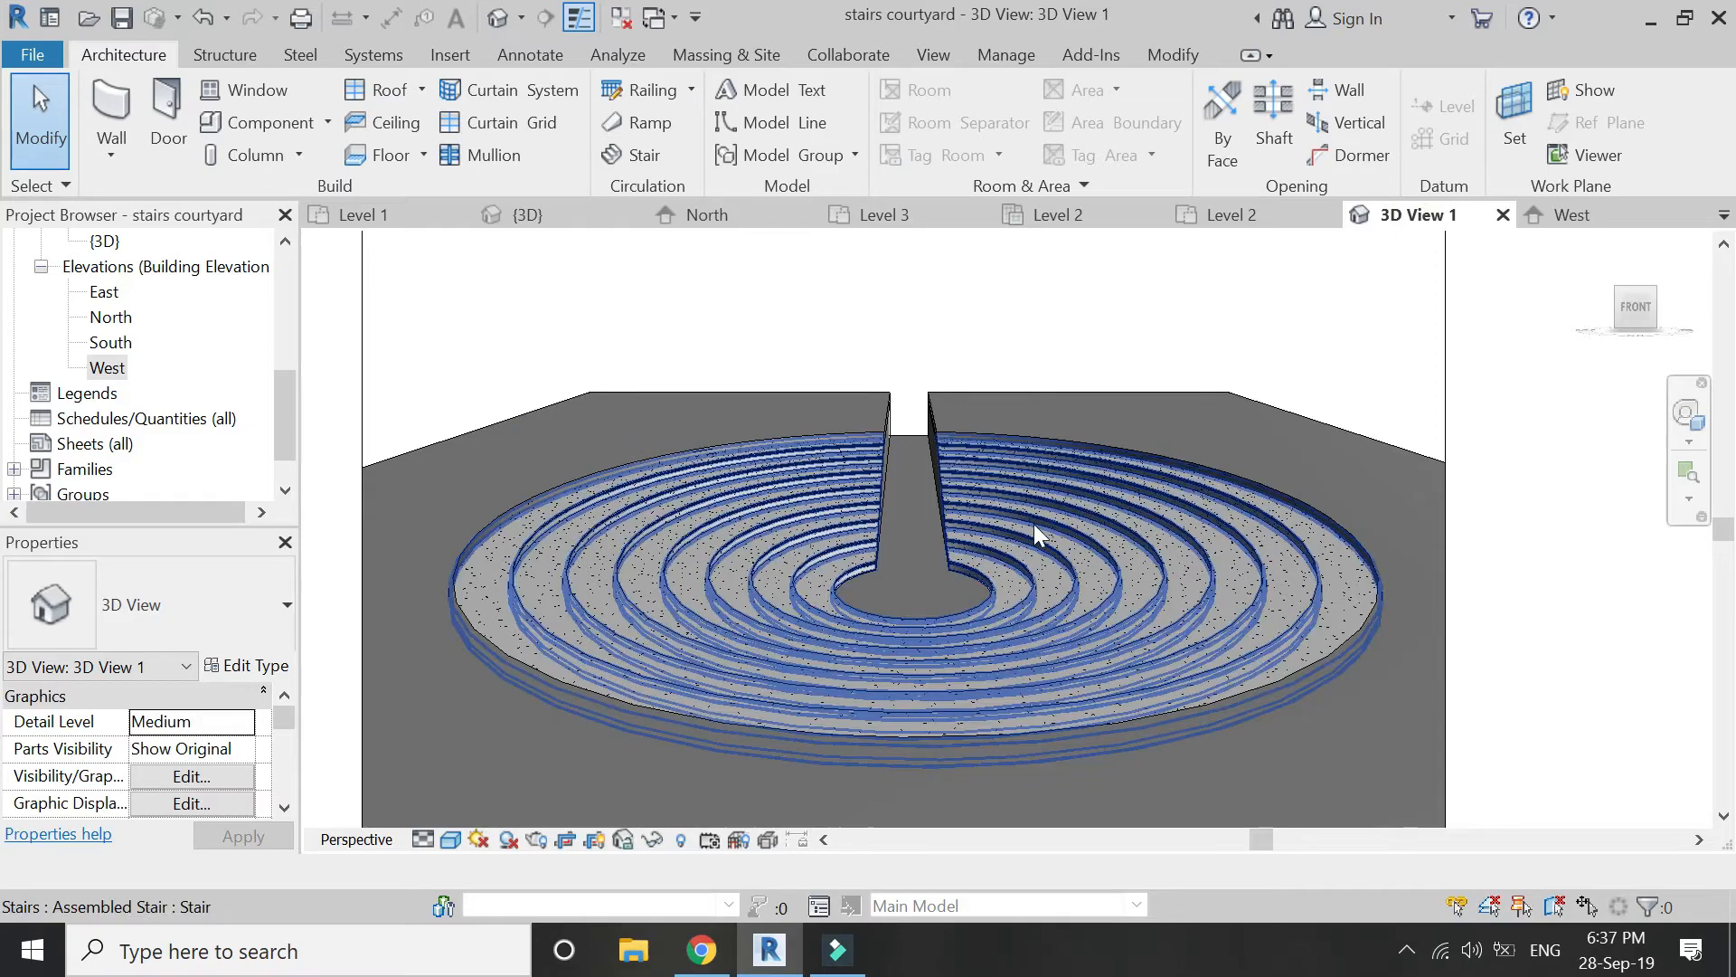